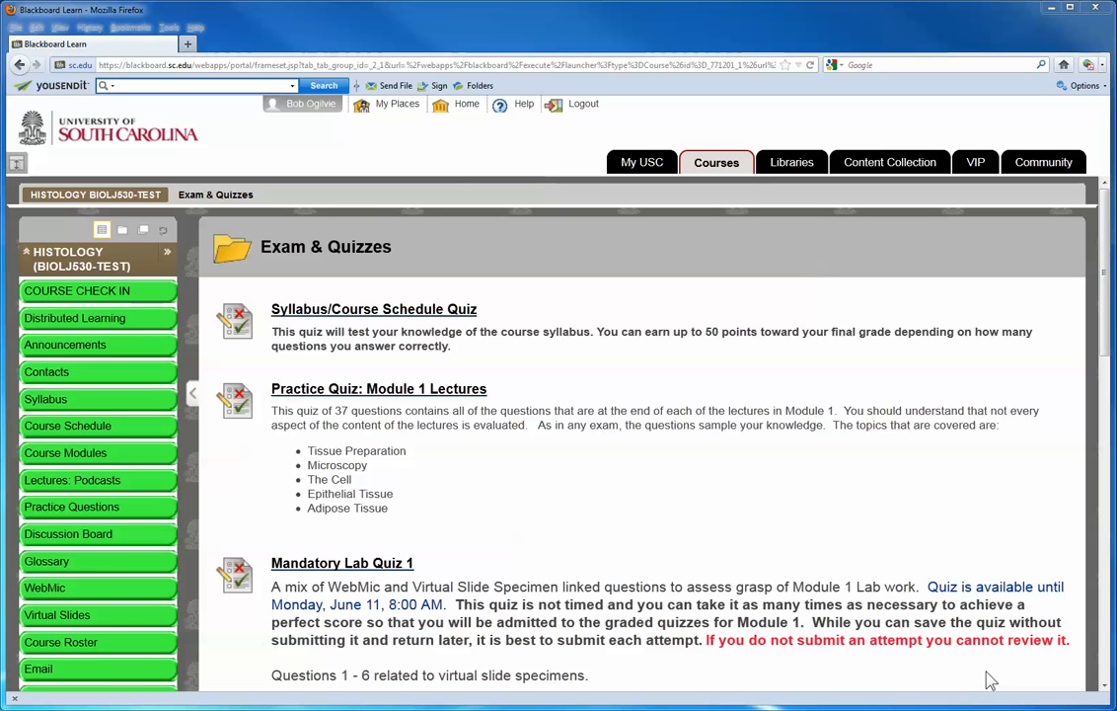
mouse_move(1064, 584)
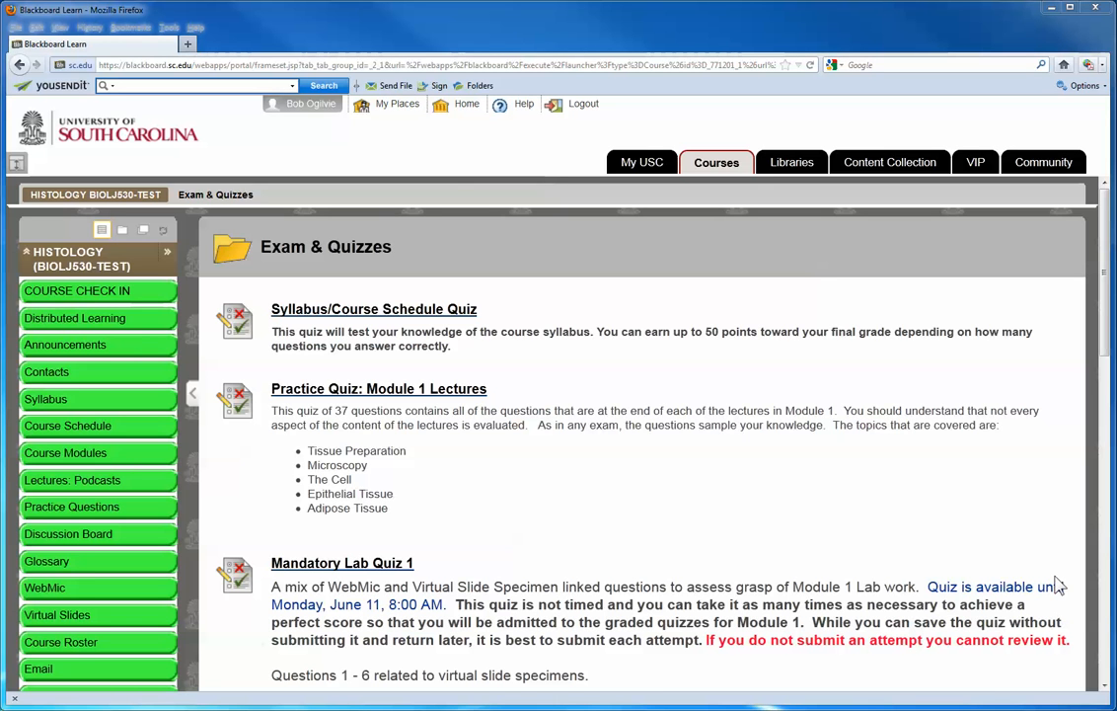
mouse_move(1039, 544)
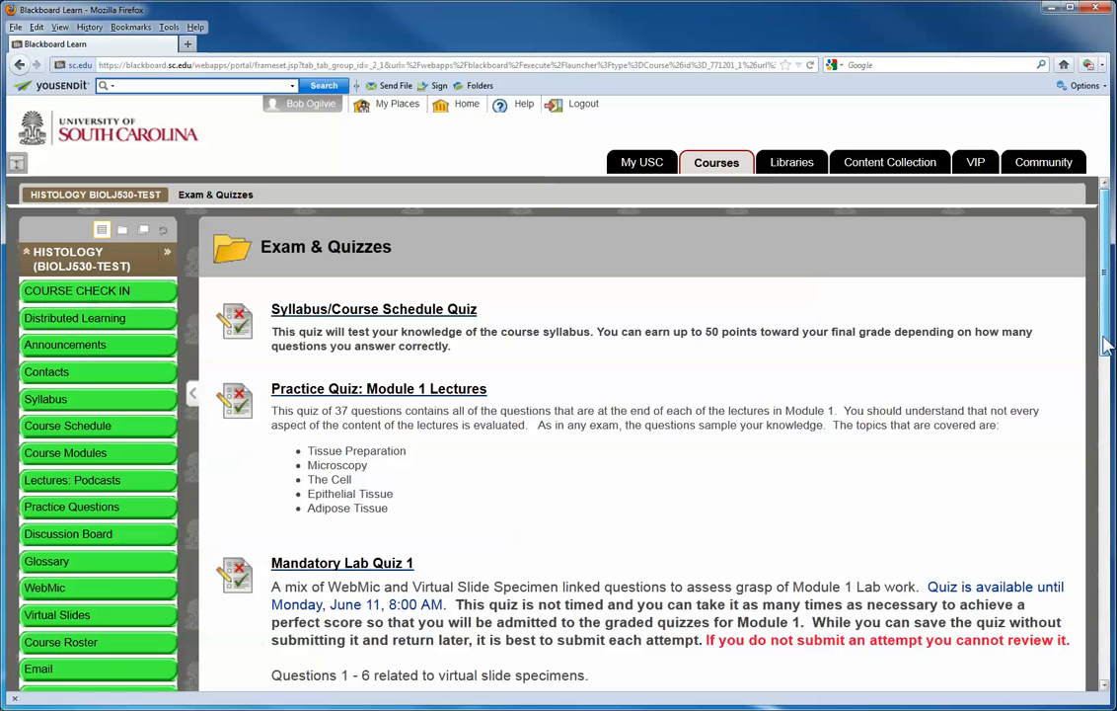
Scroll down the Exam & Quizzes page to the Module 1 Exam Part A and Part B entries
scroll("down", 3)
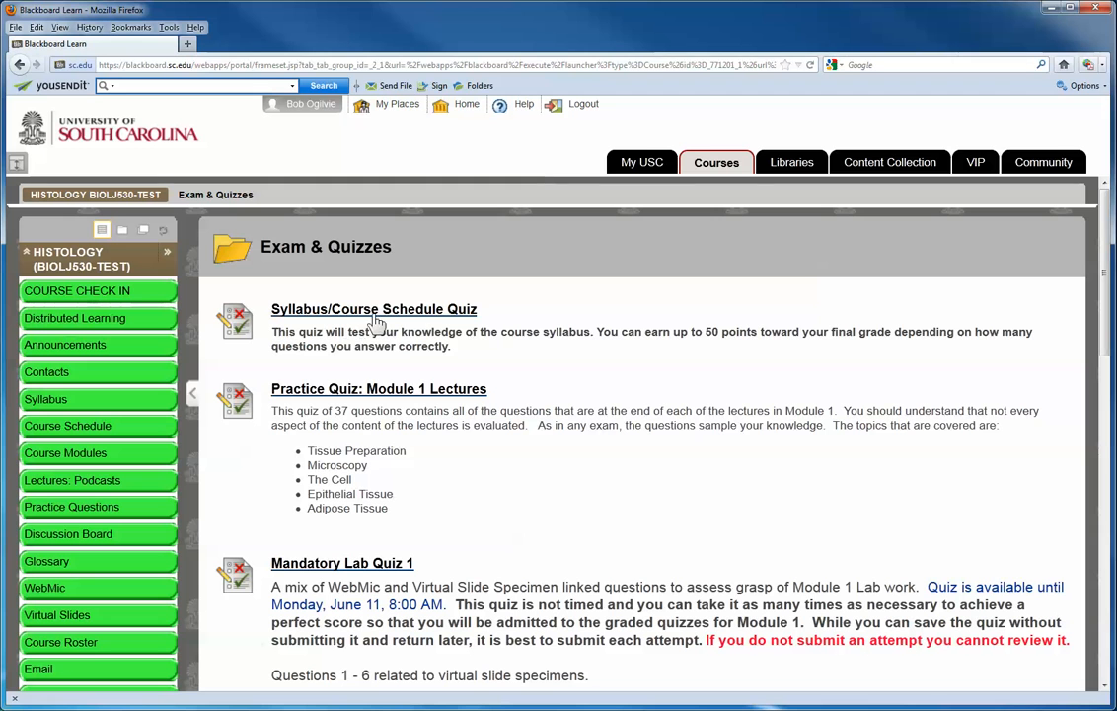
mouse_move(424, 328)
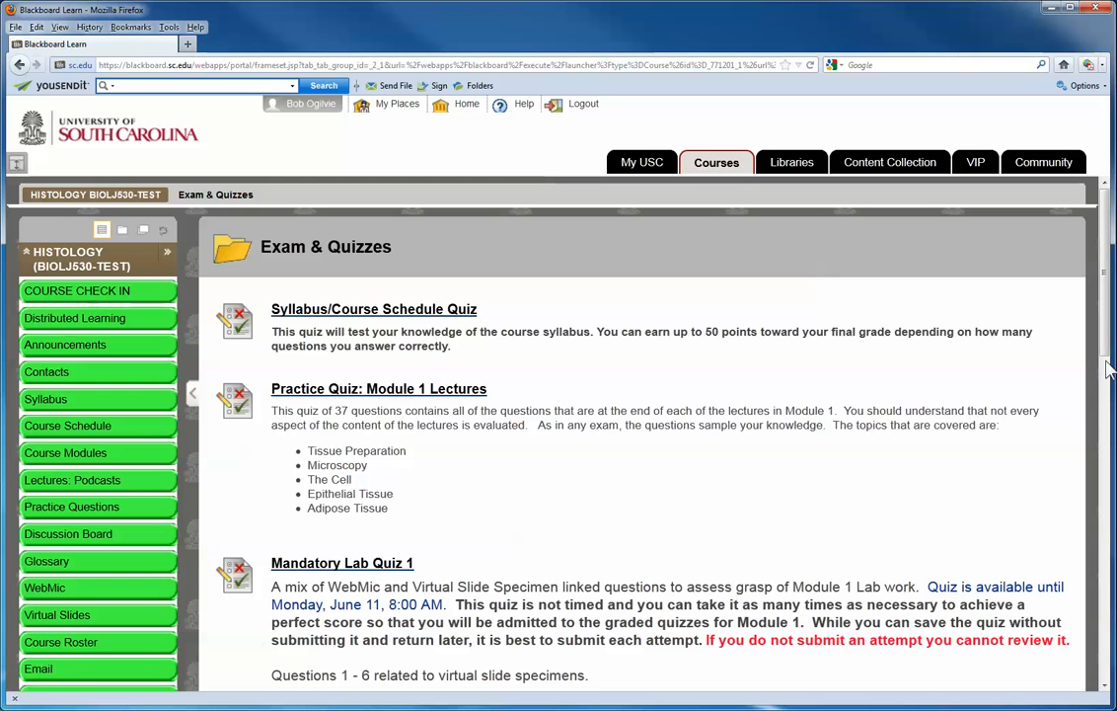
scroll("down", 3)
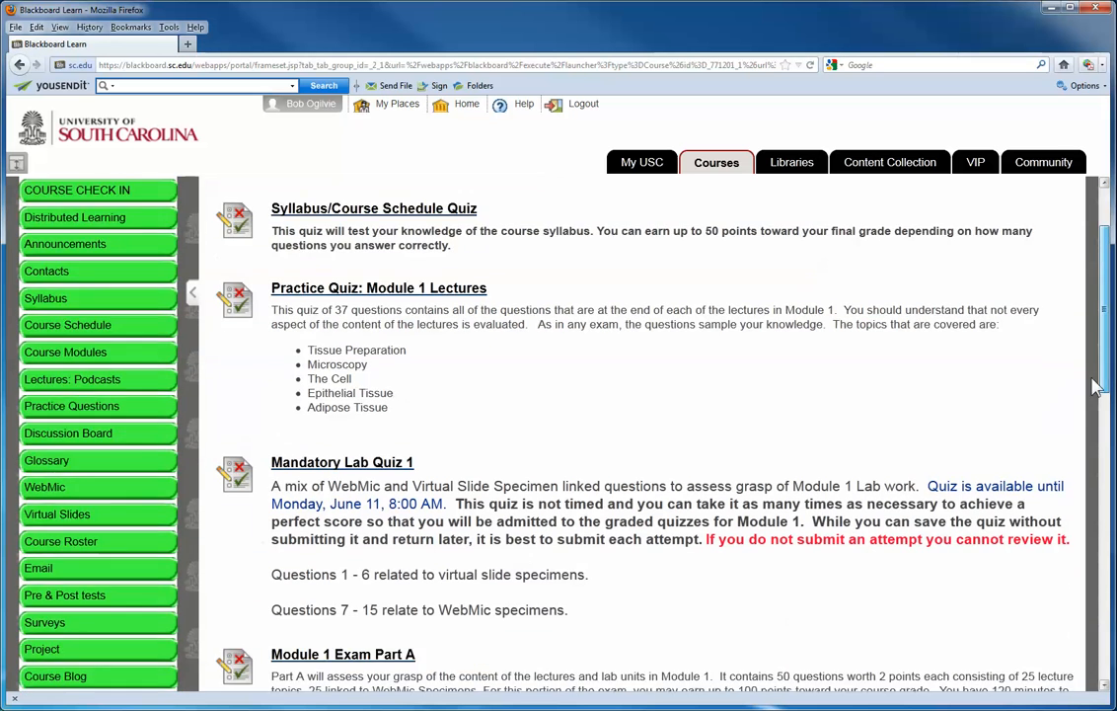
scroll("down", 3)
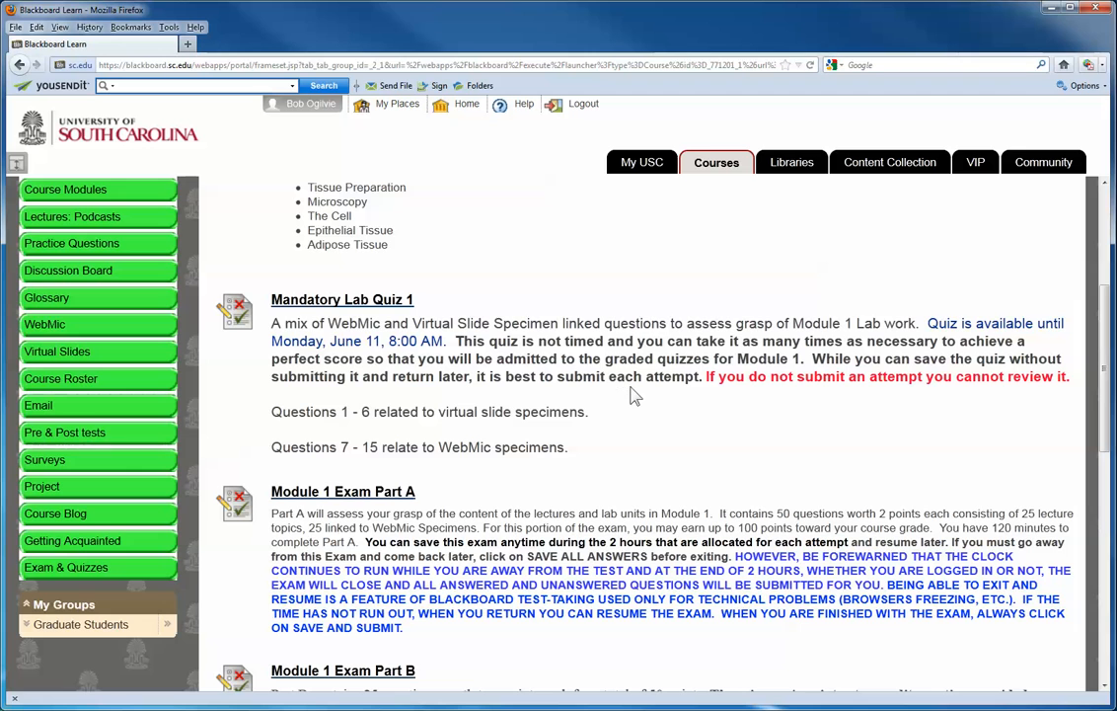
scroll("down", 3)
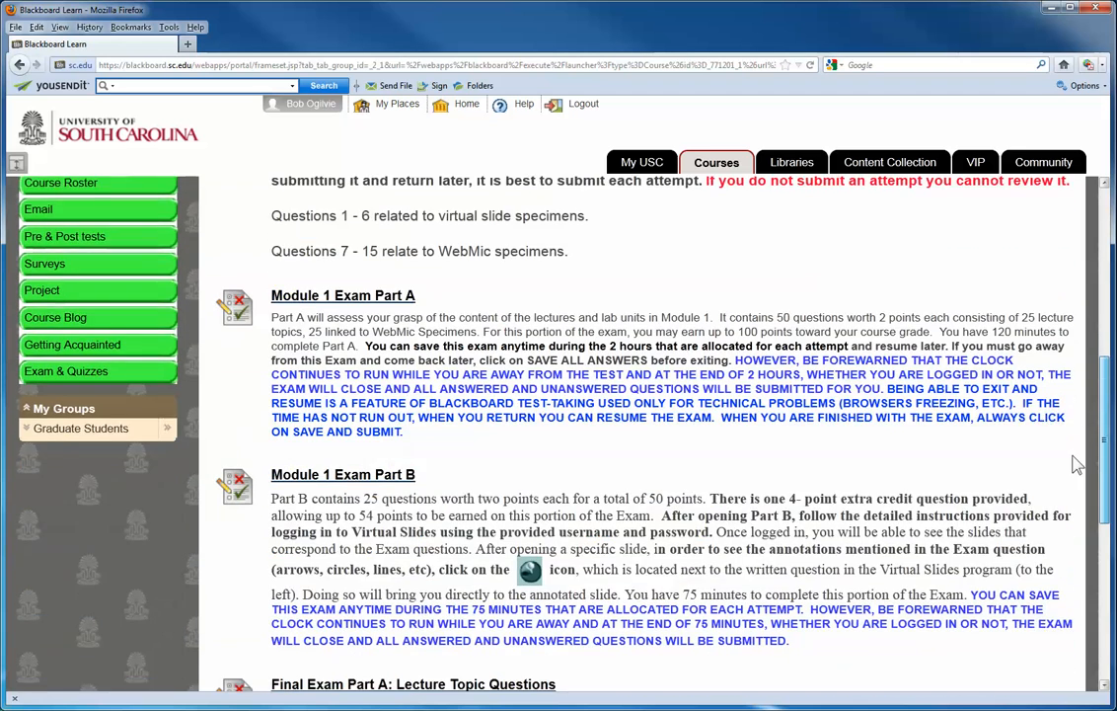
scroll("down", 3)
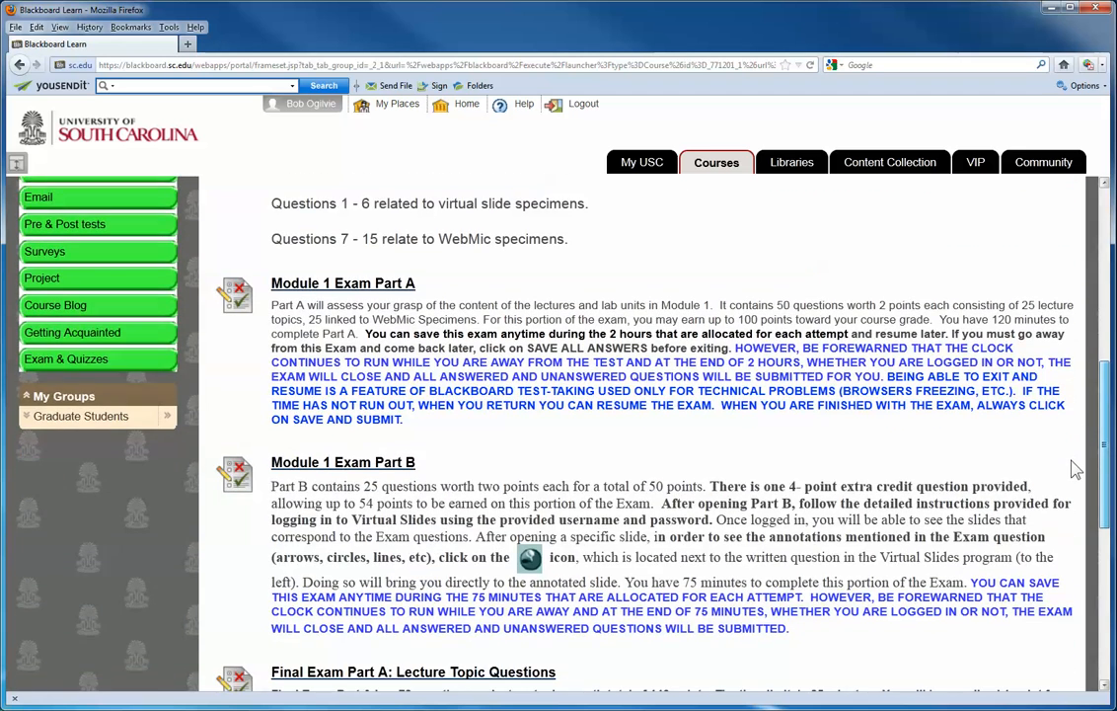
scroll("down", 3)
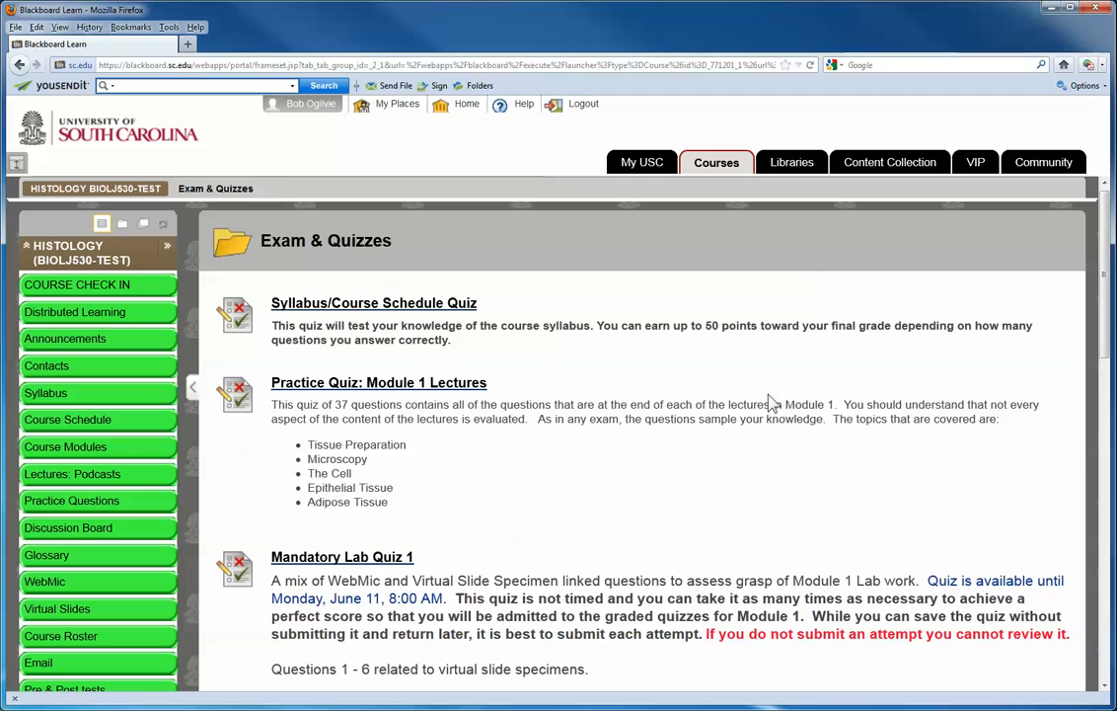
mouse_move(827, 452)
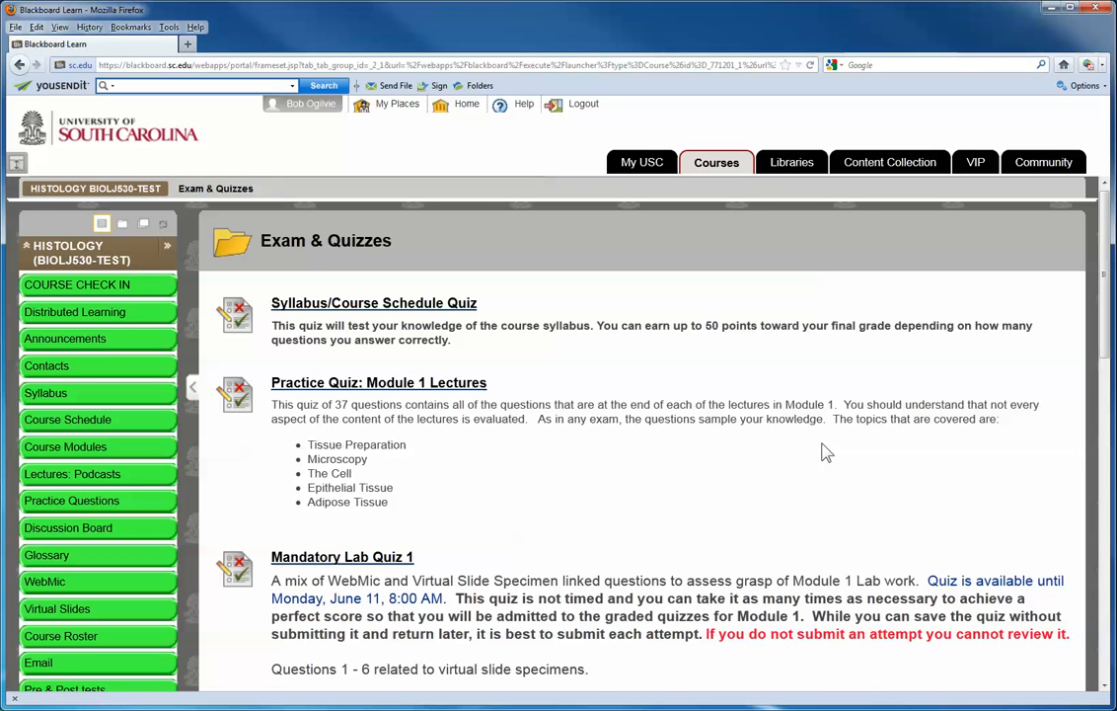
mouse_move(918, 707)
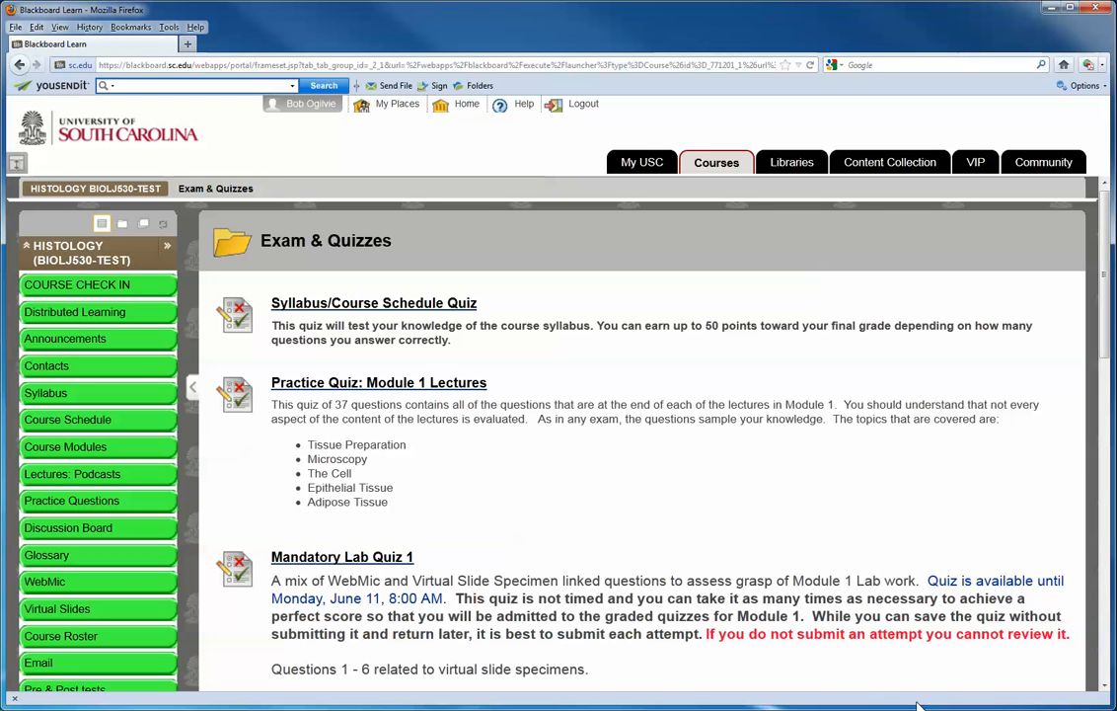
mouse_move(770, 557)
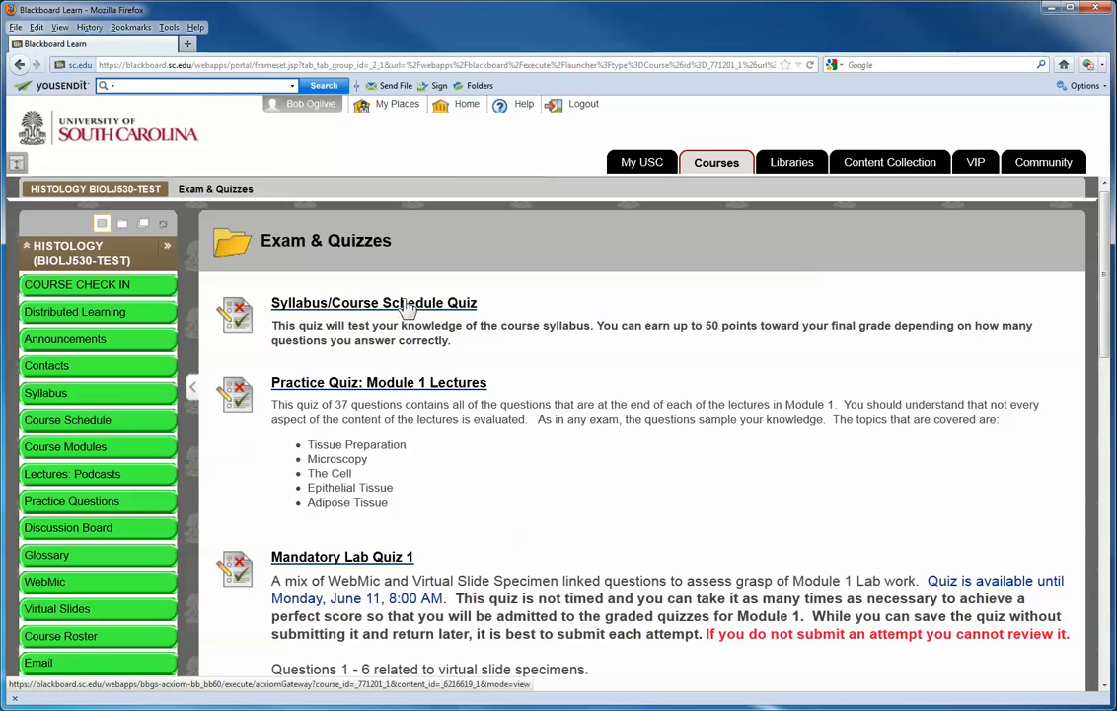
Start the Syllabus/Course Schedule Quiz and scroll to Question 1 with the timer running
left_click(375, 304)
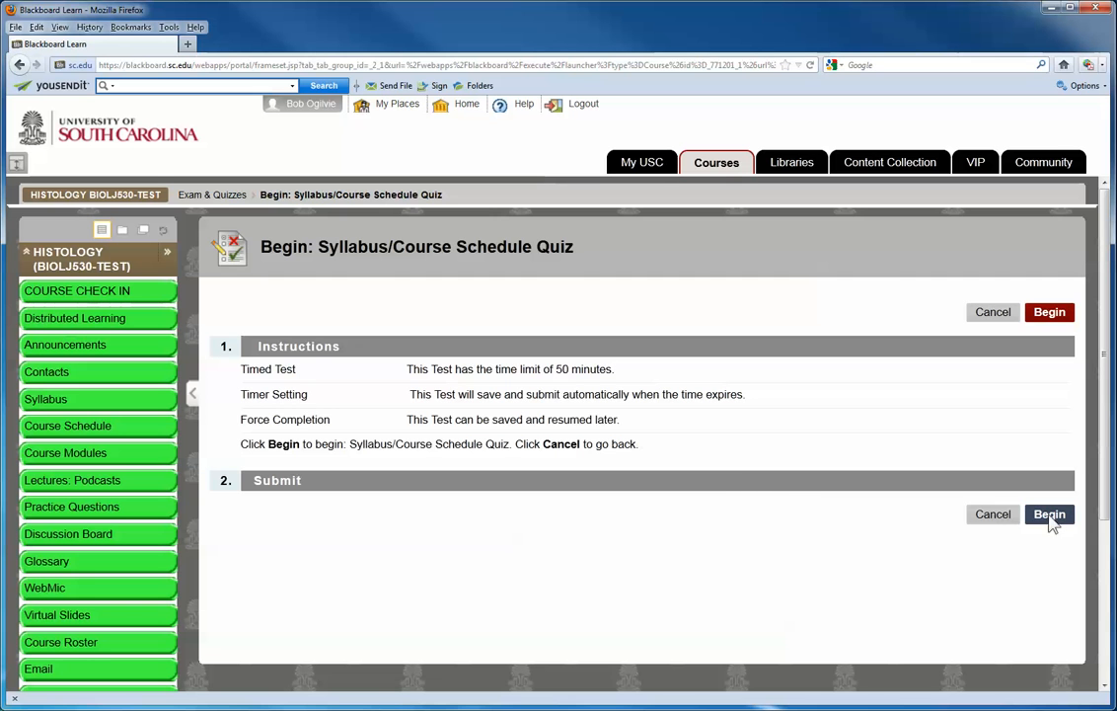
left_click(1049, 513)
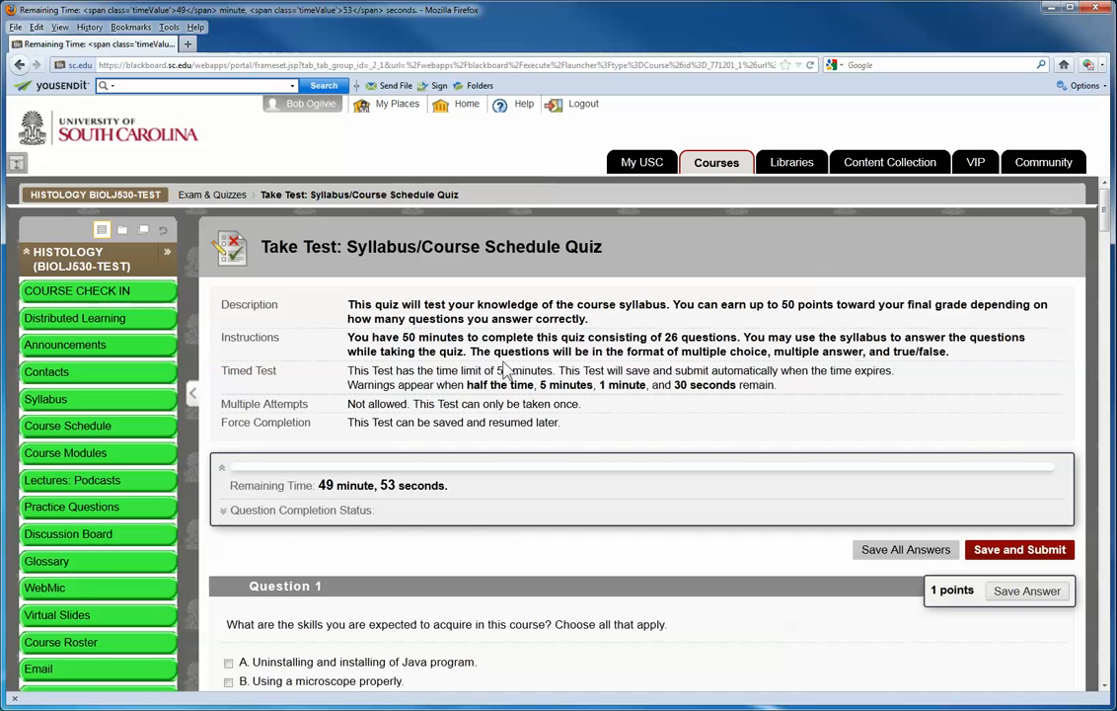
mouse_move(332, 387)
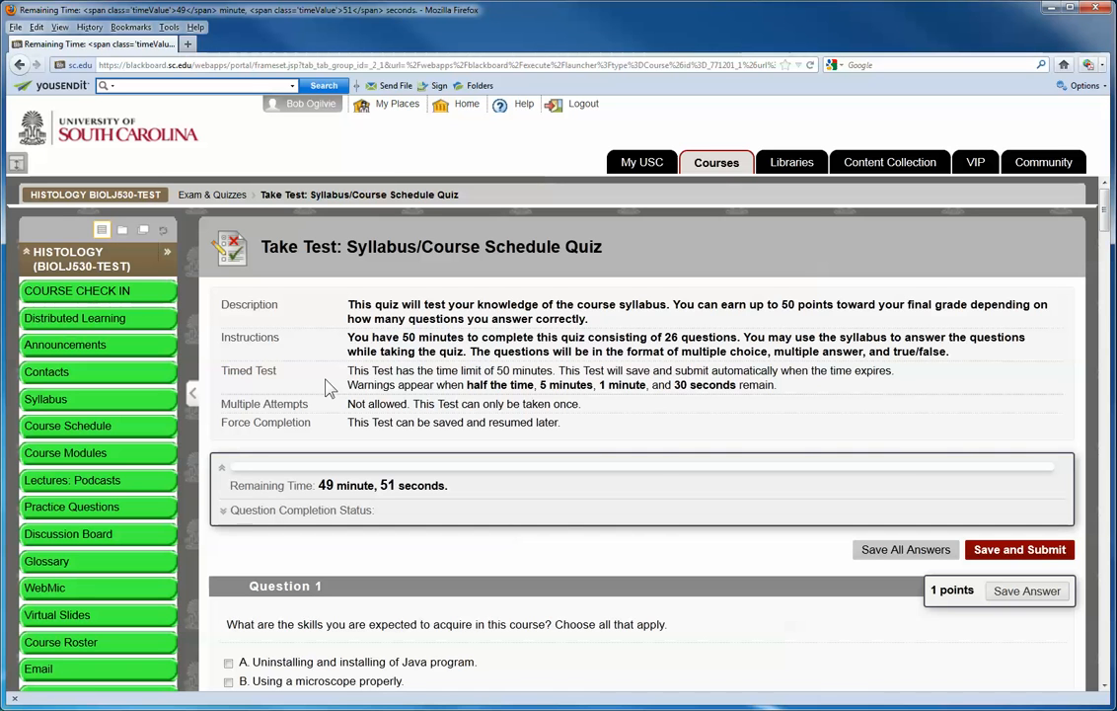
scroll("down", 3)
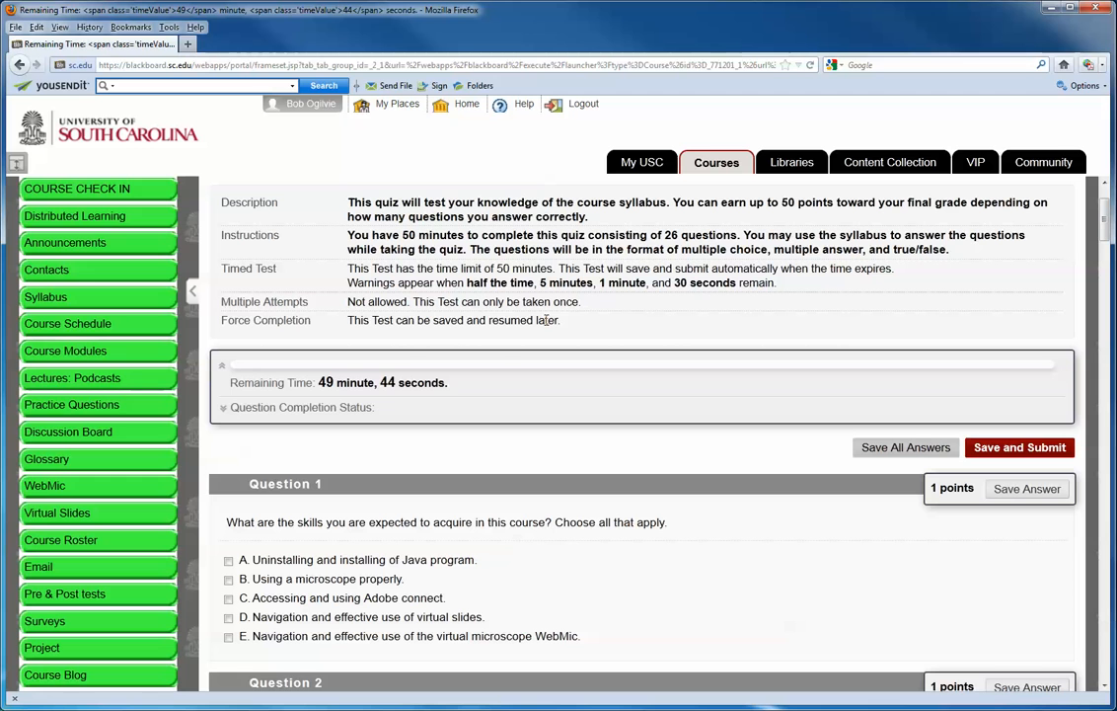
mouse_move(450, 344)
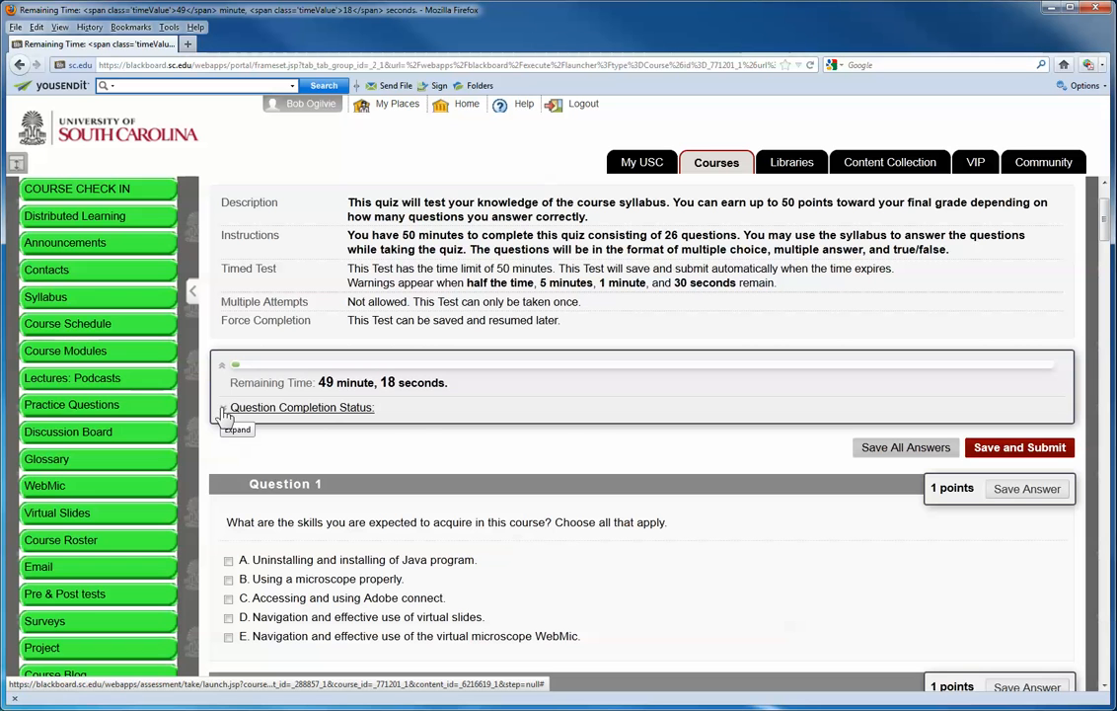
Expand Question Completion Status, check options A–D on Question 1 and save the answer
left_click(223, 407)
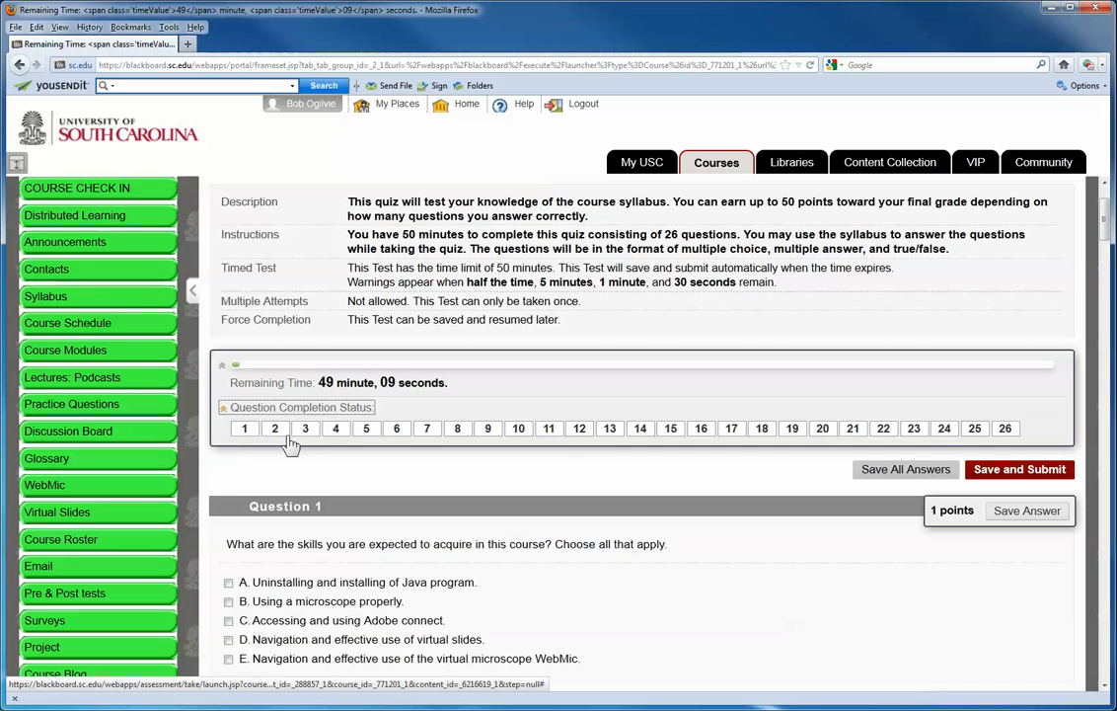
mouse_move(549, 450)
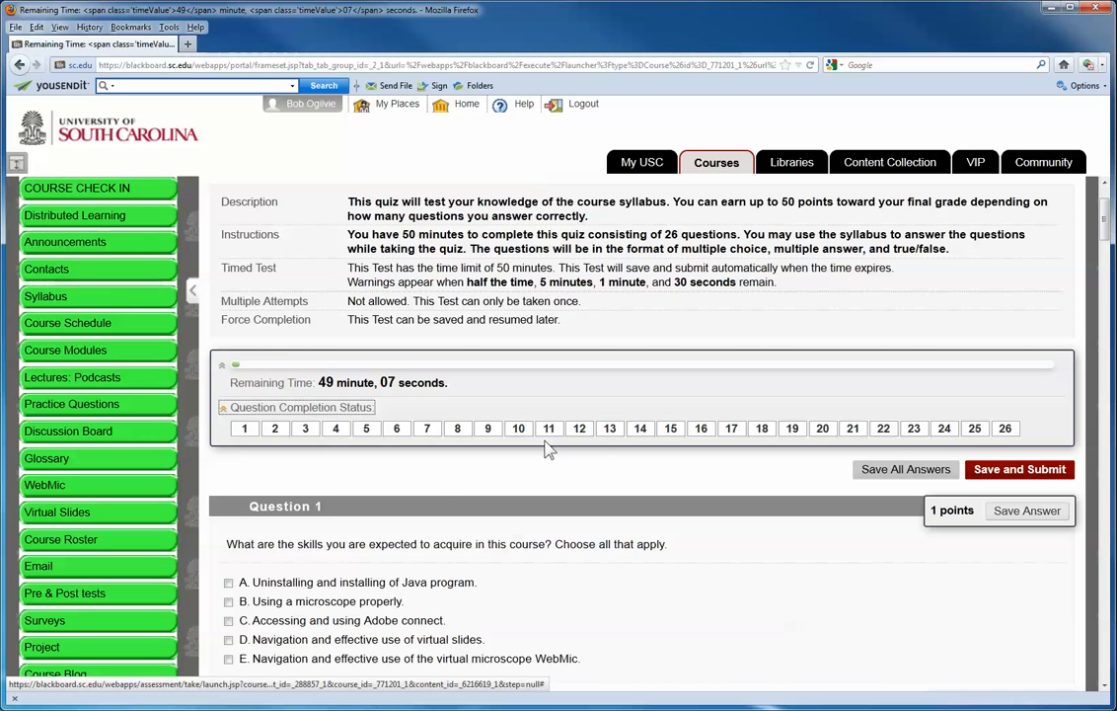
scroll("down", 3)
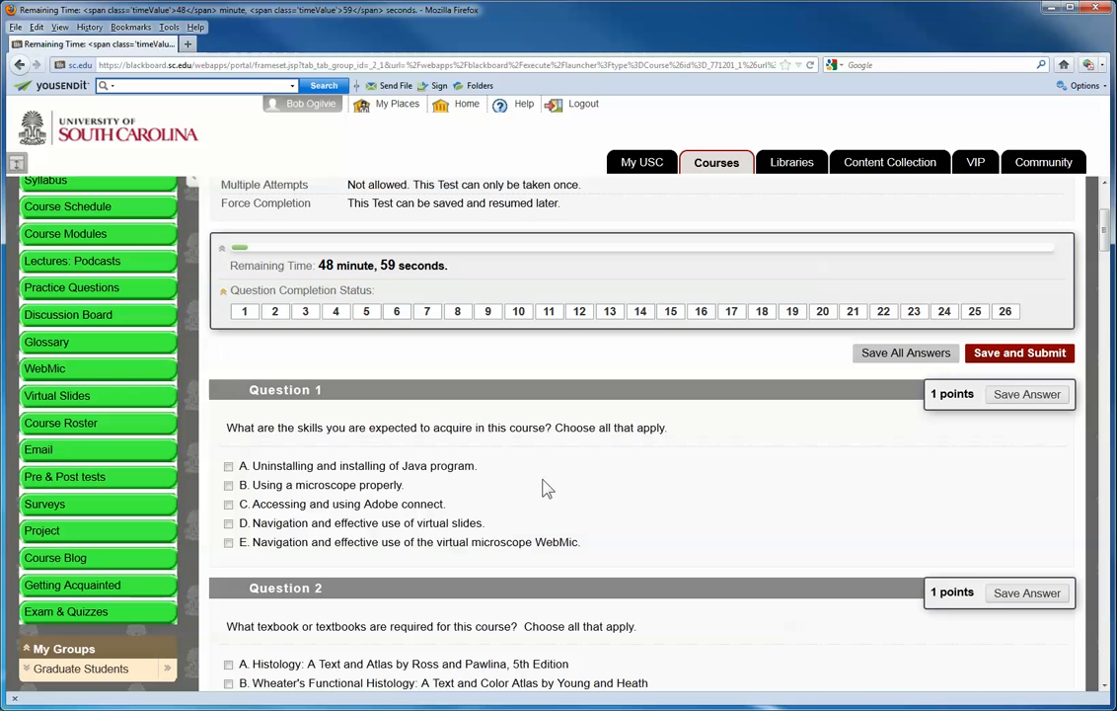
mouse_move(359, 521)
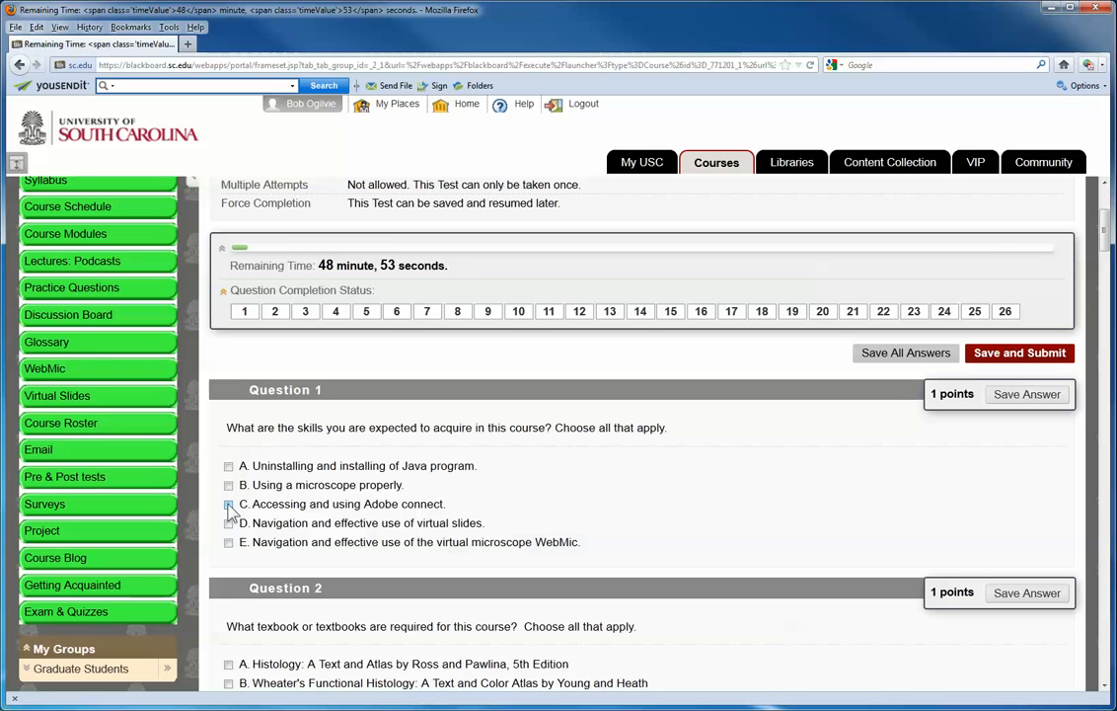
left_click(229, 503)
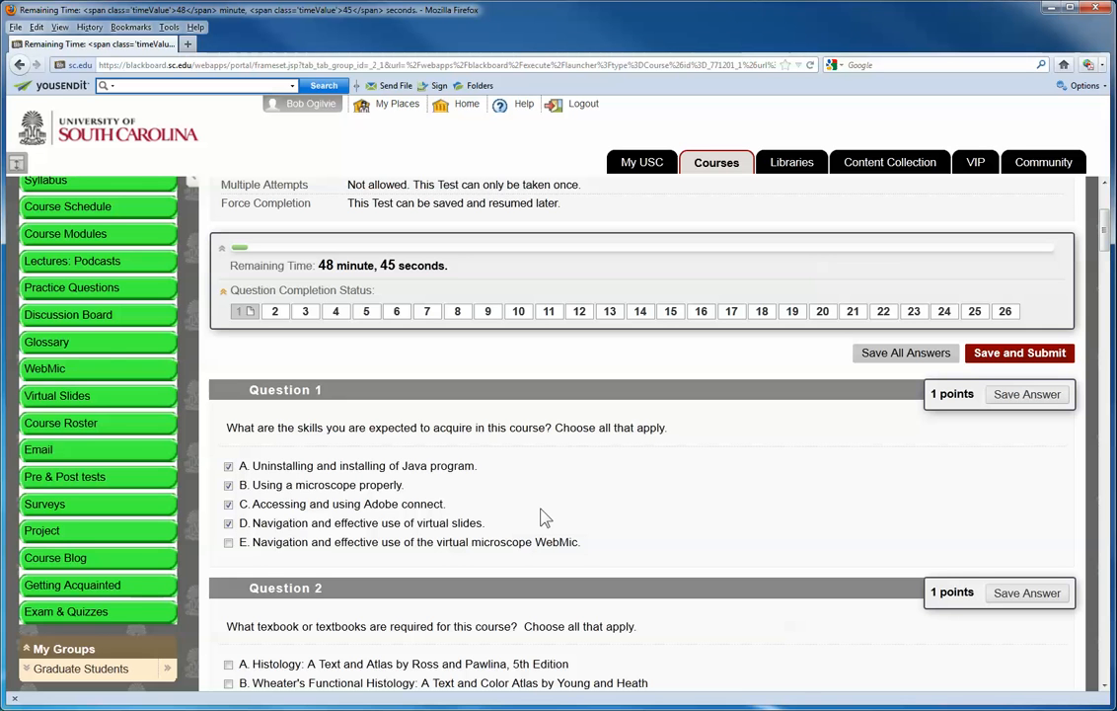
mouse_move(841, 499)
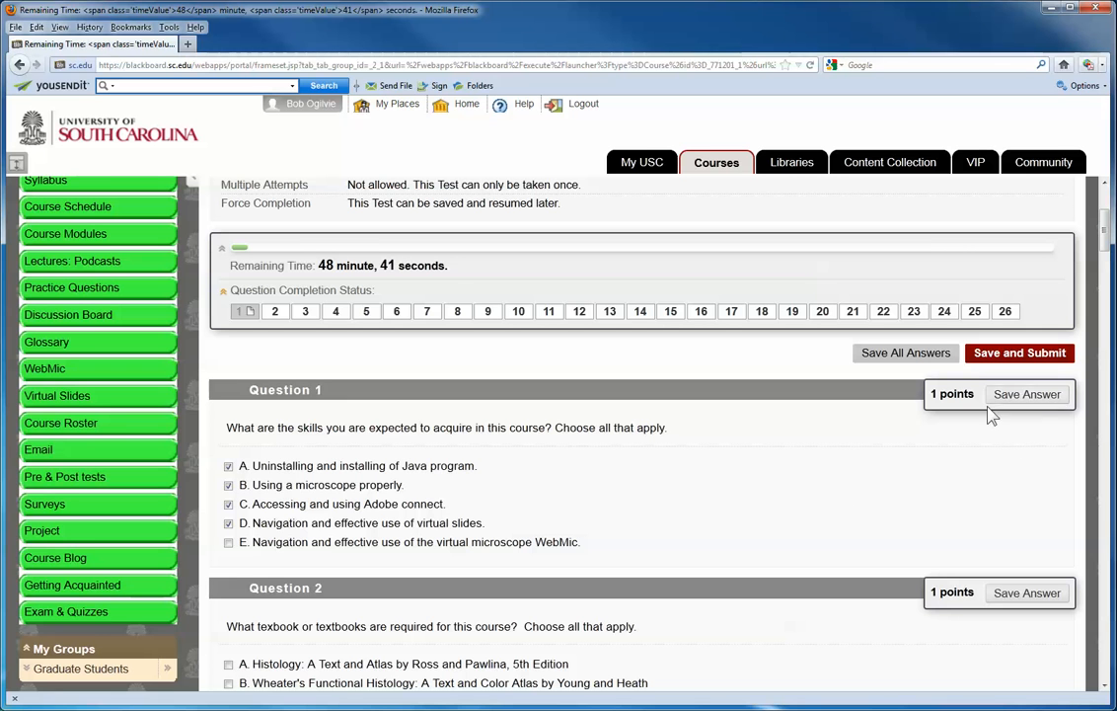
left_click(1027, 395)
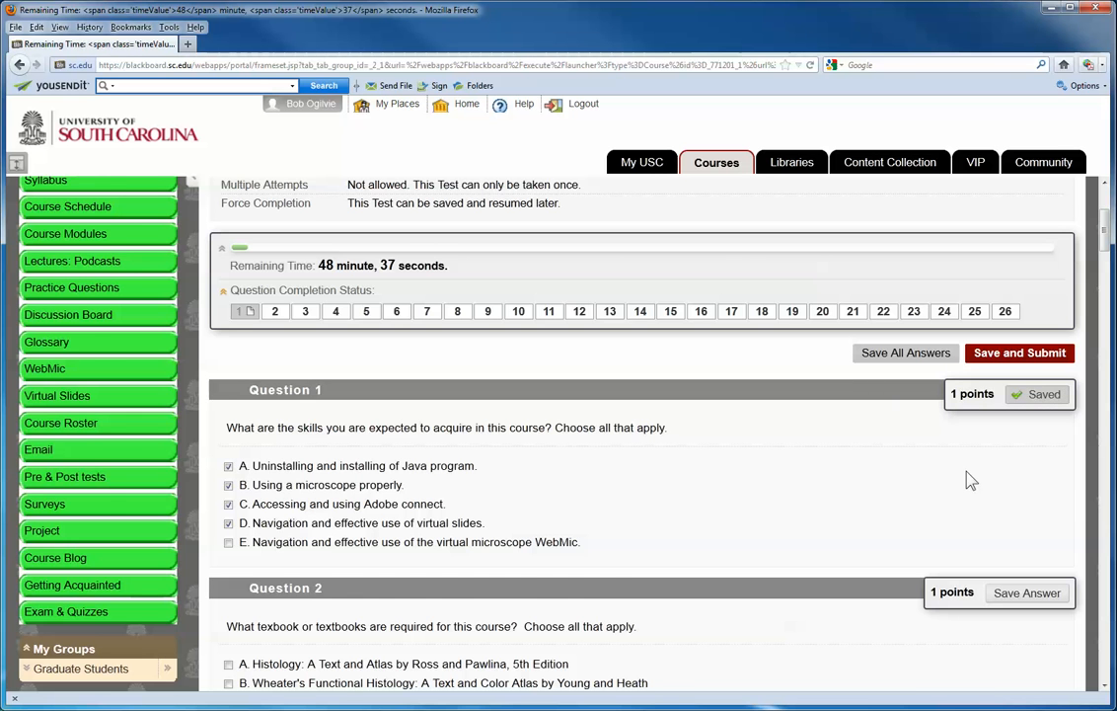
Answer Question 2 with option C, save it and dismiss the Answer(s) Saved alert
scroll("down", 3)
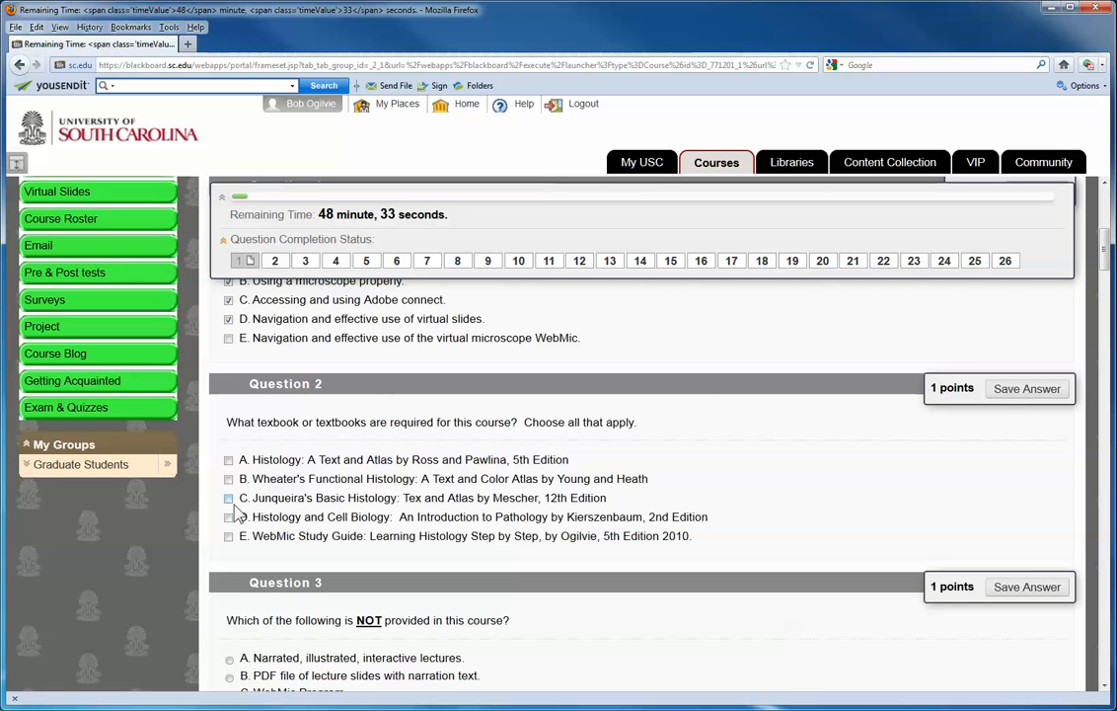
left_click(229, 497)
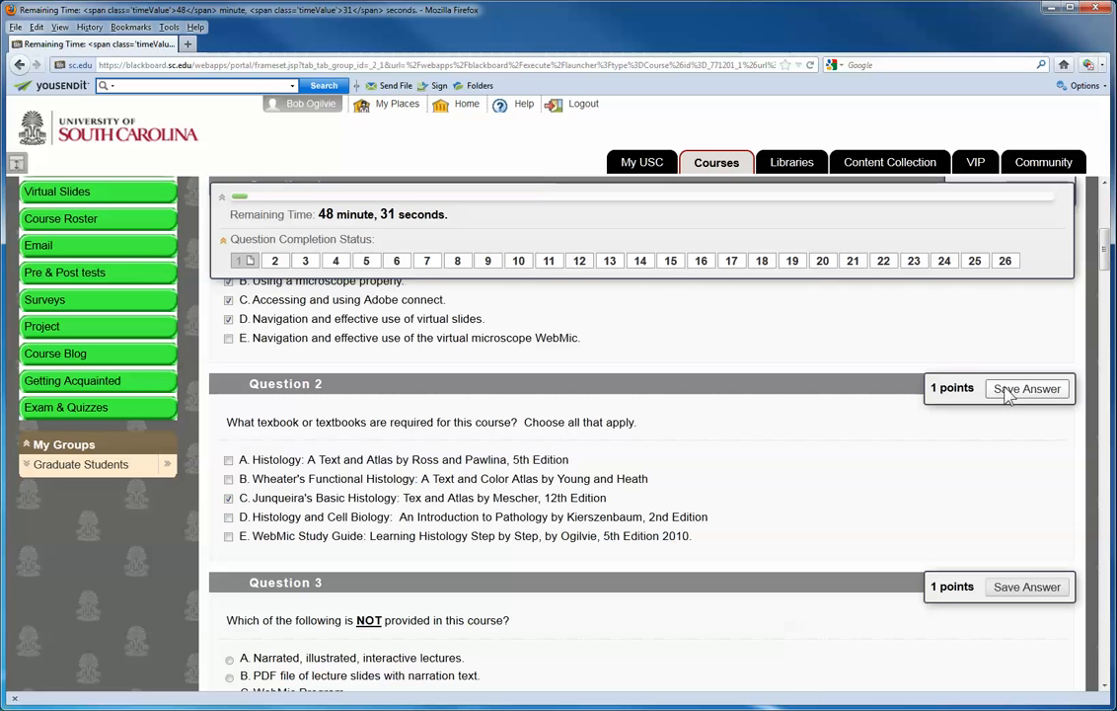
left_click(1027, 387)
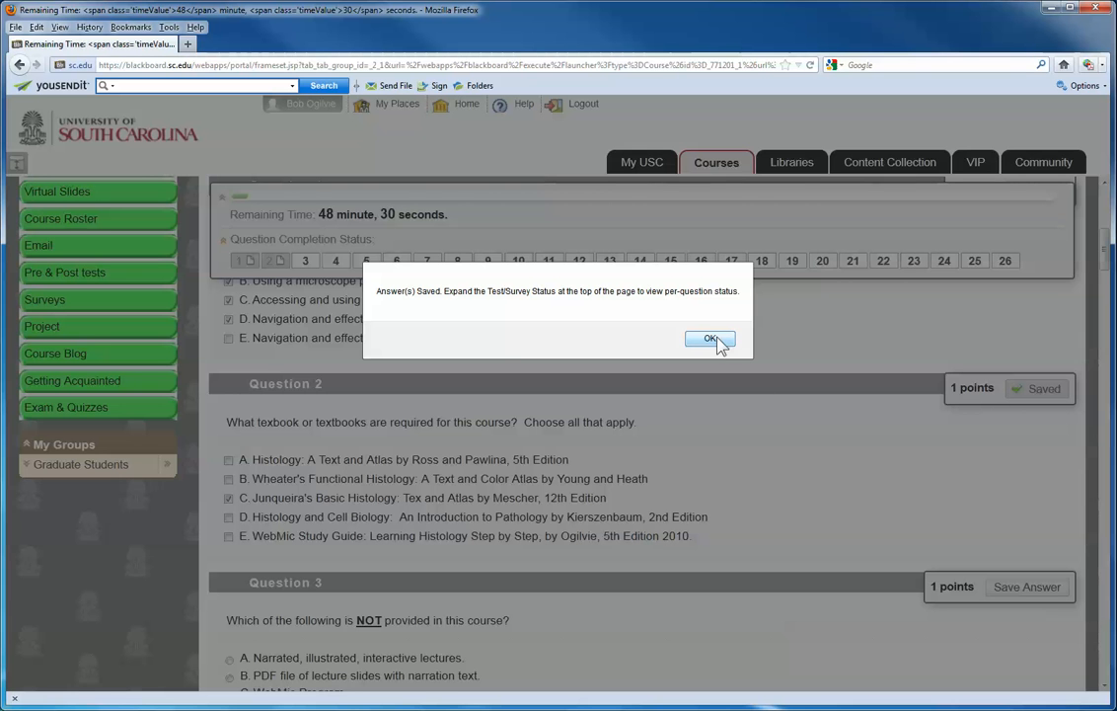
left_click(711, 340)
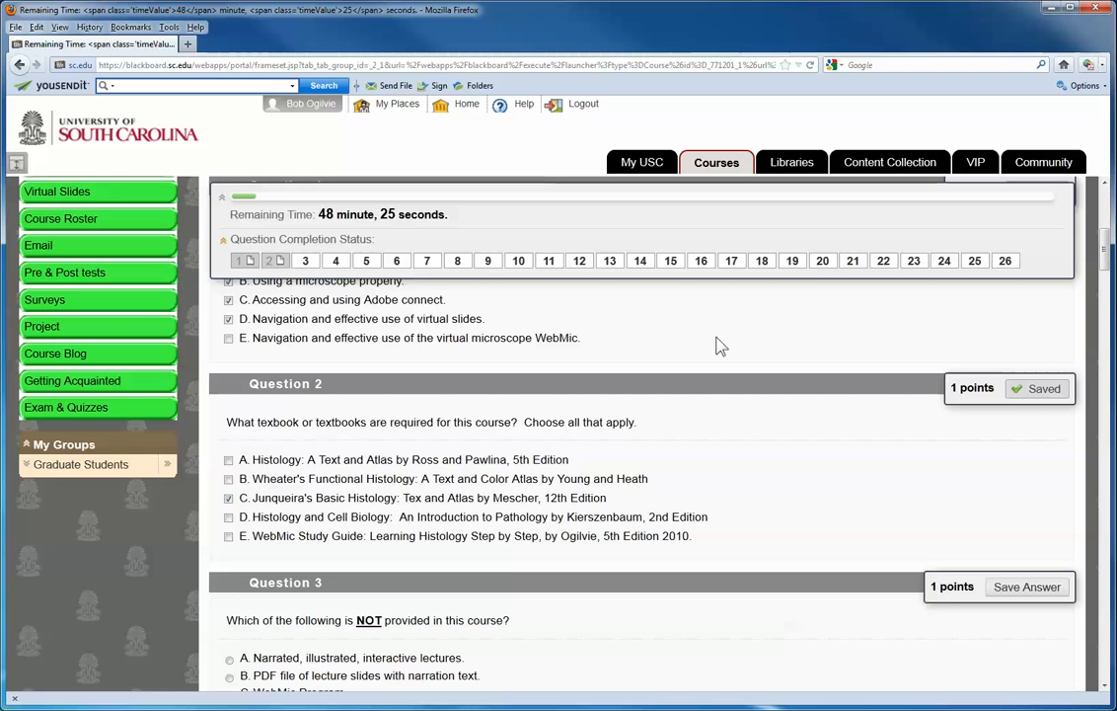
mouse_move(892, 492)
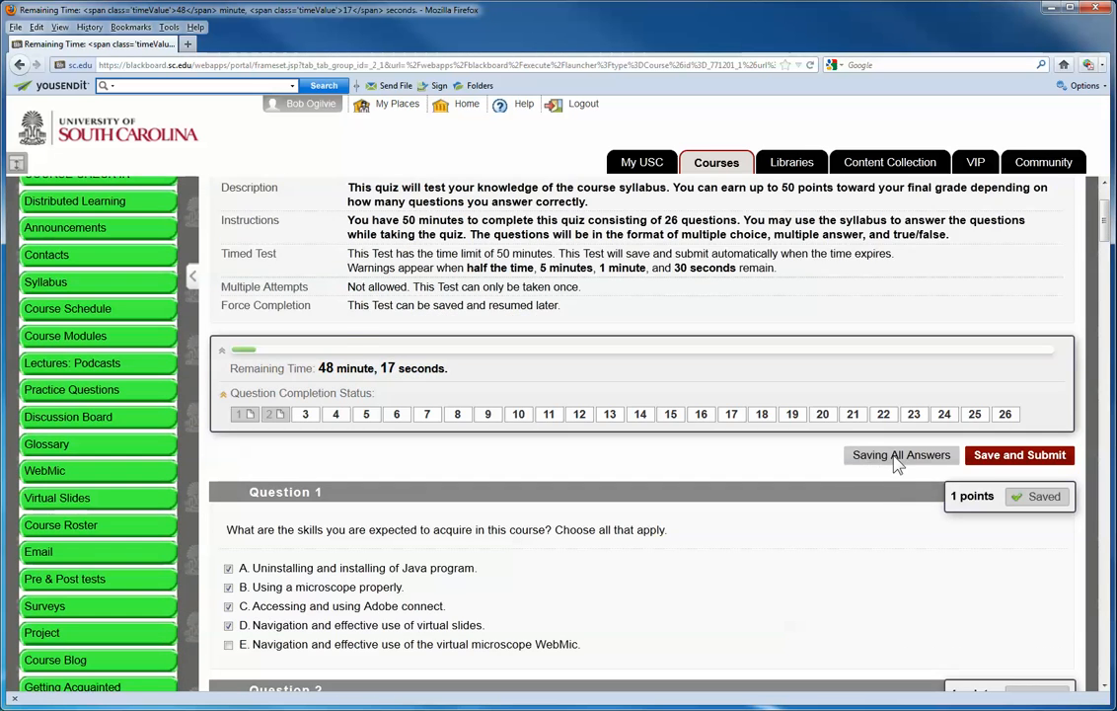
Save the Question 1 answers and dismiss the Answer(s) Saved alert
left_click(900, 454)
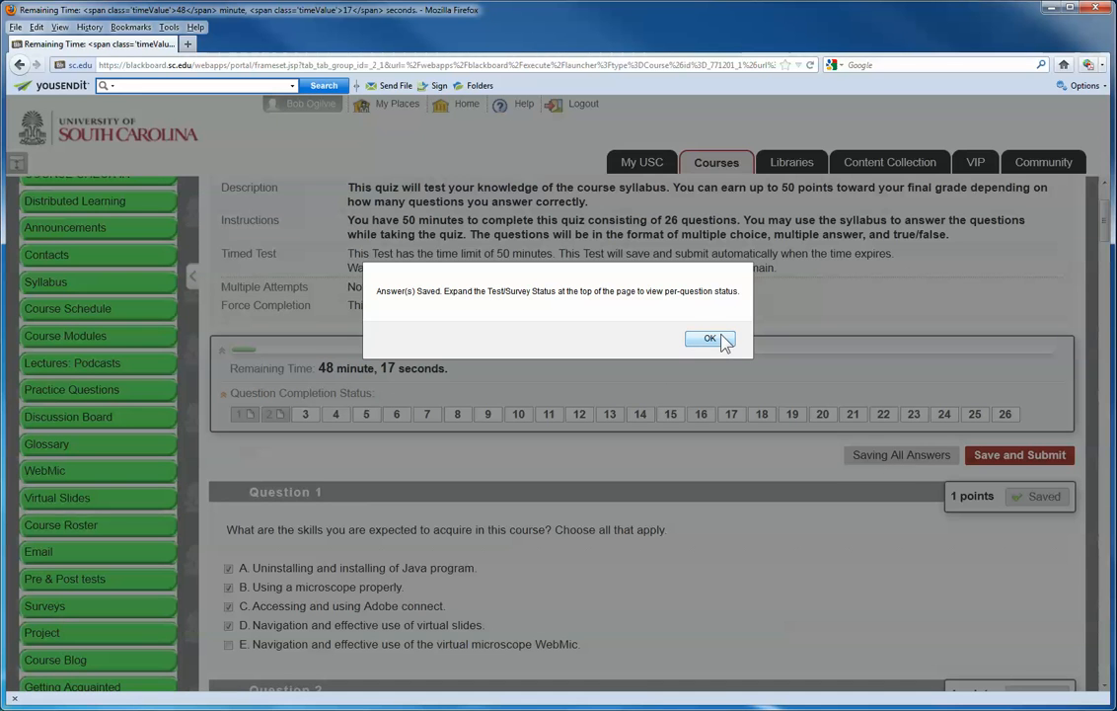
left_click(709, 339)
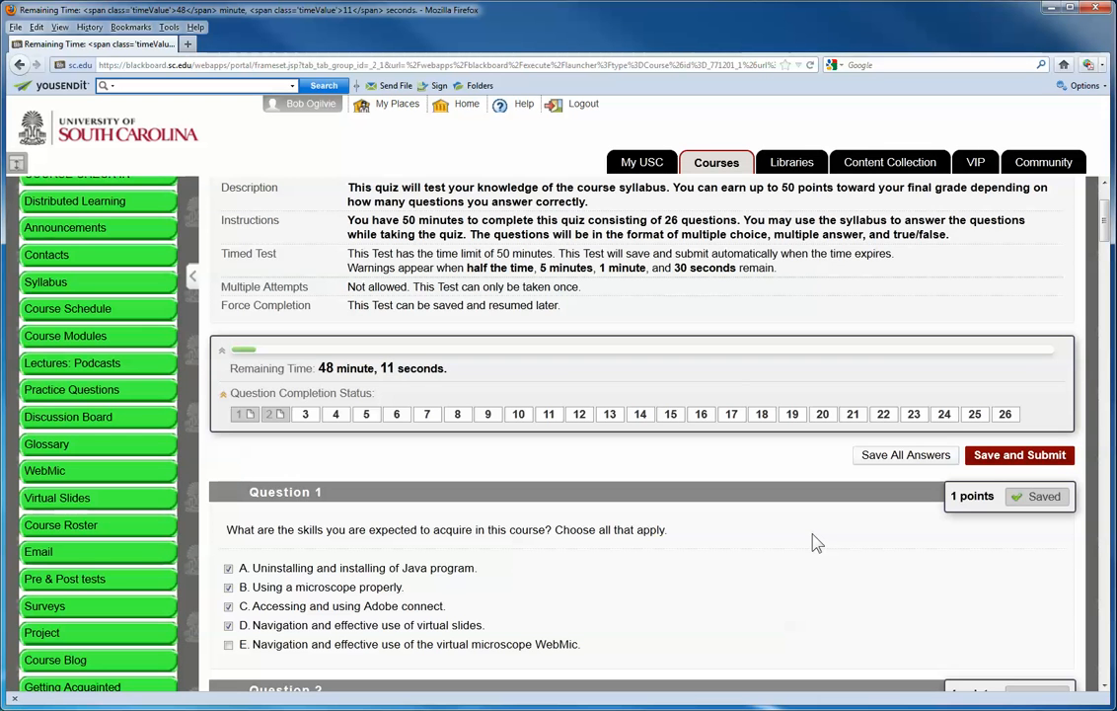
scroll("down", 3)
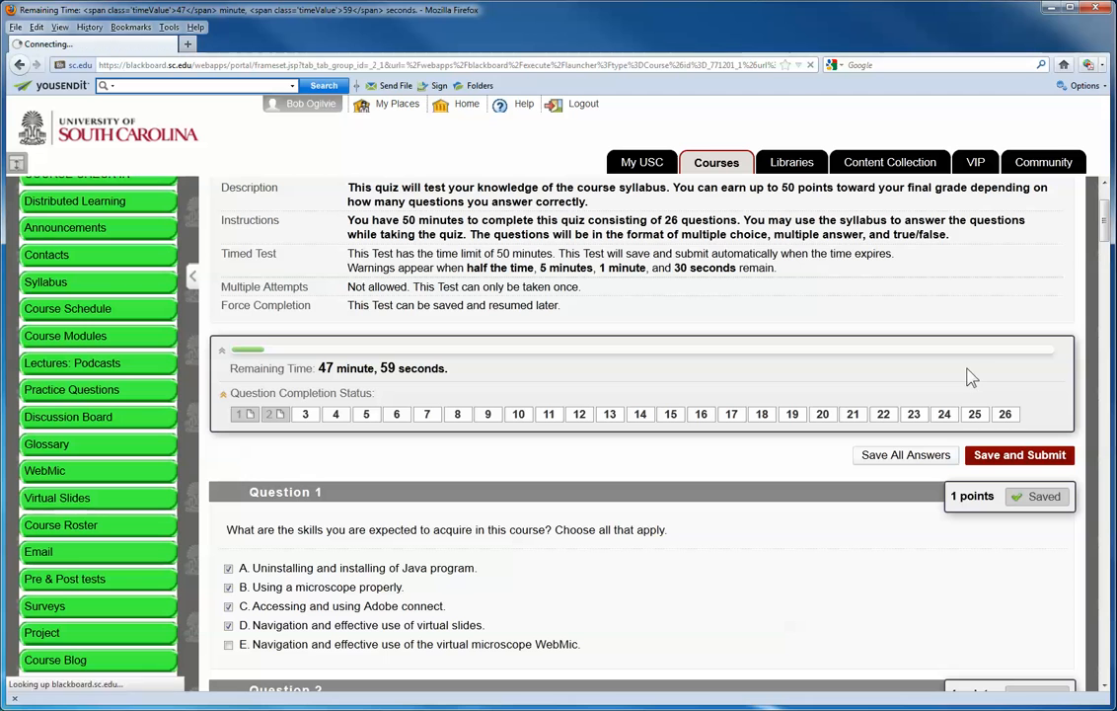
mouse_move(474, 289)
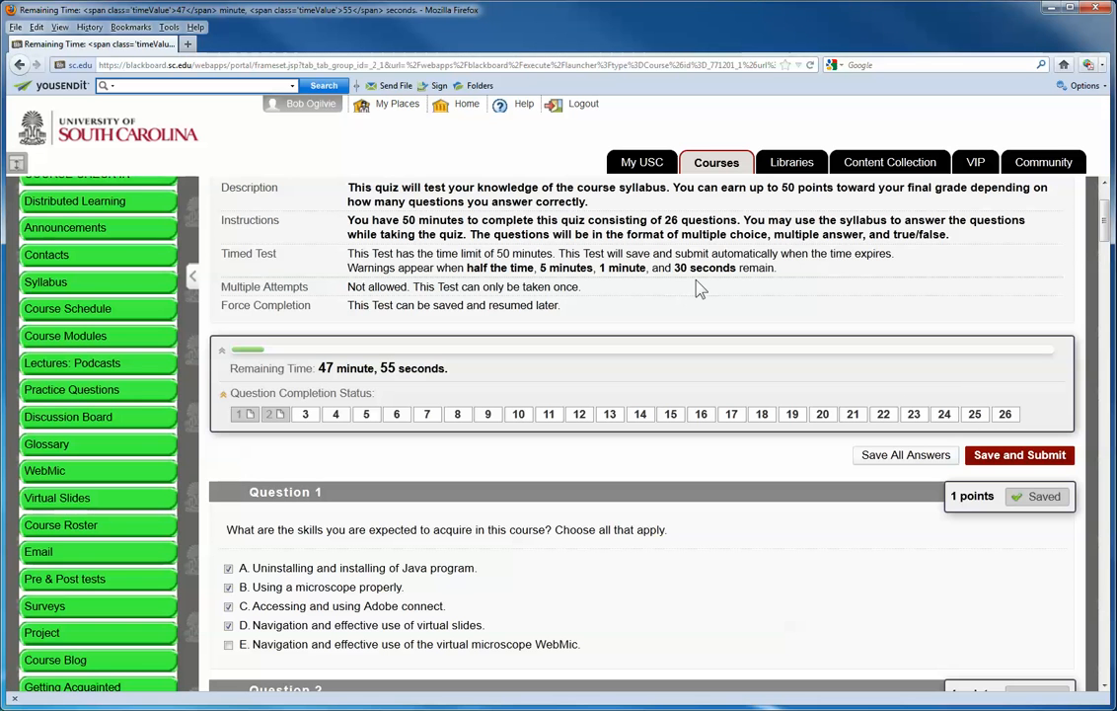
mouse_move(691, 481)
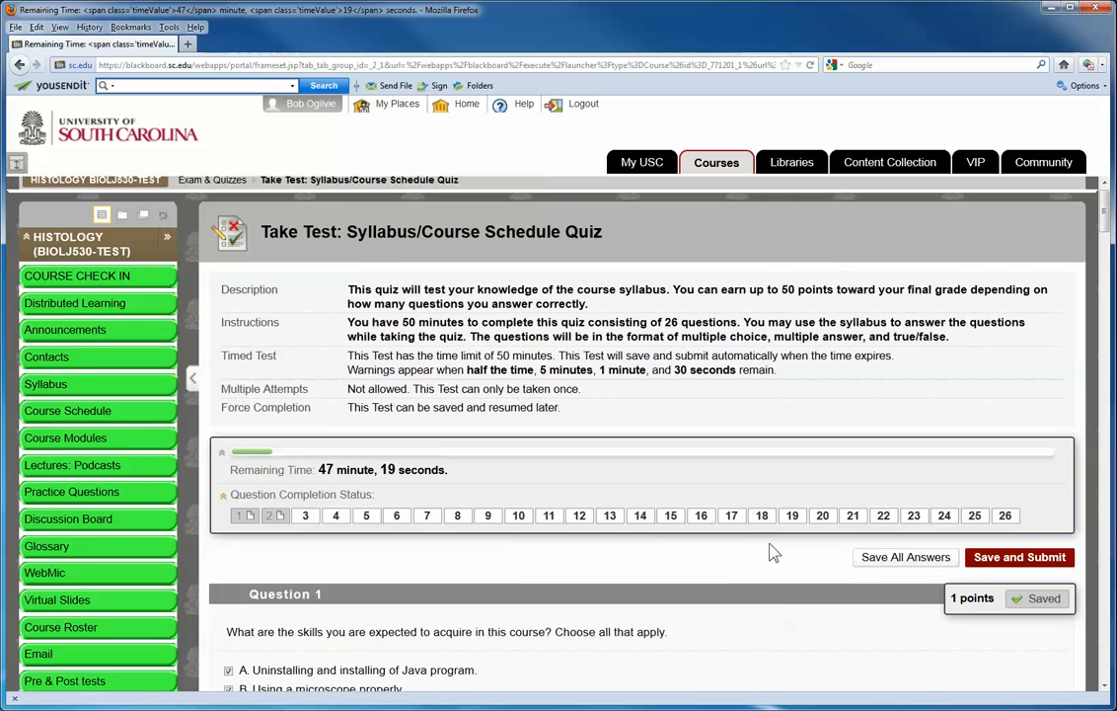
scroll("down", 3)
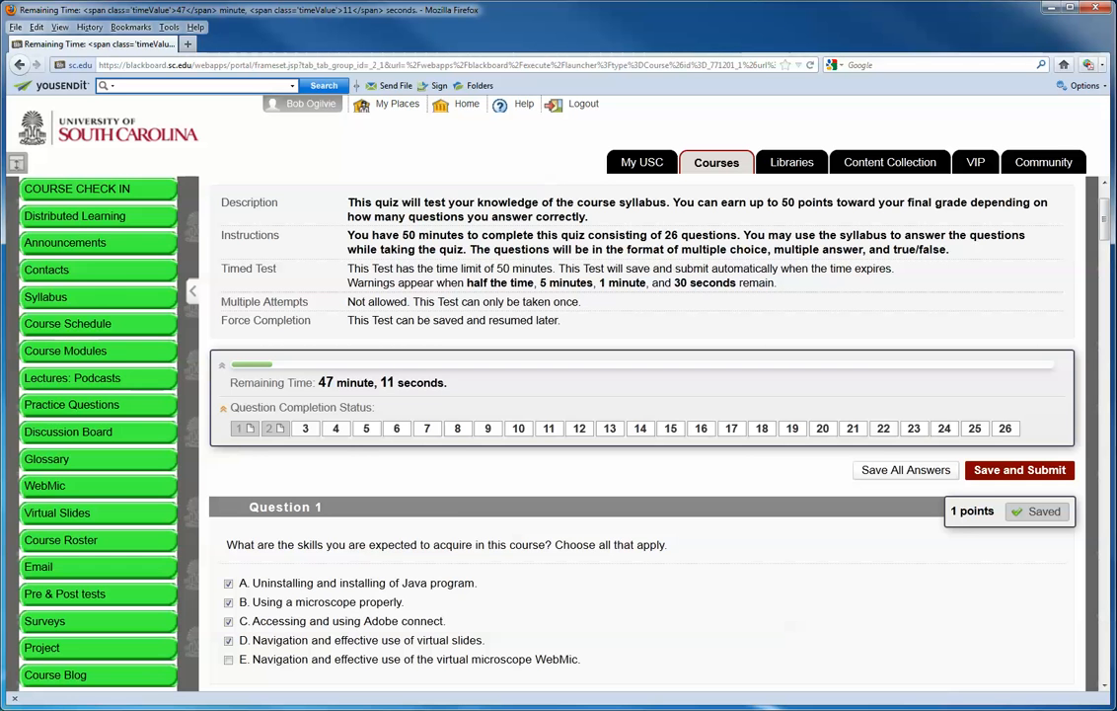
scroll("down", 3)
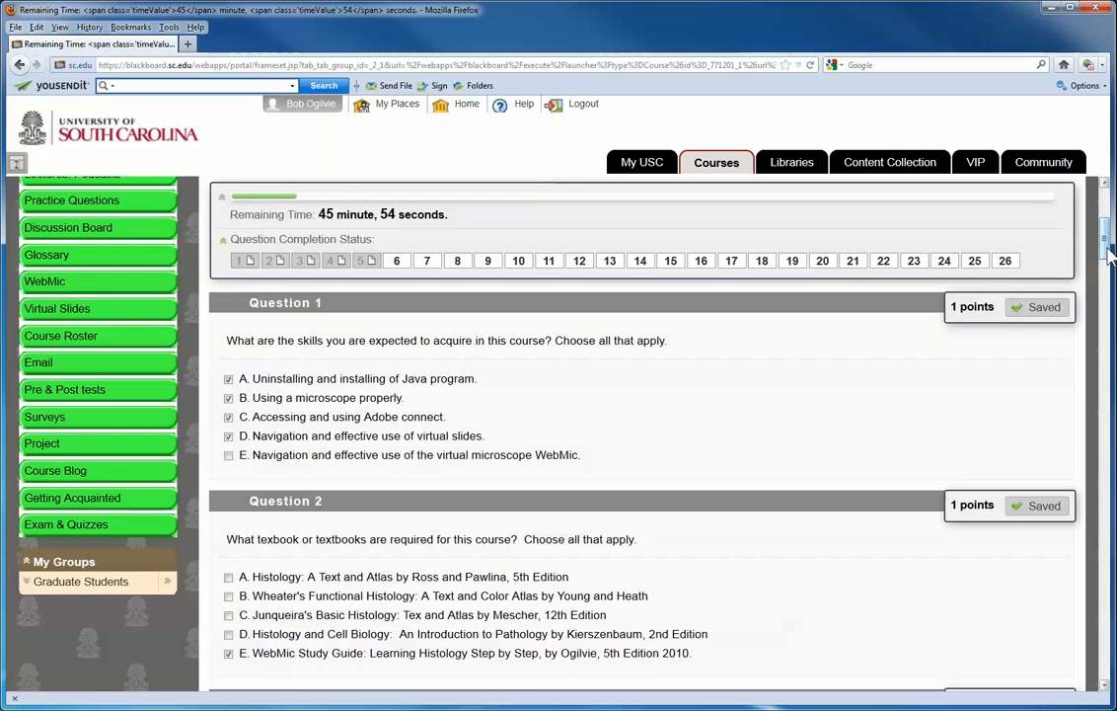
scroll("down", 3)
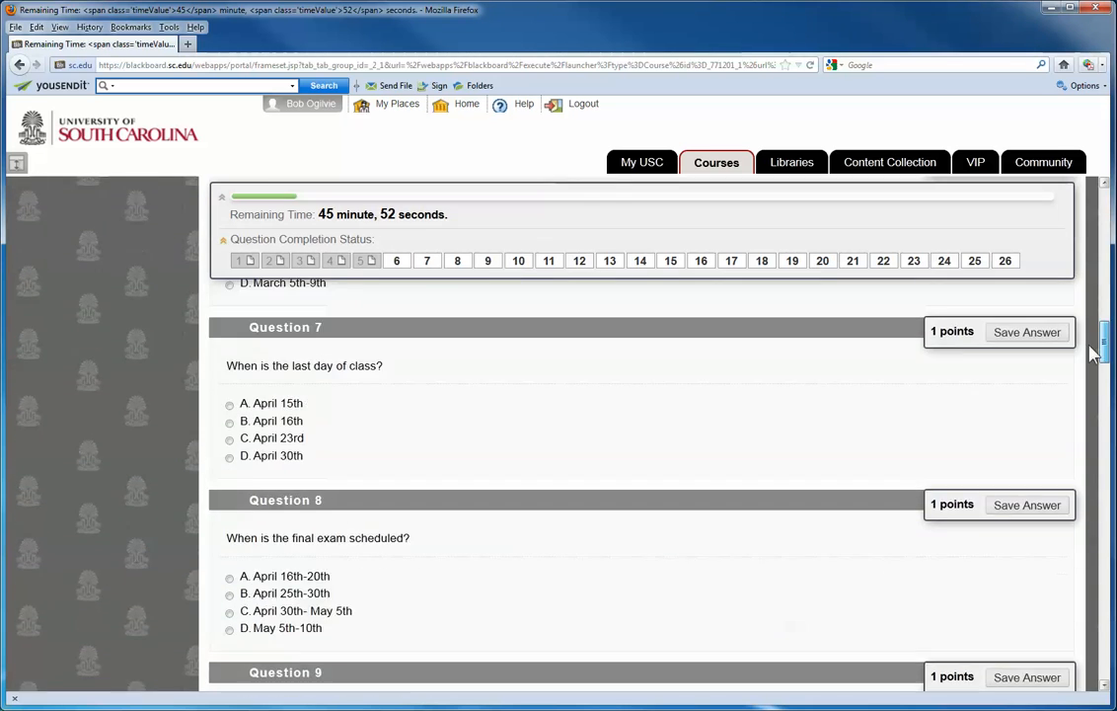
scroll("down", 3)
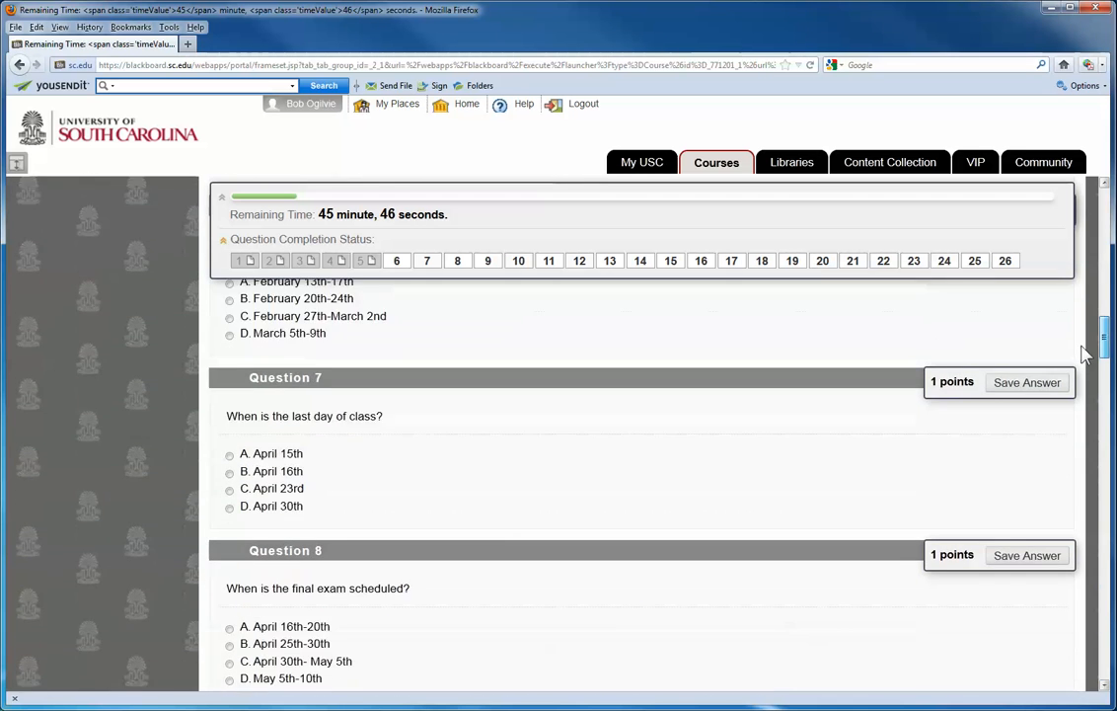
scroll("up", 3)
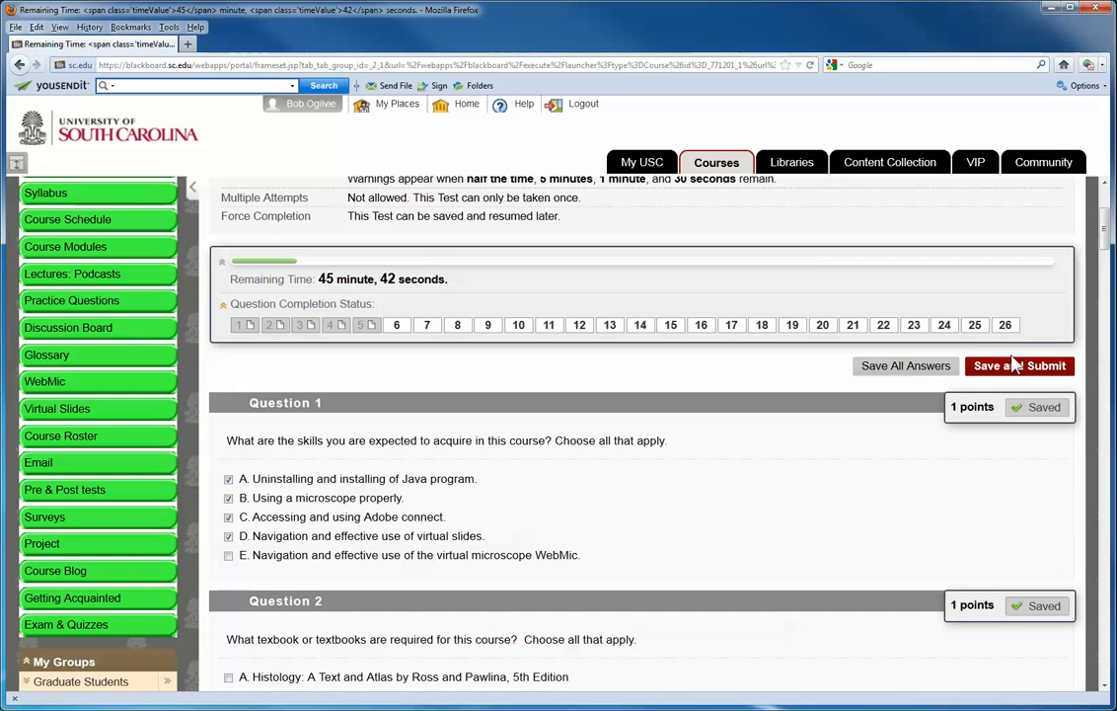
Save and submit the syllabus quiz, confirming despite the unanswered questions warning
left_click(1018, 365)
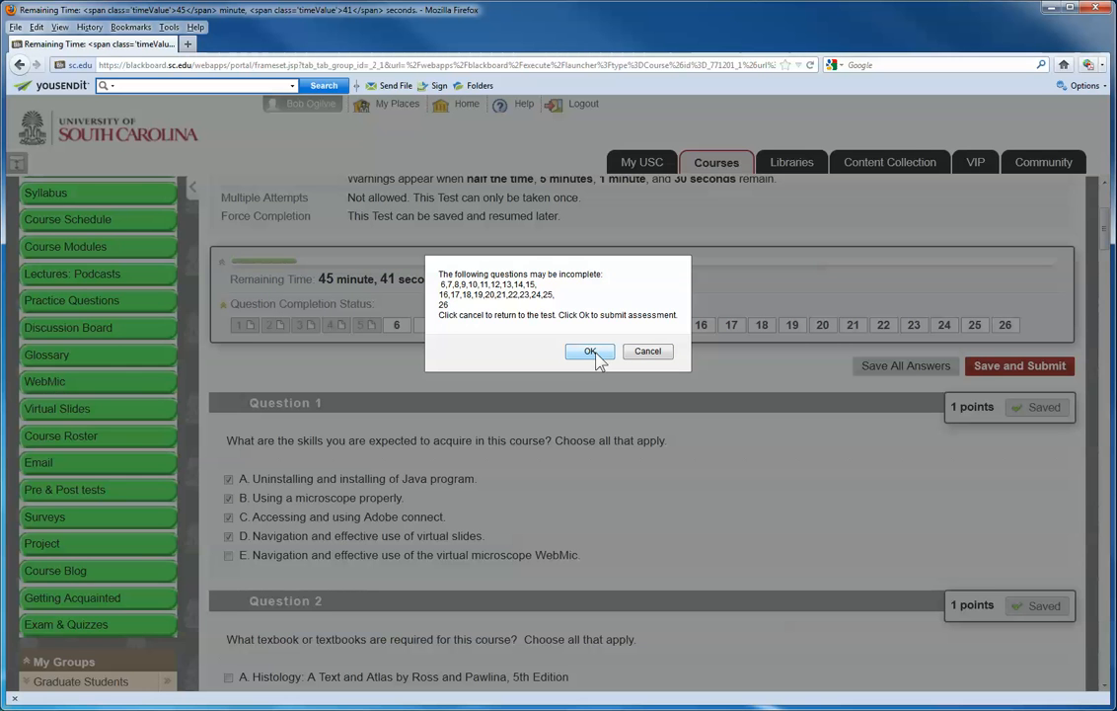
left_click(648, 352)
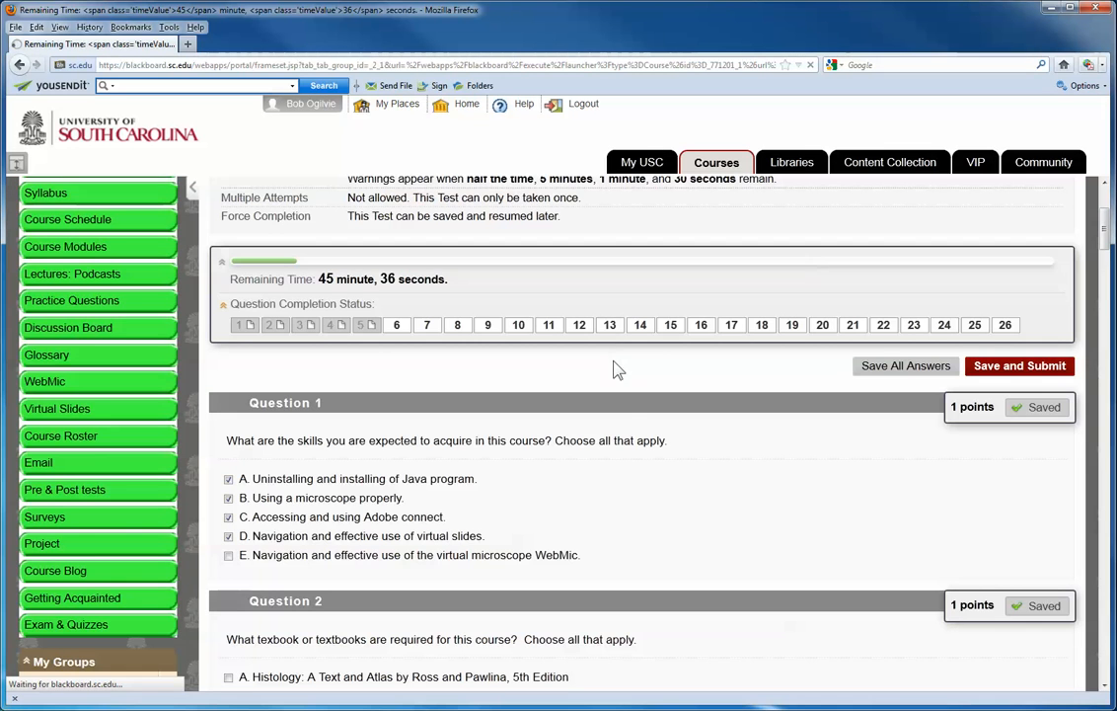
left_click(1019, 366)
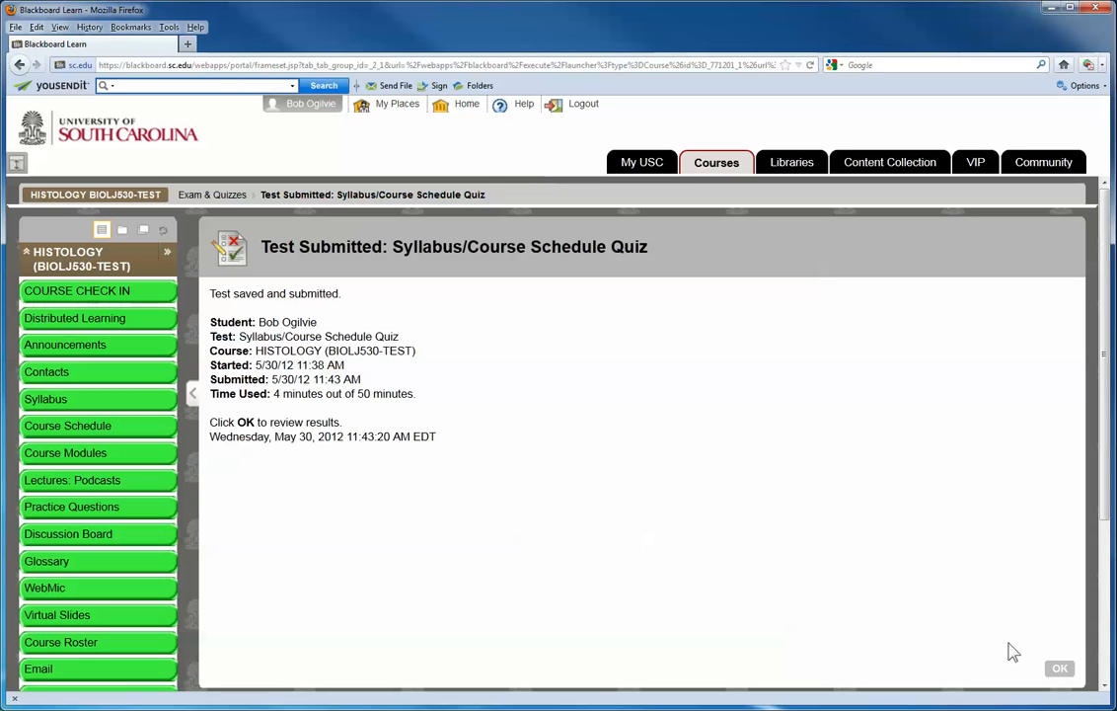
mouse_move(1058, 667)
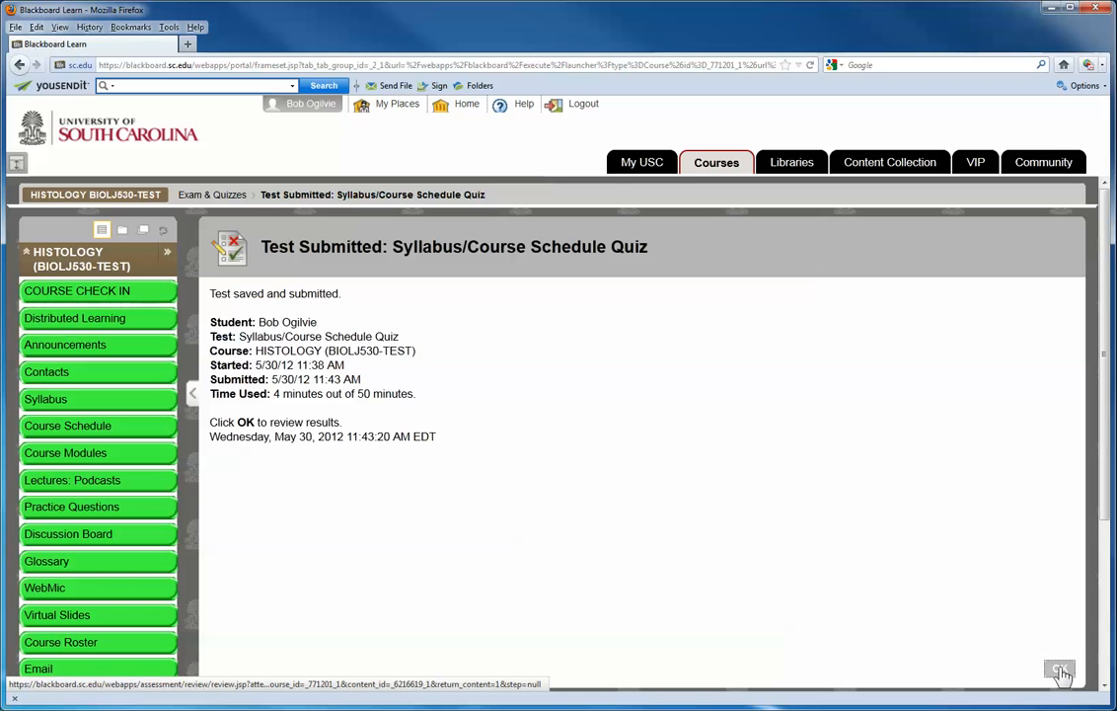
Continue from Test Submitted and scroll through the 3 of 25 points review
left_click(1058, 671)
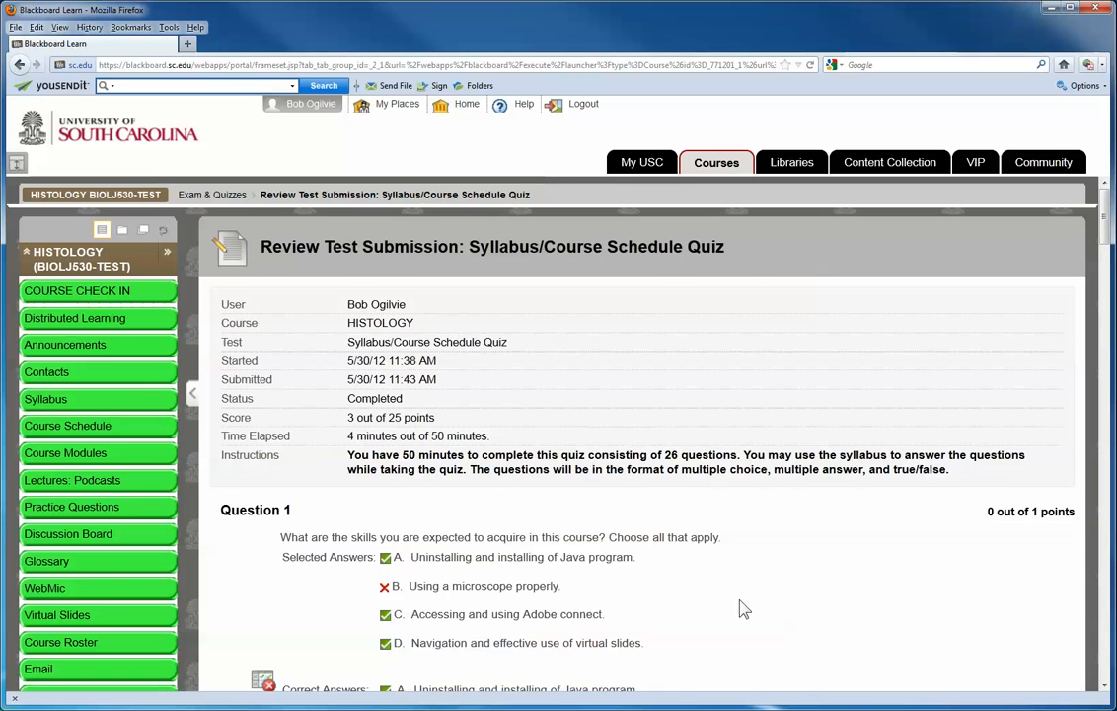
scroll("down", 3)
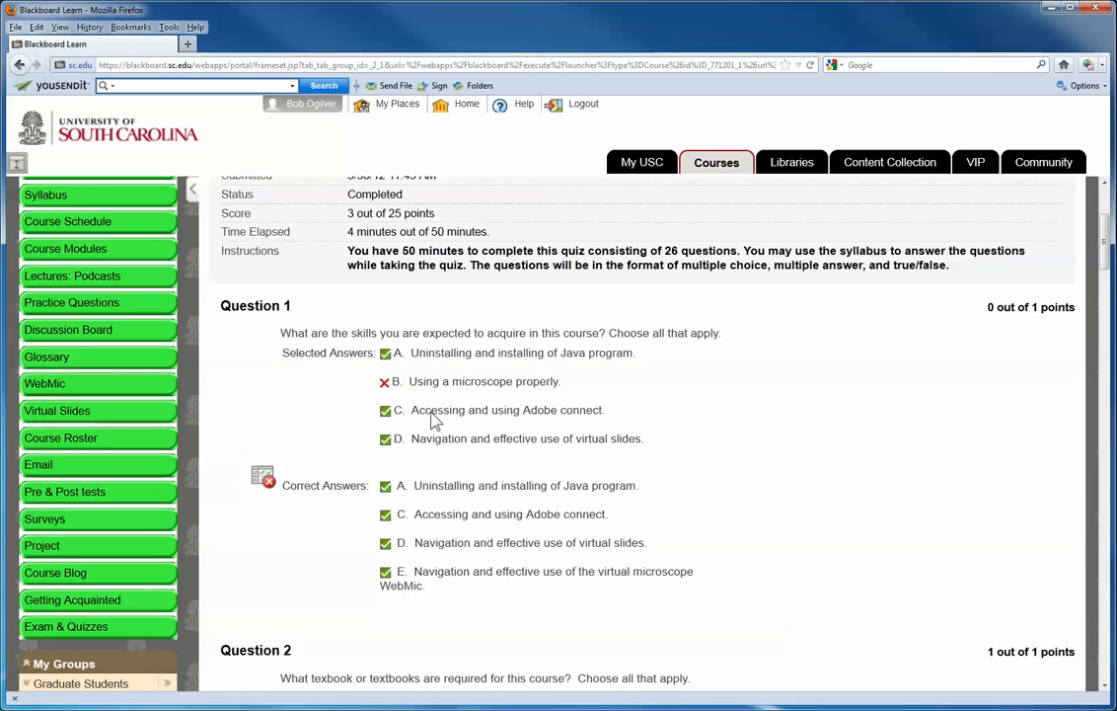
mouse_move(989, 336)
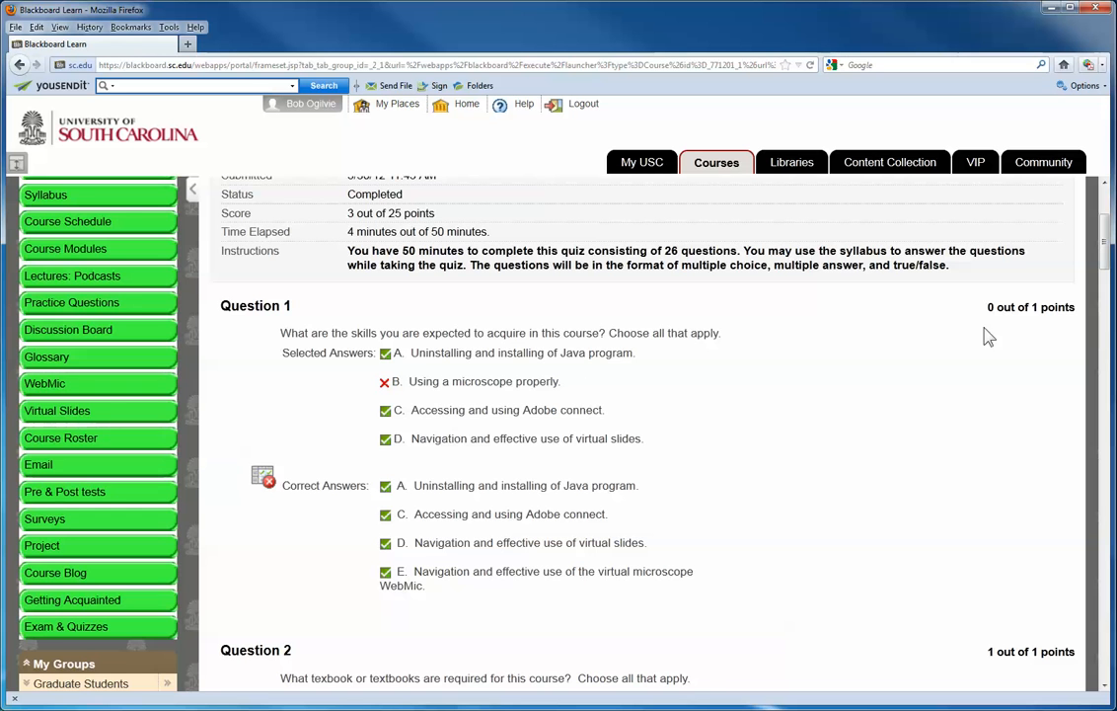
scroll("down", 3)
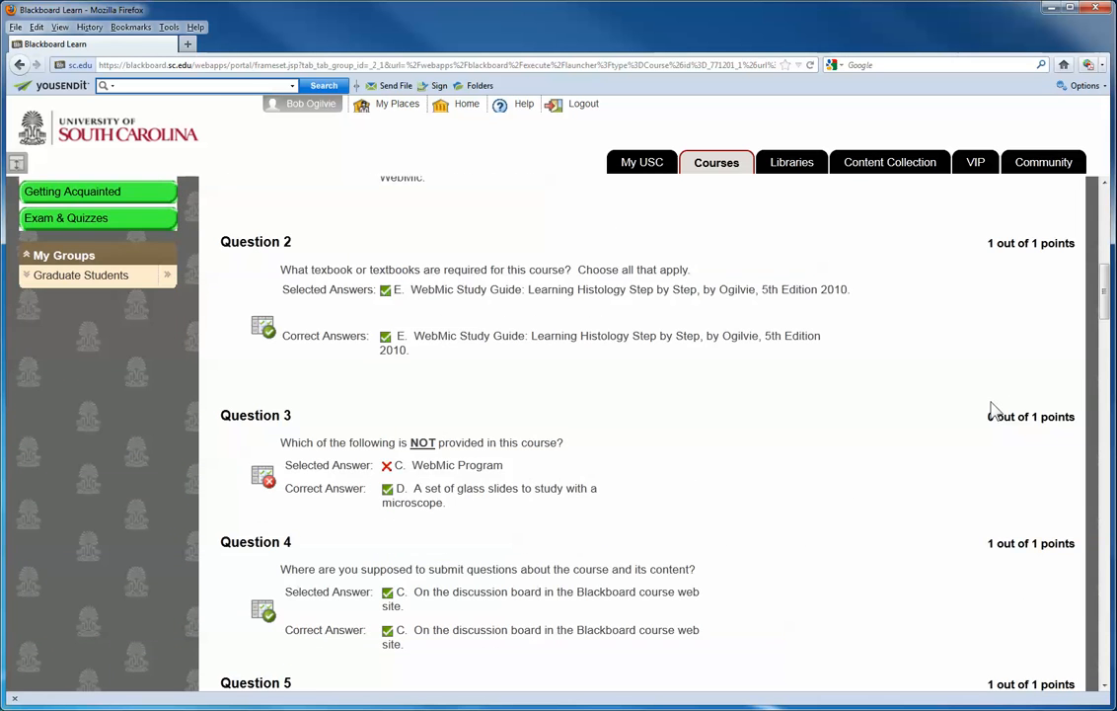
scroll("down", 3)
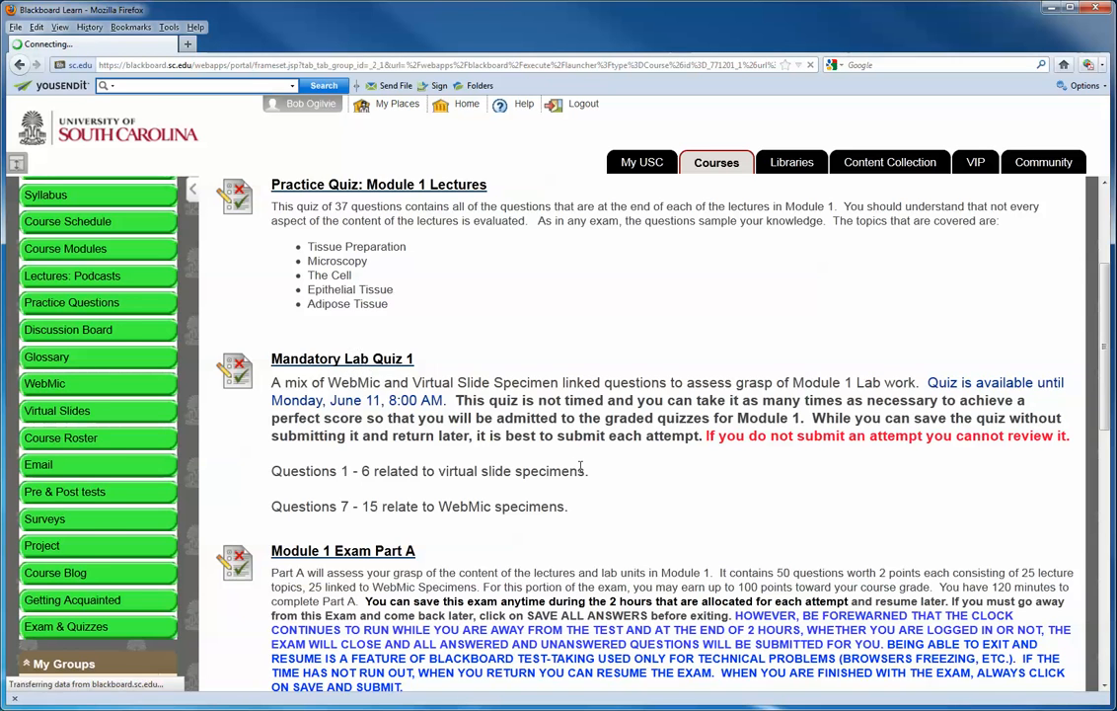
Open Mandatory Lab Quiz 1 from the list and begin the timed attempt
left_click(341, 360)
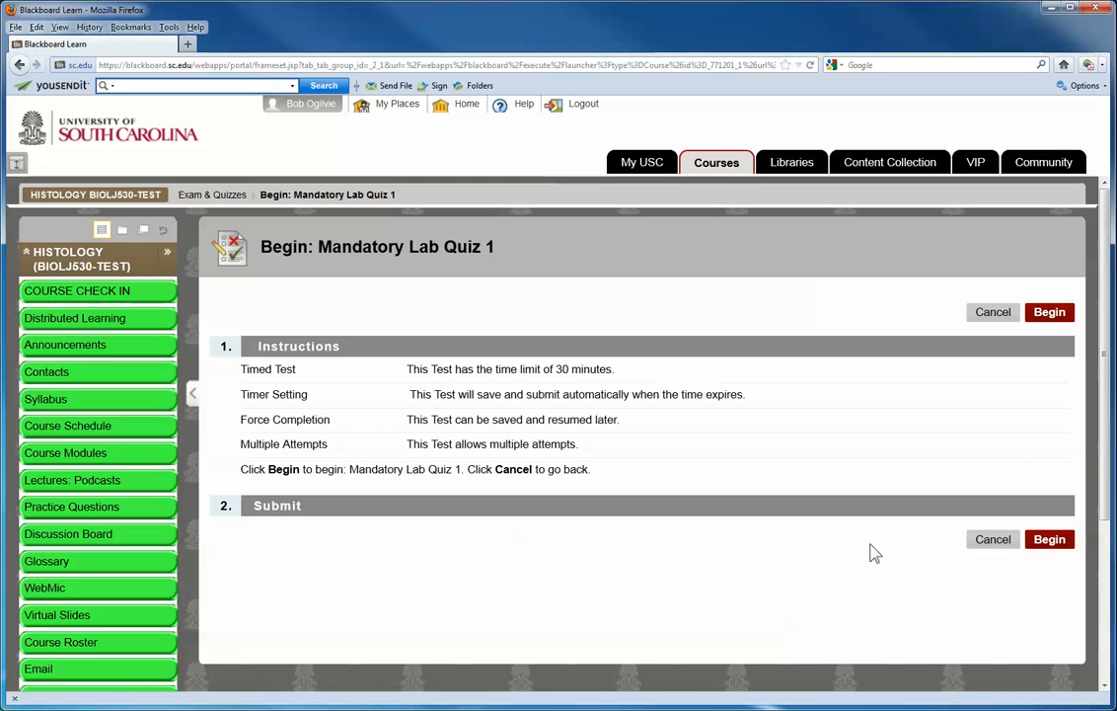
mouse_move(584, 466)
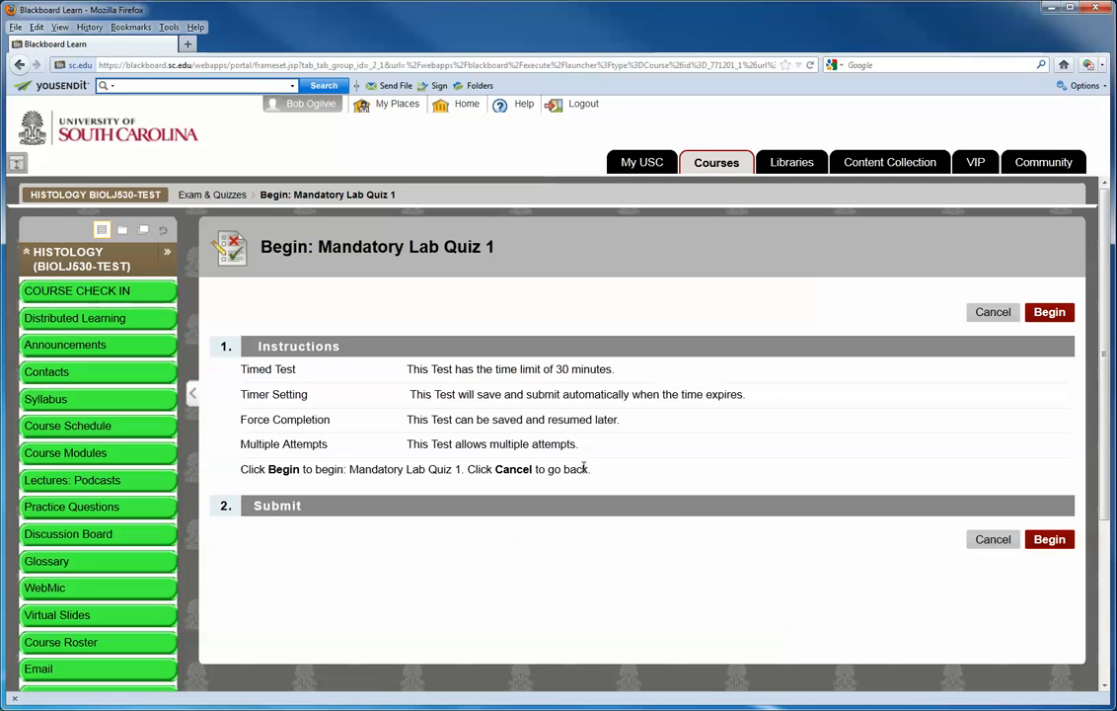
mouse_move(643, 494)
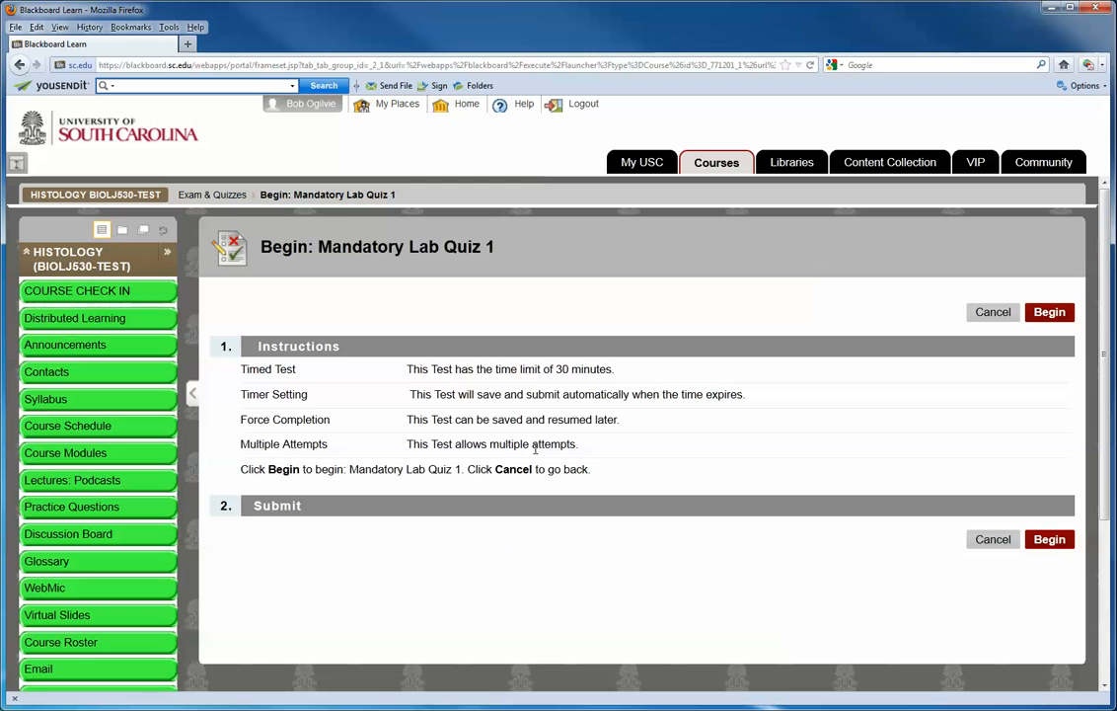
left_click(1050, 537)
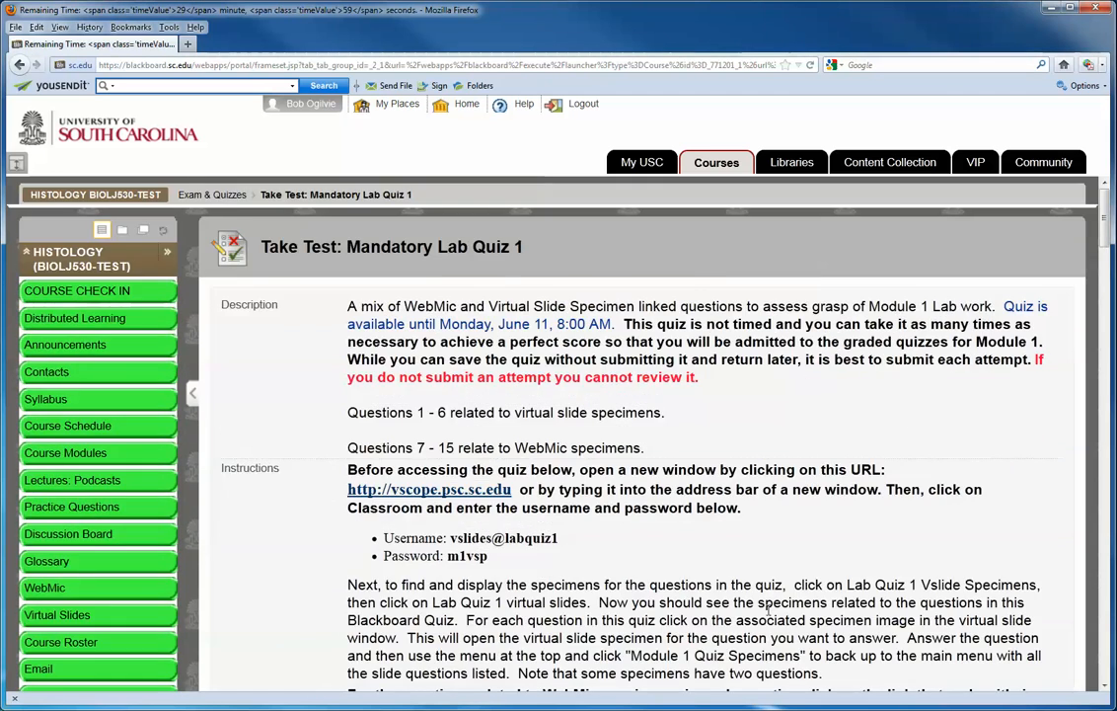
Scroll through the Lab Quiz 1 questions and open Question 7's EOLQ-3.jpg specimen image
scroll("down", 3)
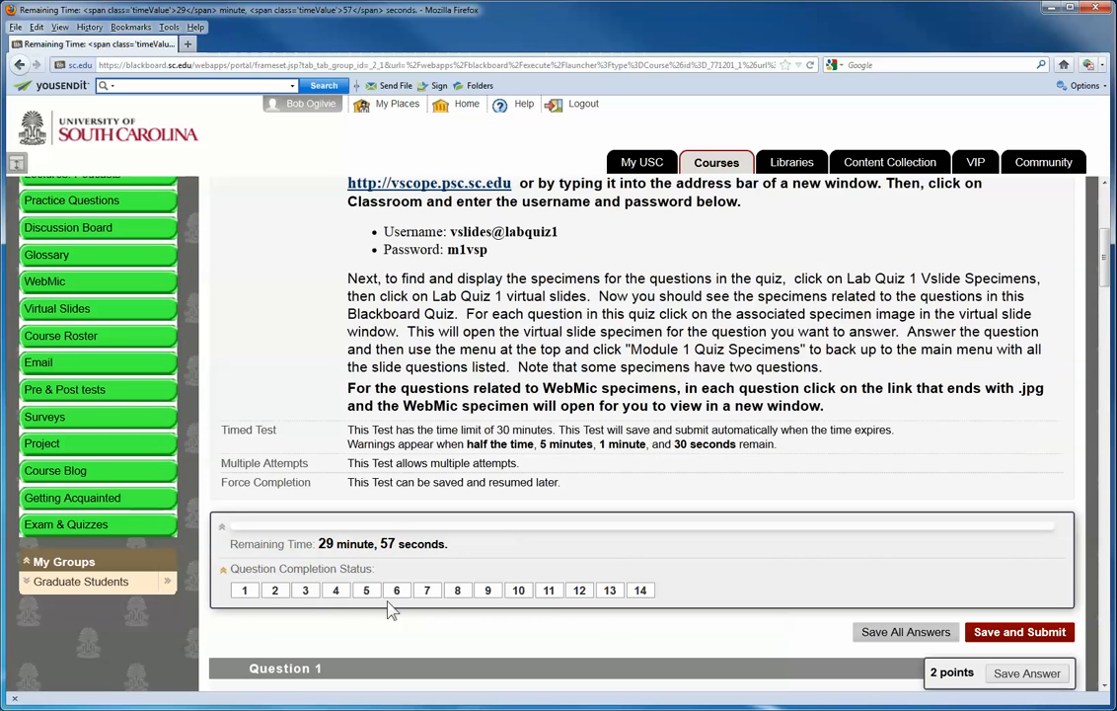
mouse_move(703, 596)
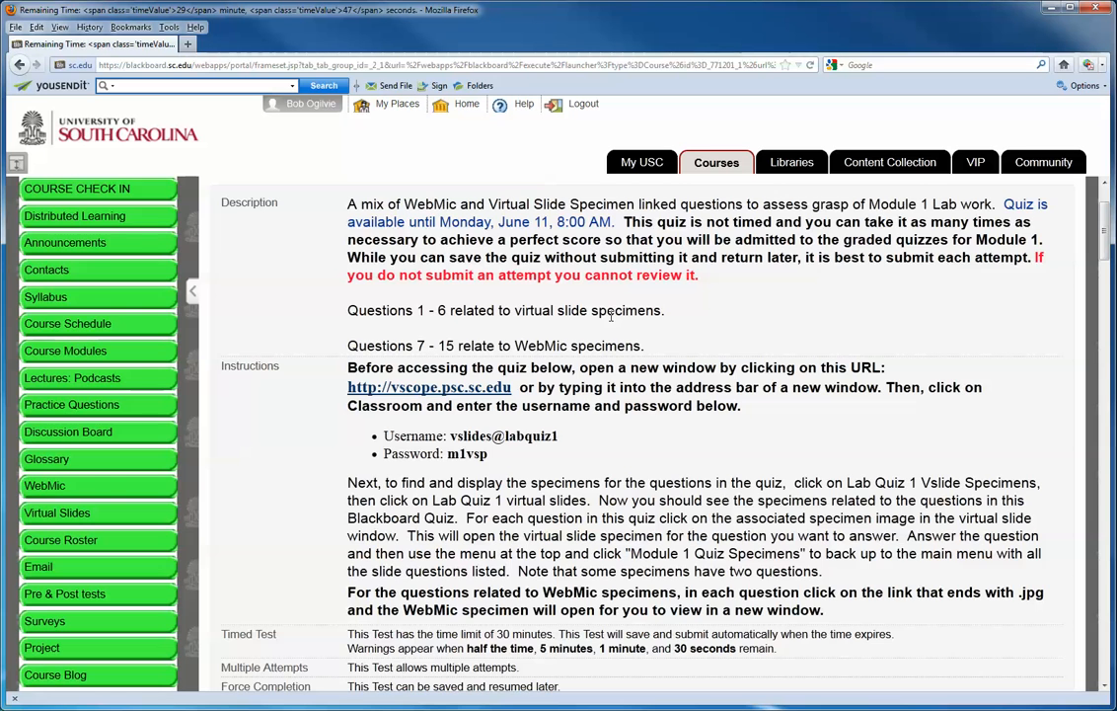
scroll("down", 3)
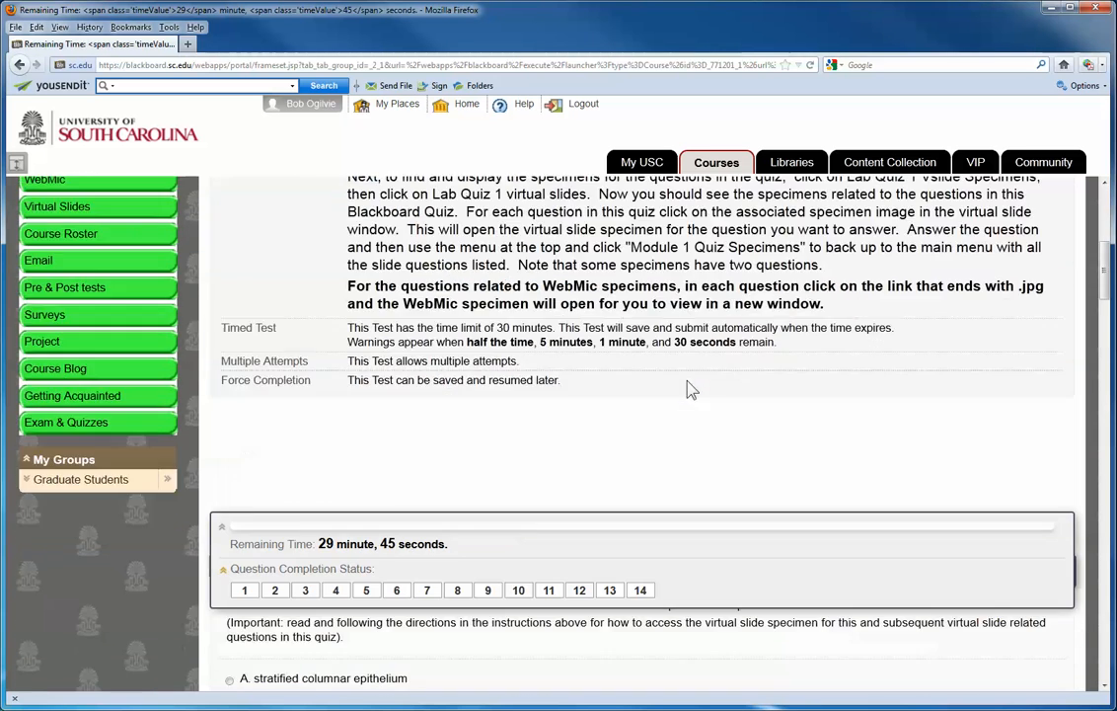
scroll("down", 3)
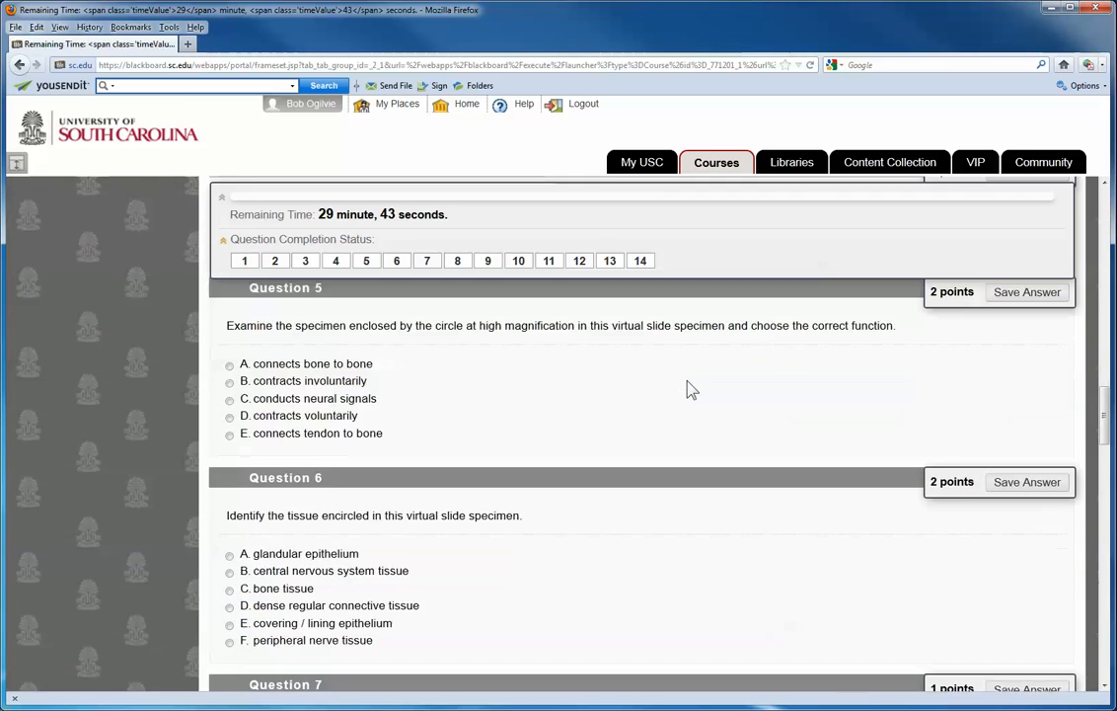
scroll("down", 3)
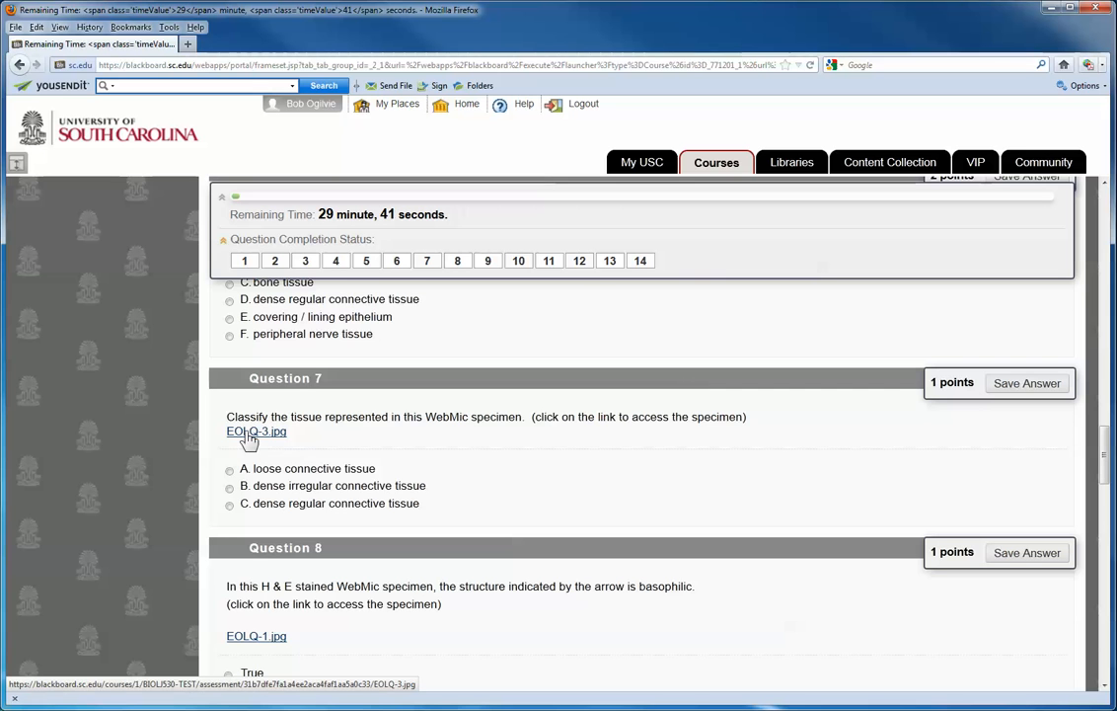
mouse_move(267, 438)
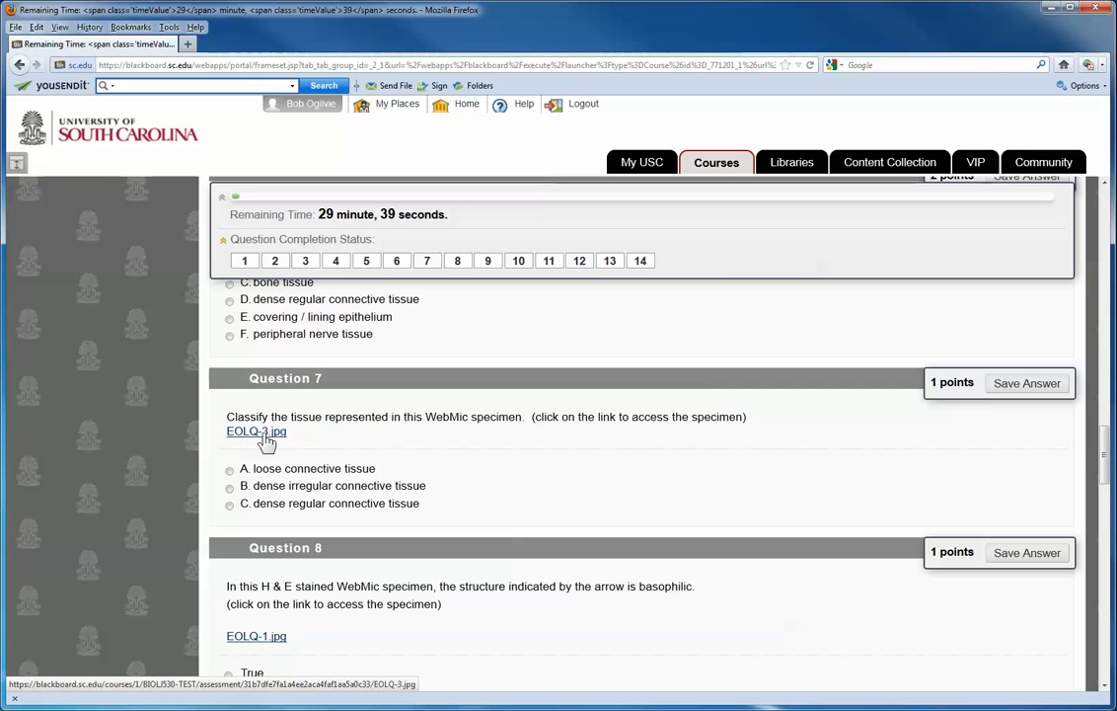
left_click(257, 431)
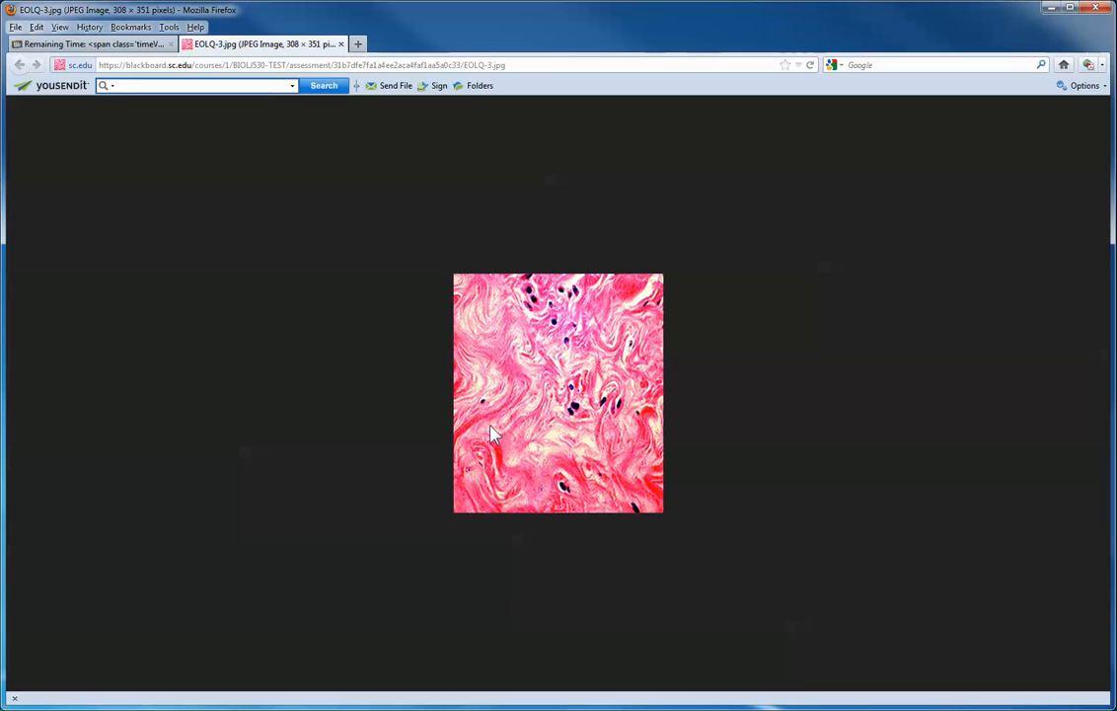
mouse_move(638, 450)
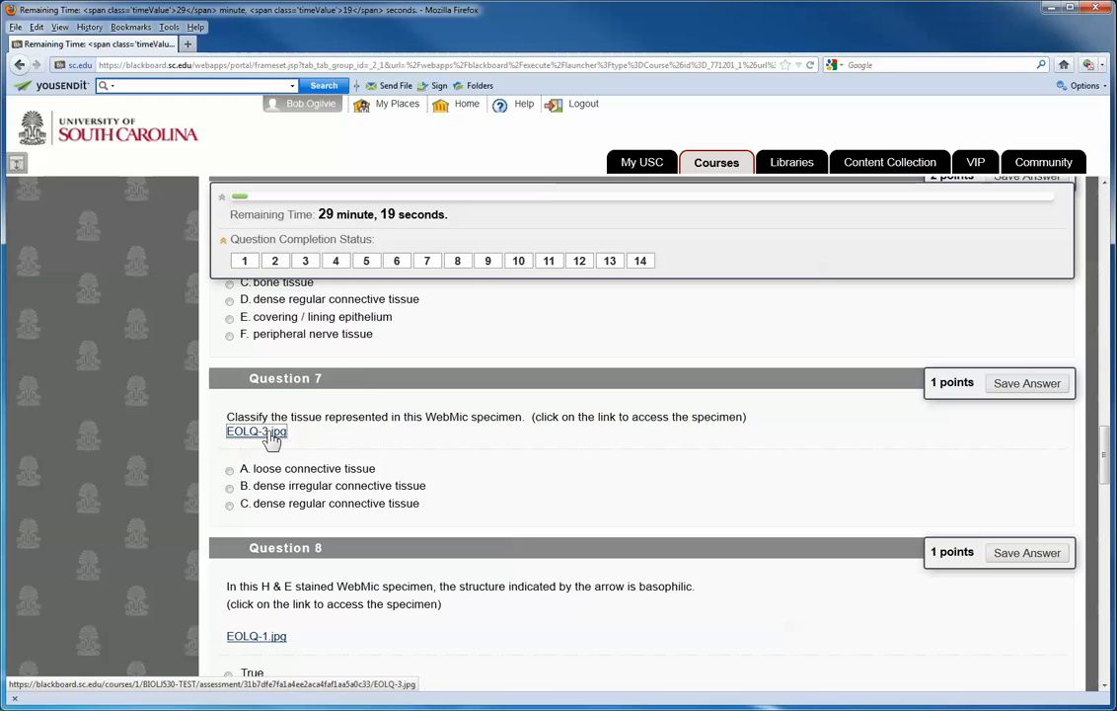
View EOLQ-3.jpg in a new tab, then follow the vscope URL to the virtual slide login page
right_click(257, 431)
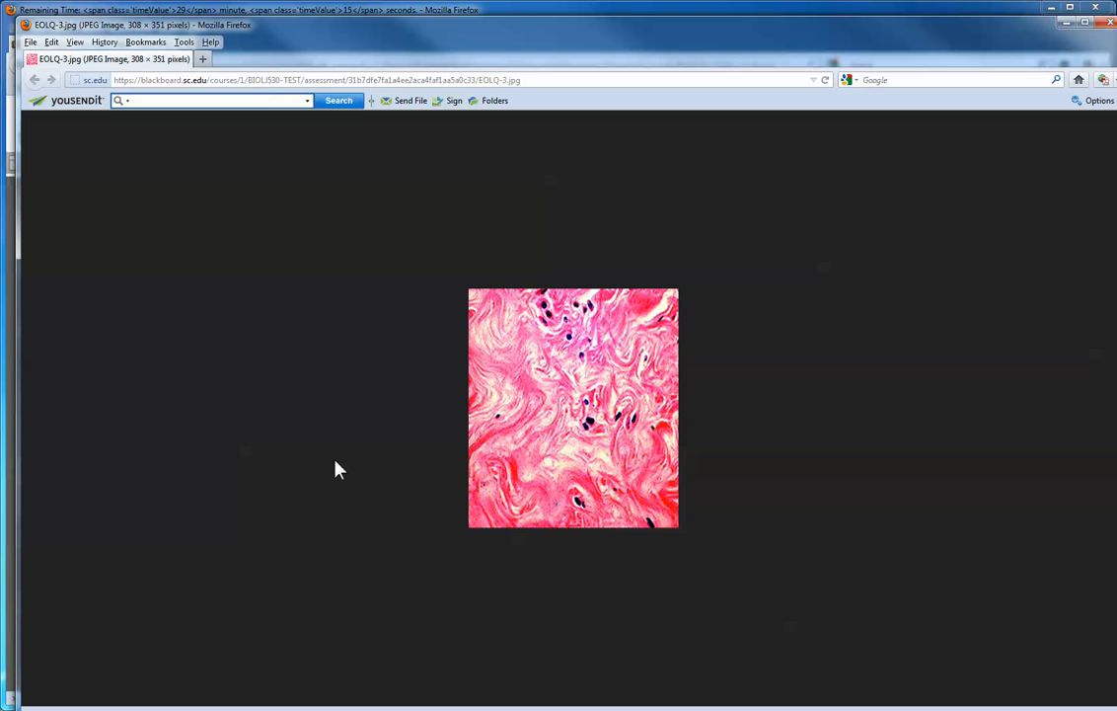
mouse_move(1078, 45)
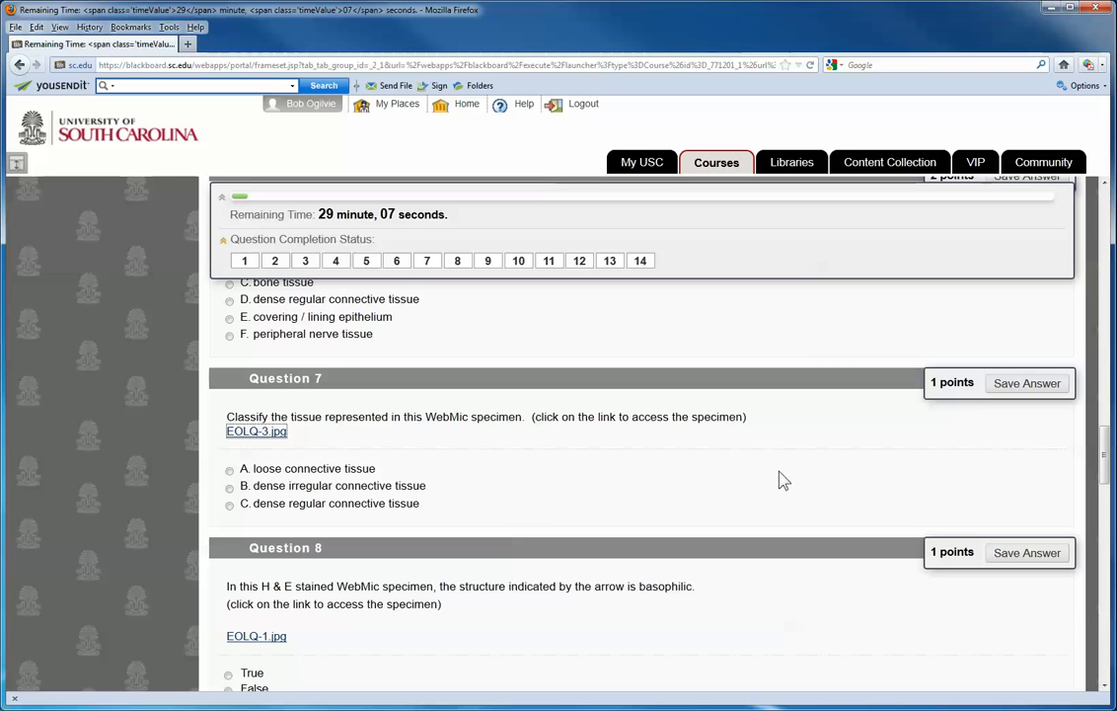
mouse_move(555, 515)
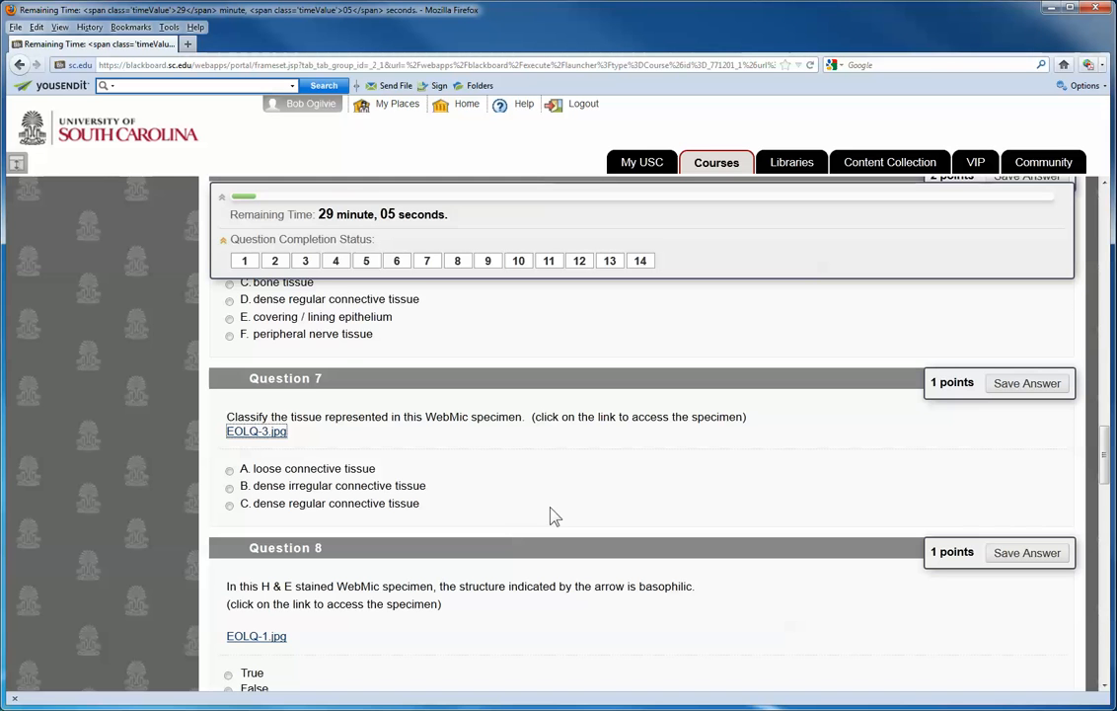
mouse_move(537, 496)
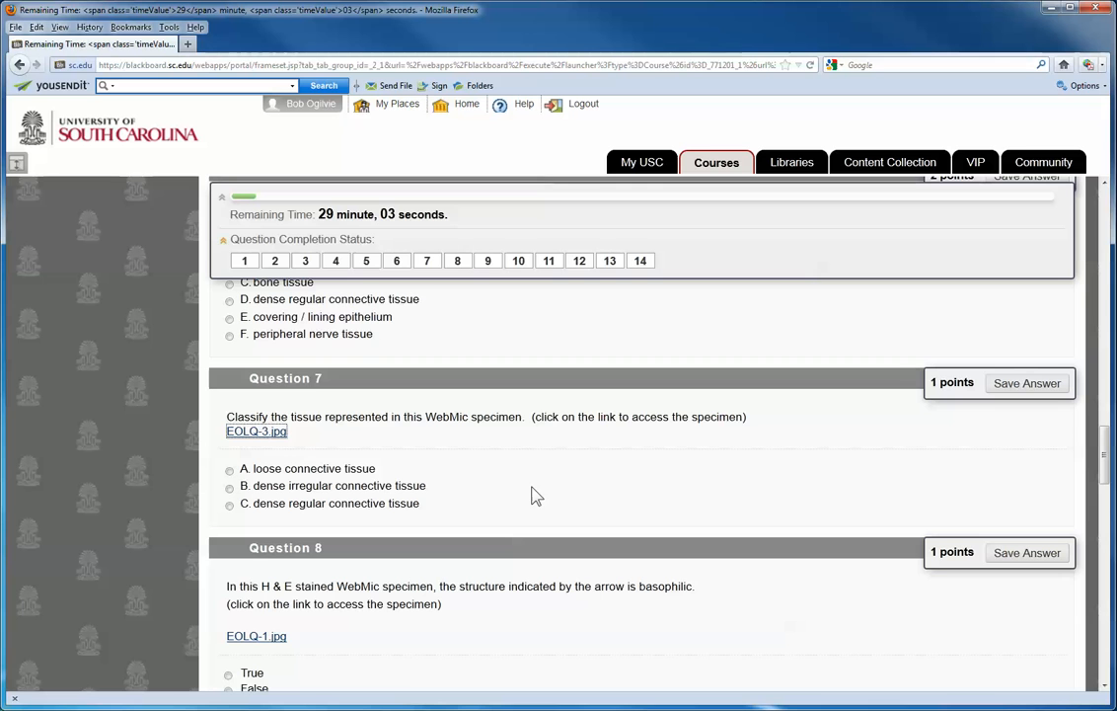
mouse_move(256, 430)
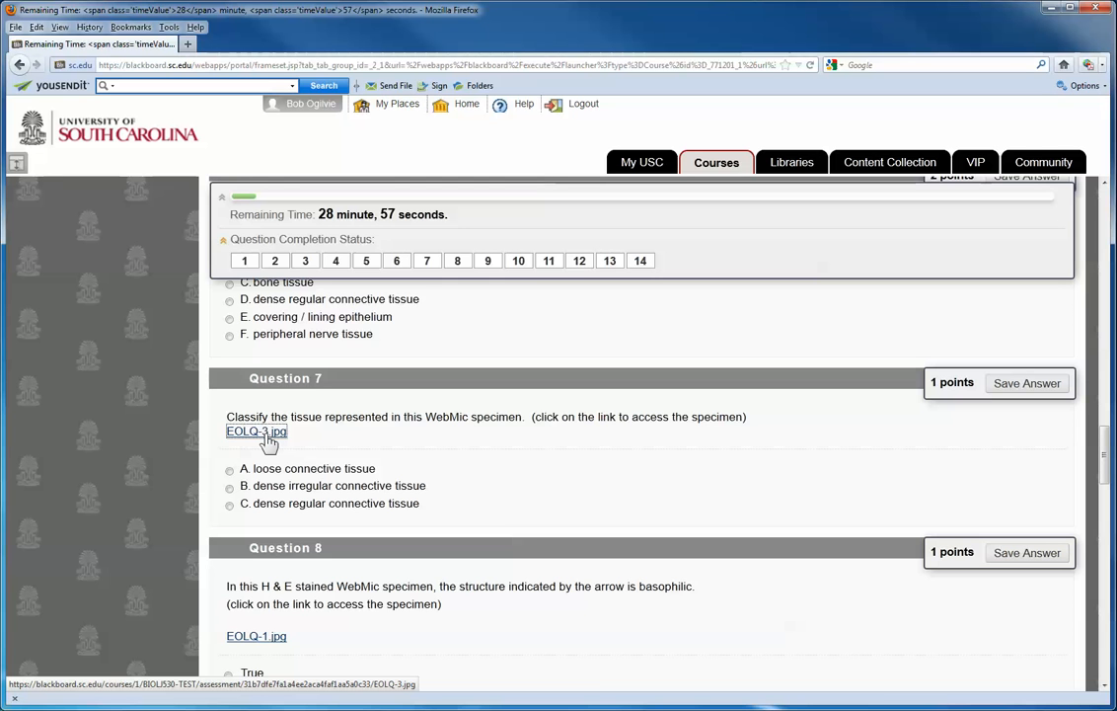
mouse_move(355, 517)
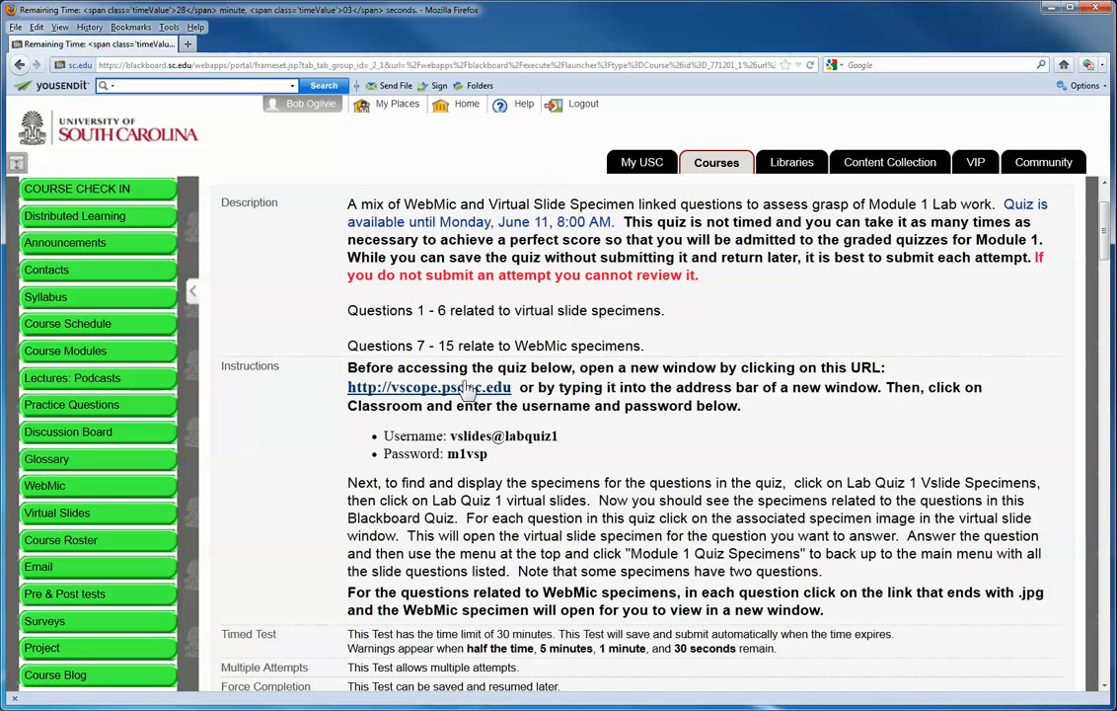
left_click(428, 387)
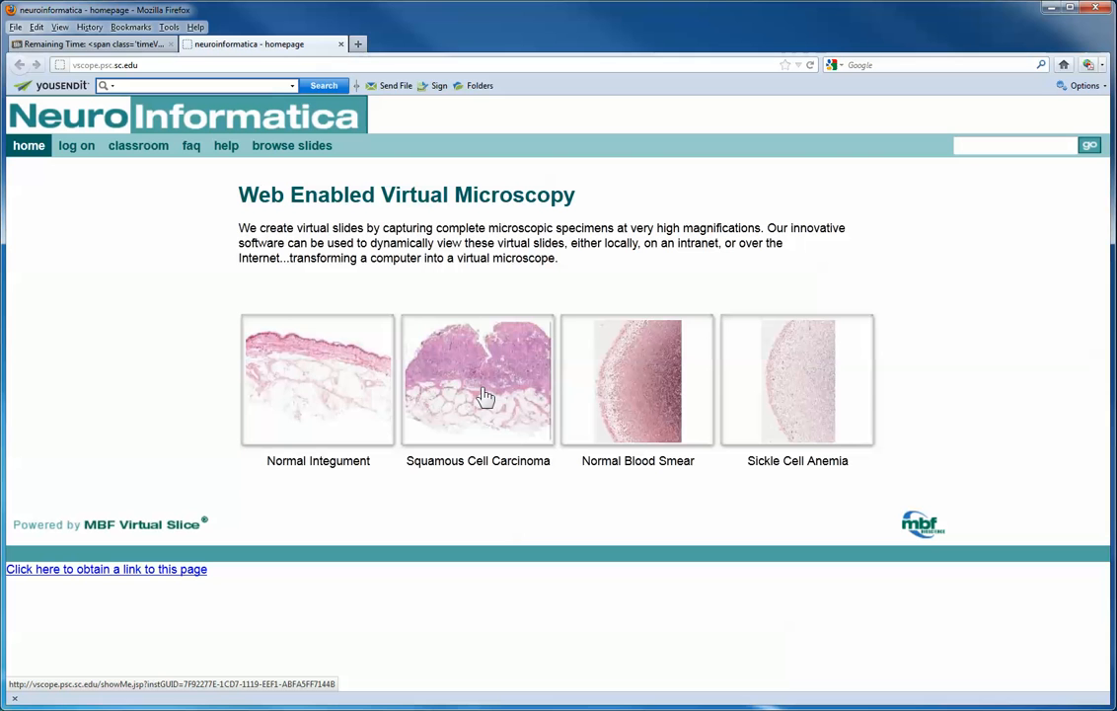
mouse_move(138, 174)
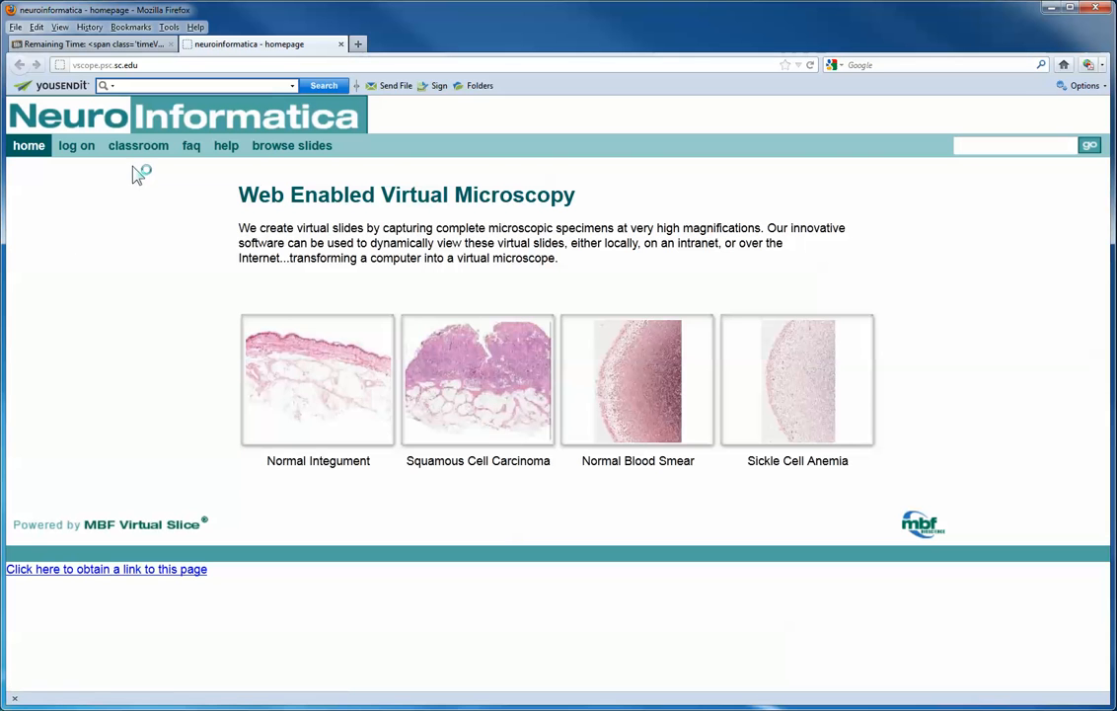
left_click(75, 146)
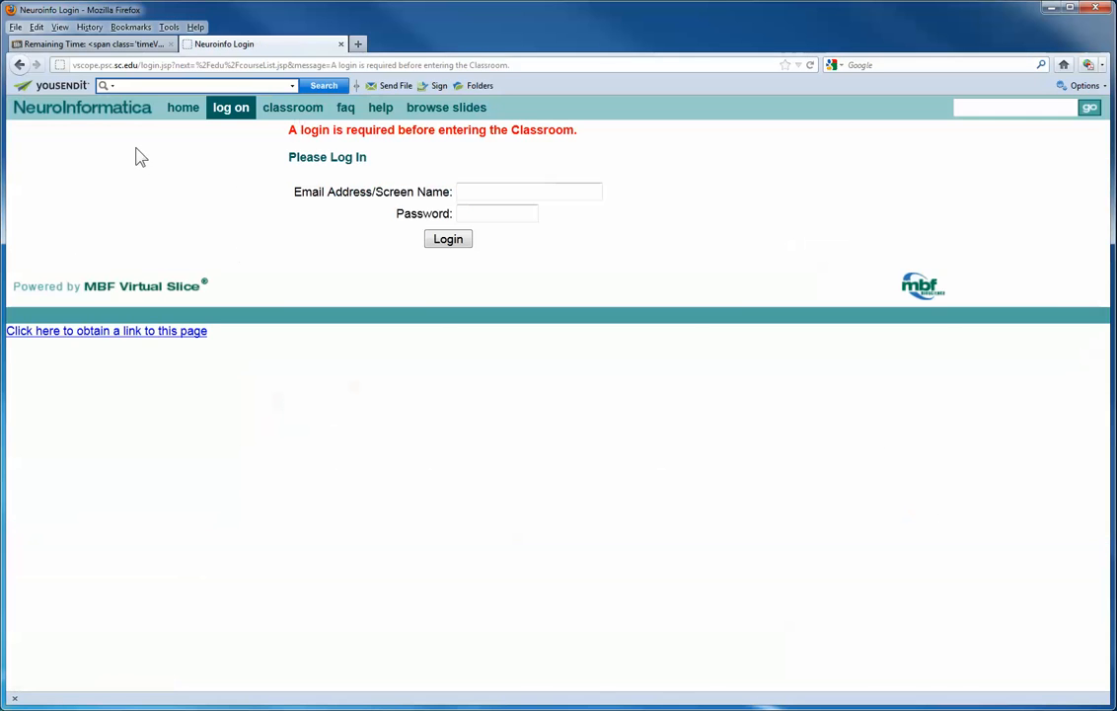
Log into NeuroInformatica as 'vslidelabquiz' with the shared password to reach the BIOL J530 classroom
left_click(529, 191)
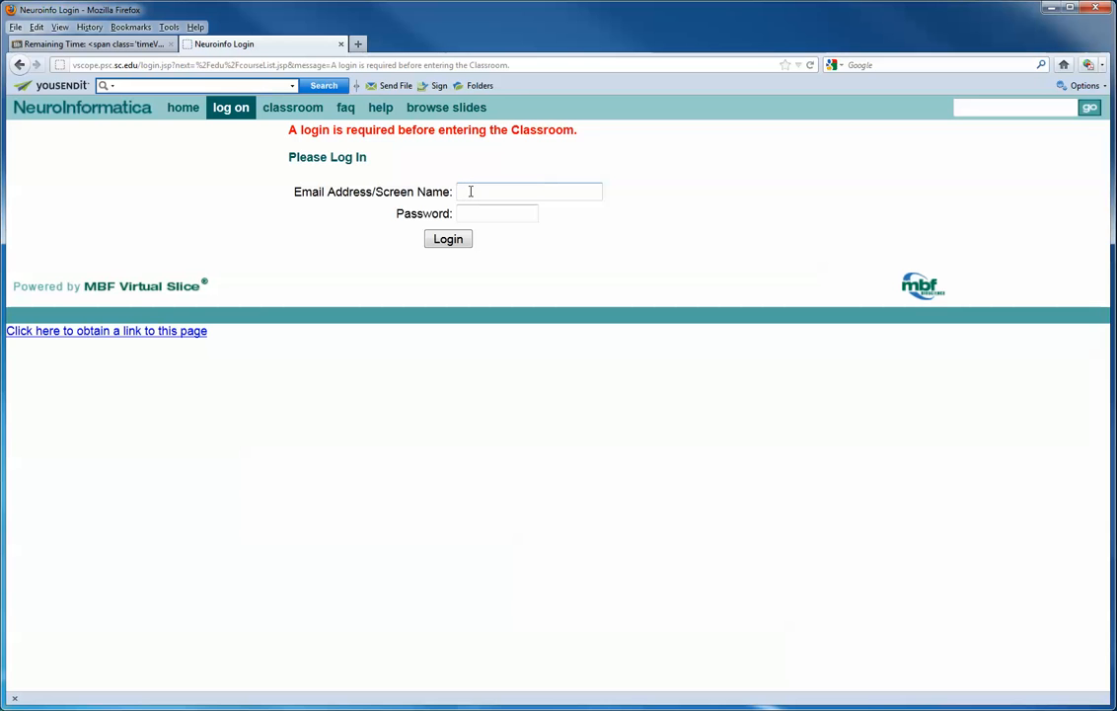
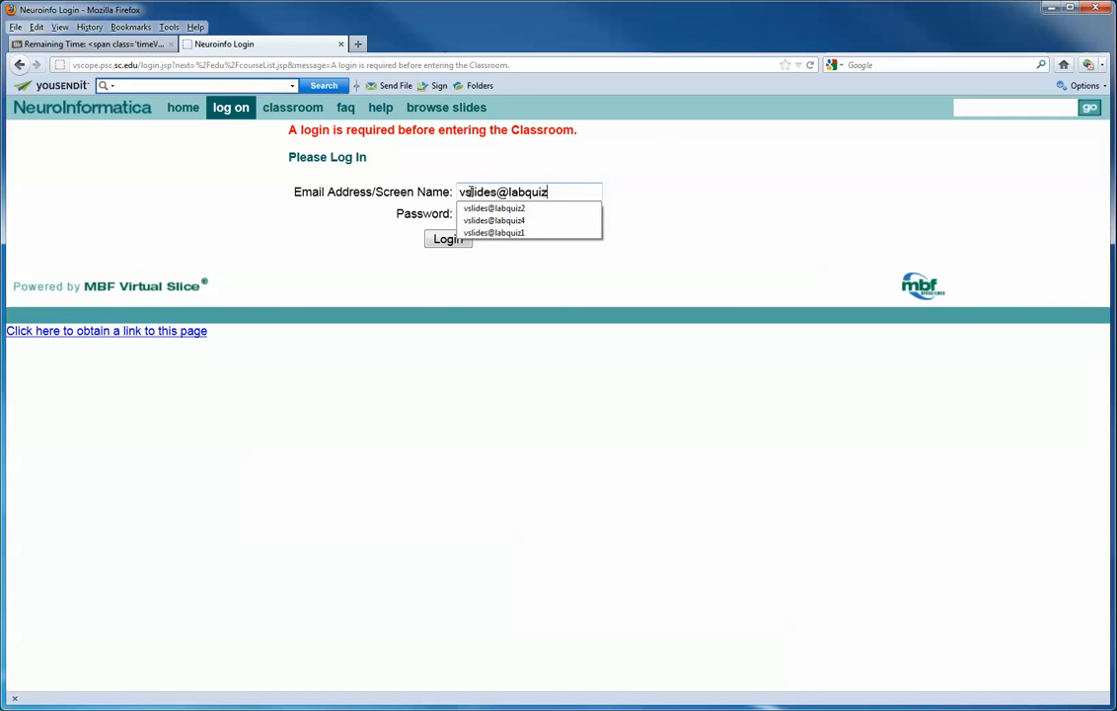
left_click(493, 233)
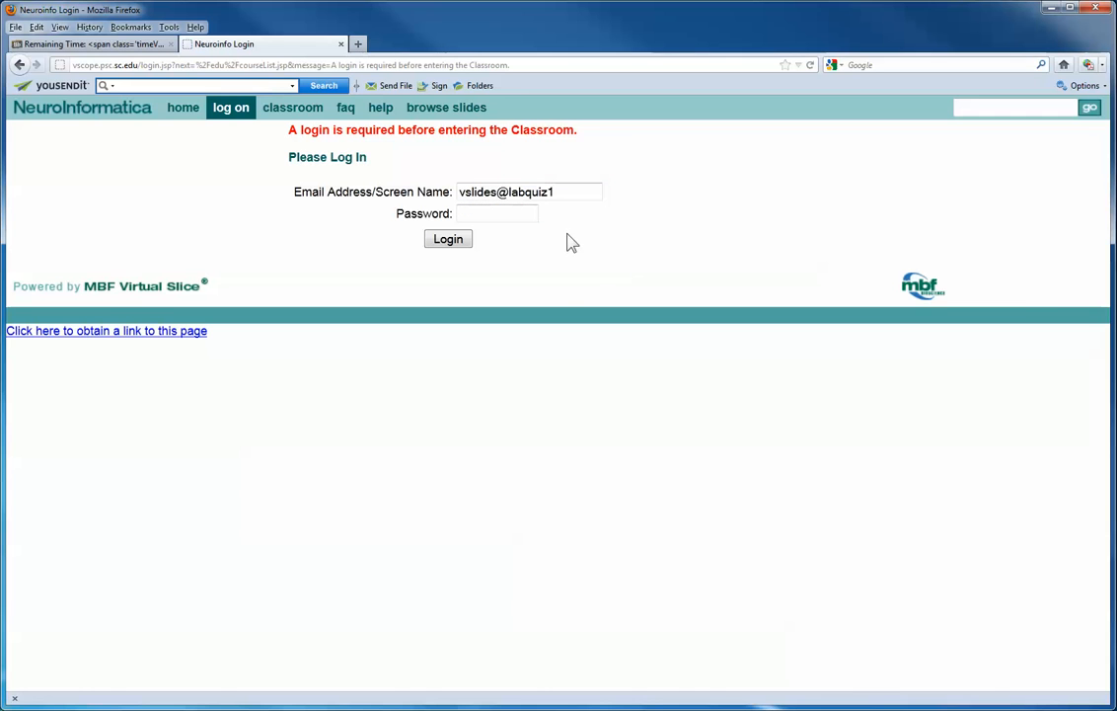
left_click(497, 213)
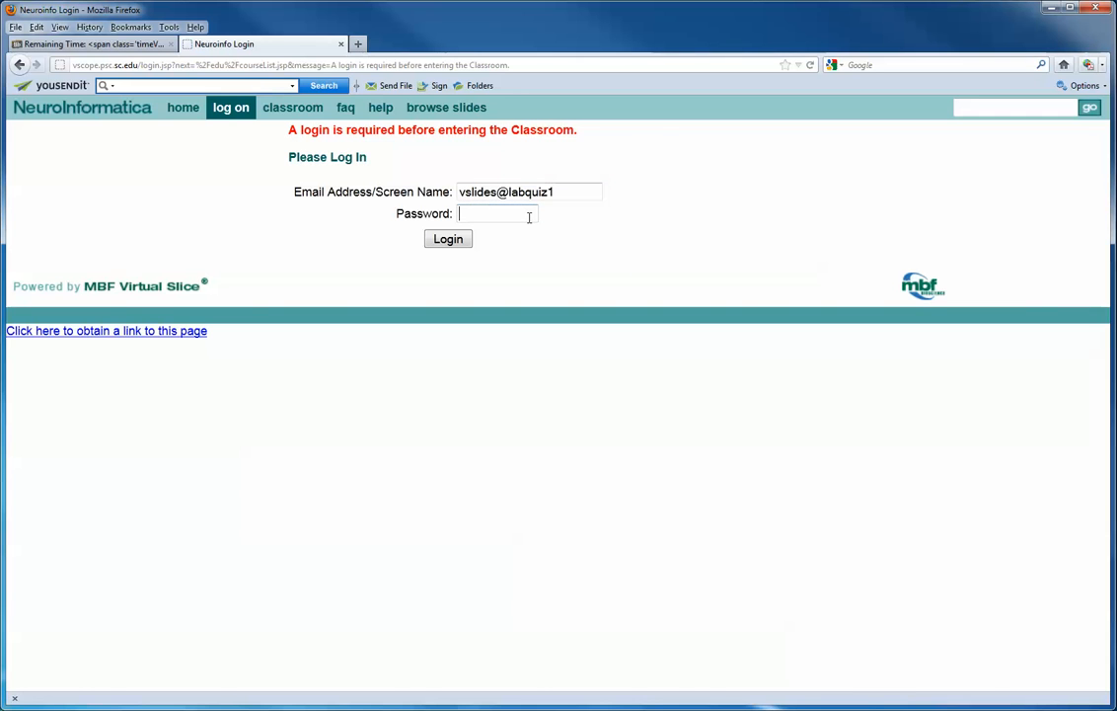
type("••")
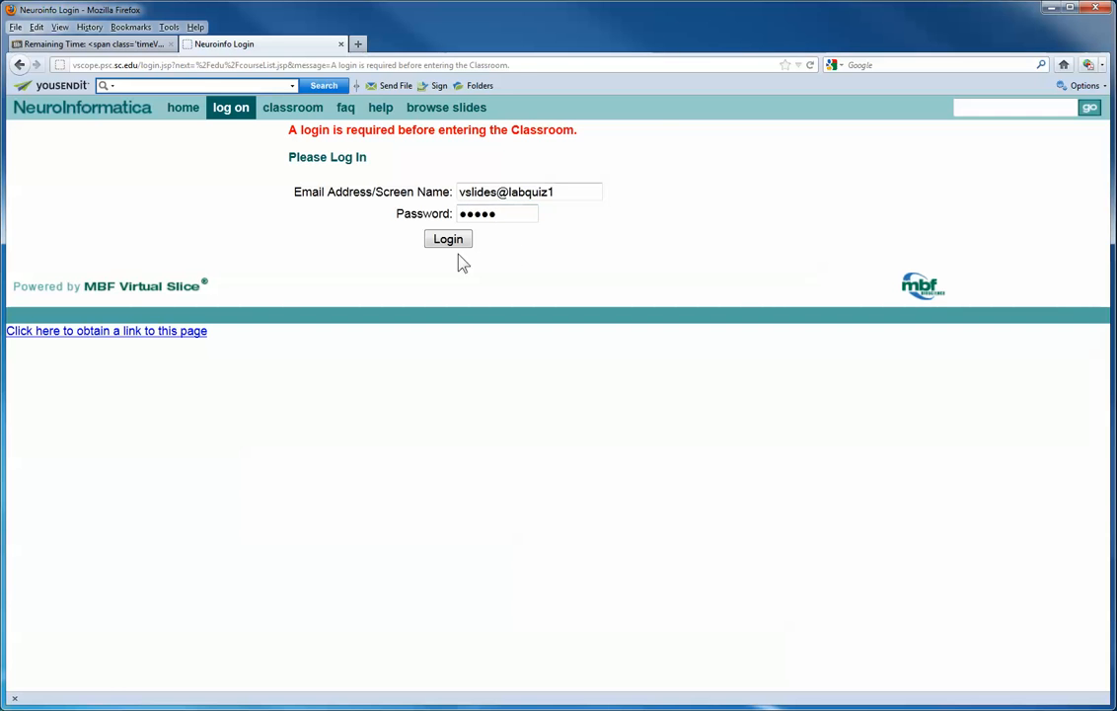
left_click(448, 239)
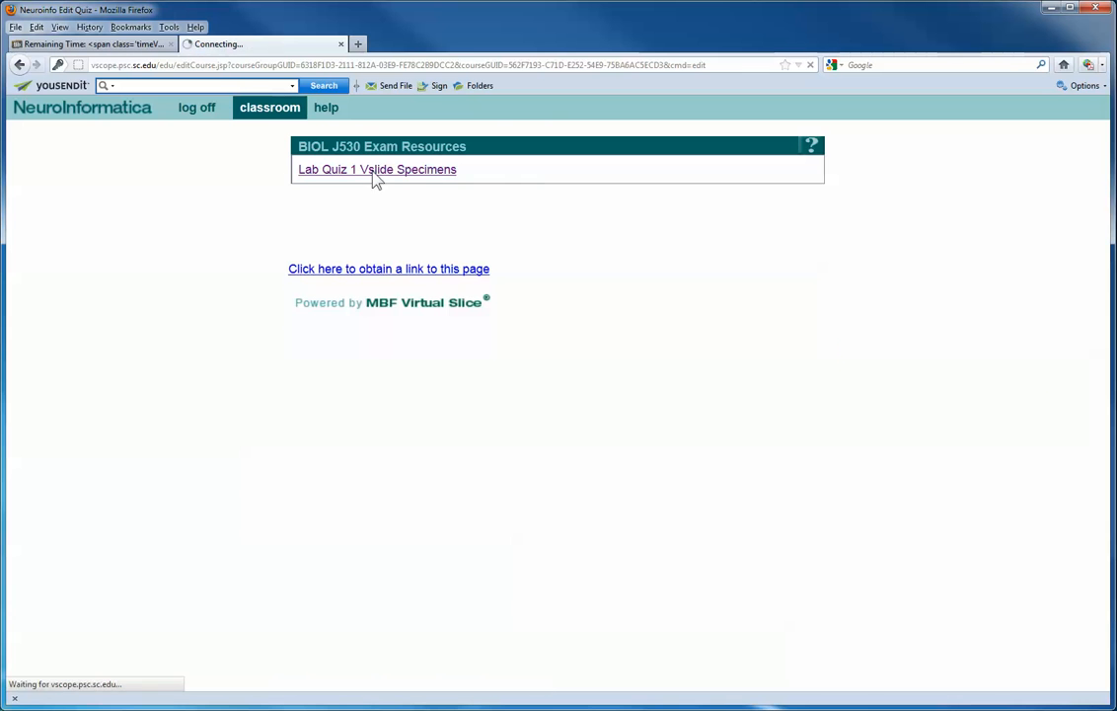
Reach the Lab Quiz 1 Virtual Slides lesson and choose the Questions 1 & 2 specimen slide
left_click(375, 170)
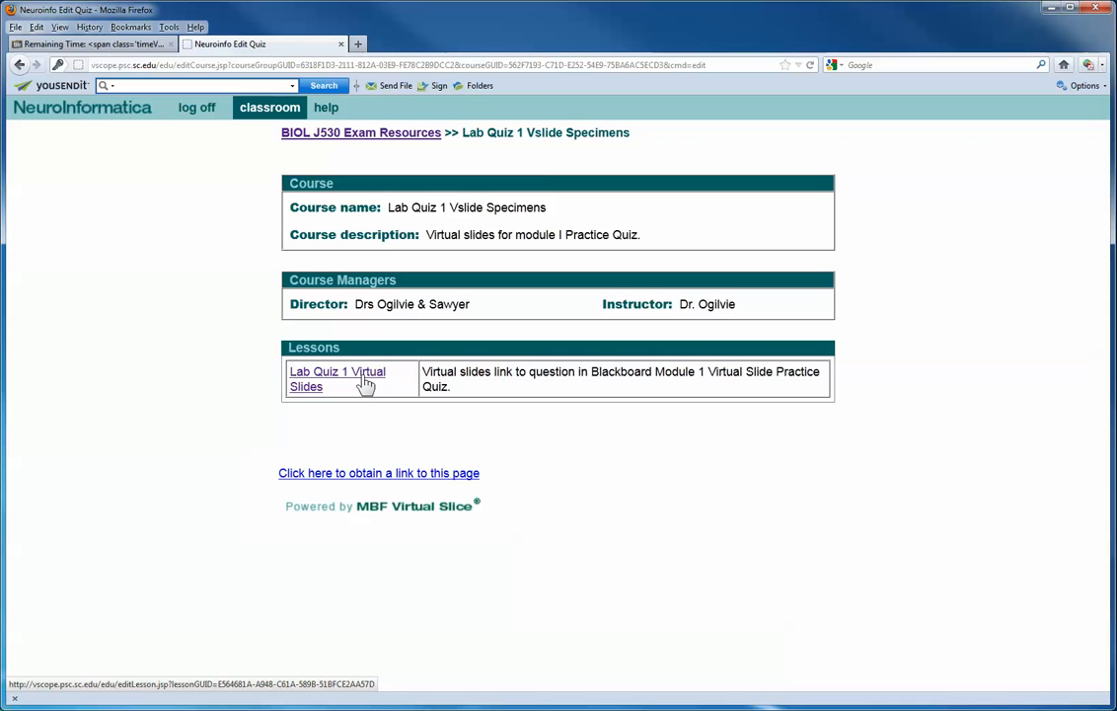
left_click(336, 379)
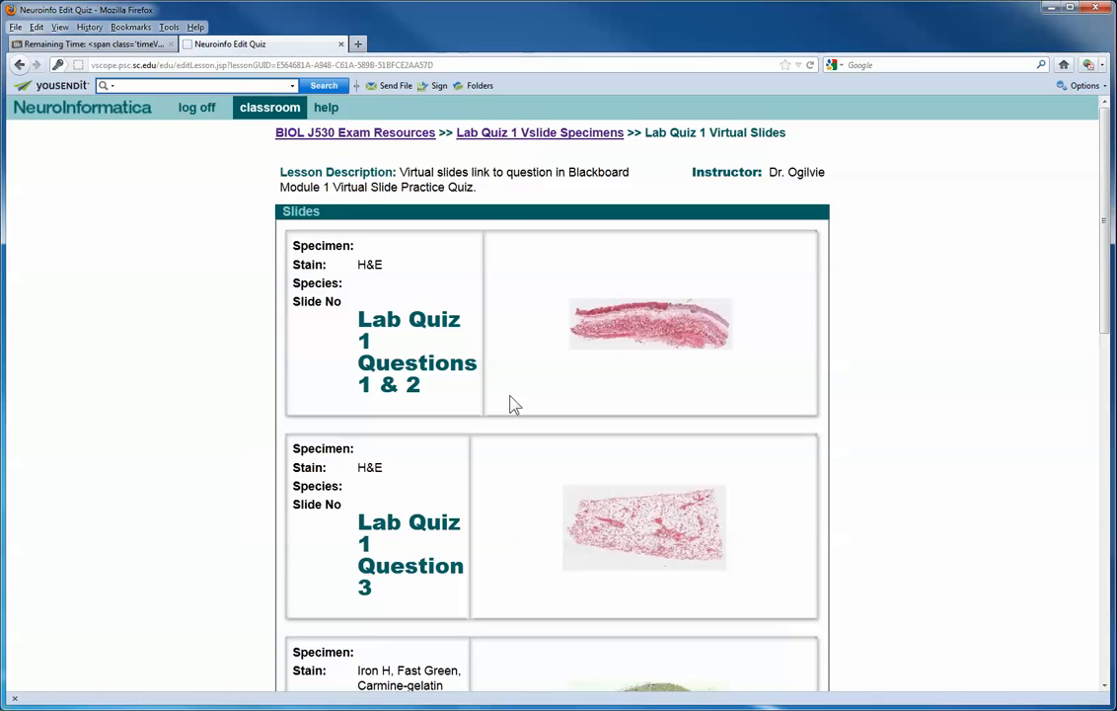
scroll("down", 3)
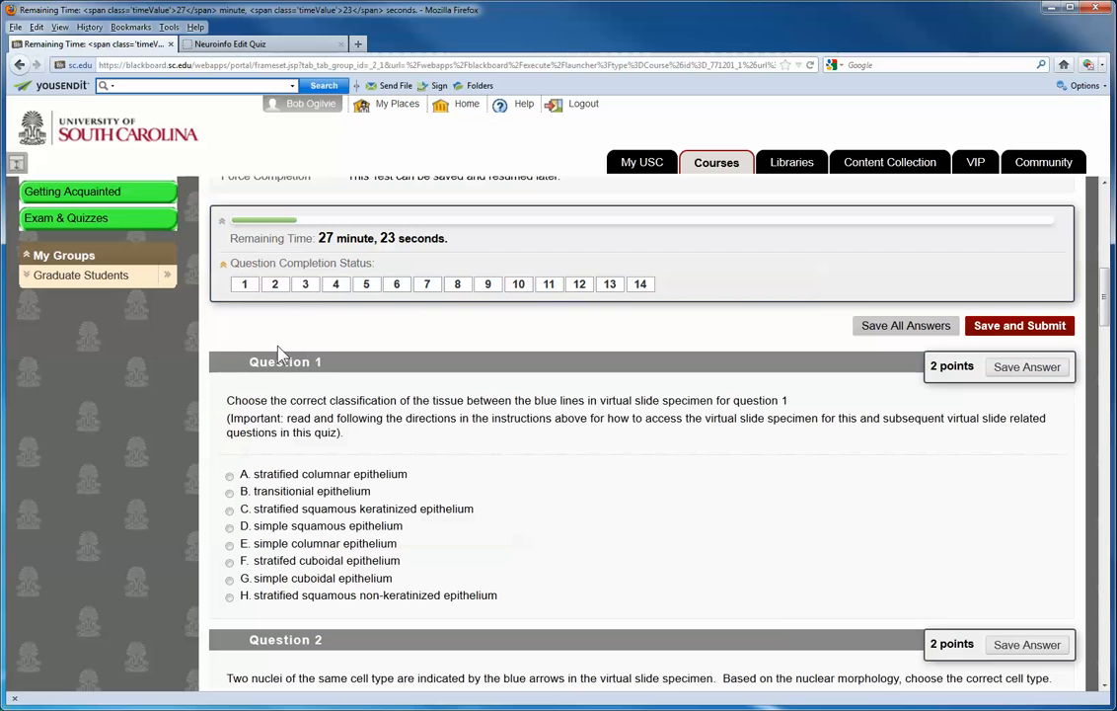
mouse_move(484, 503)
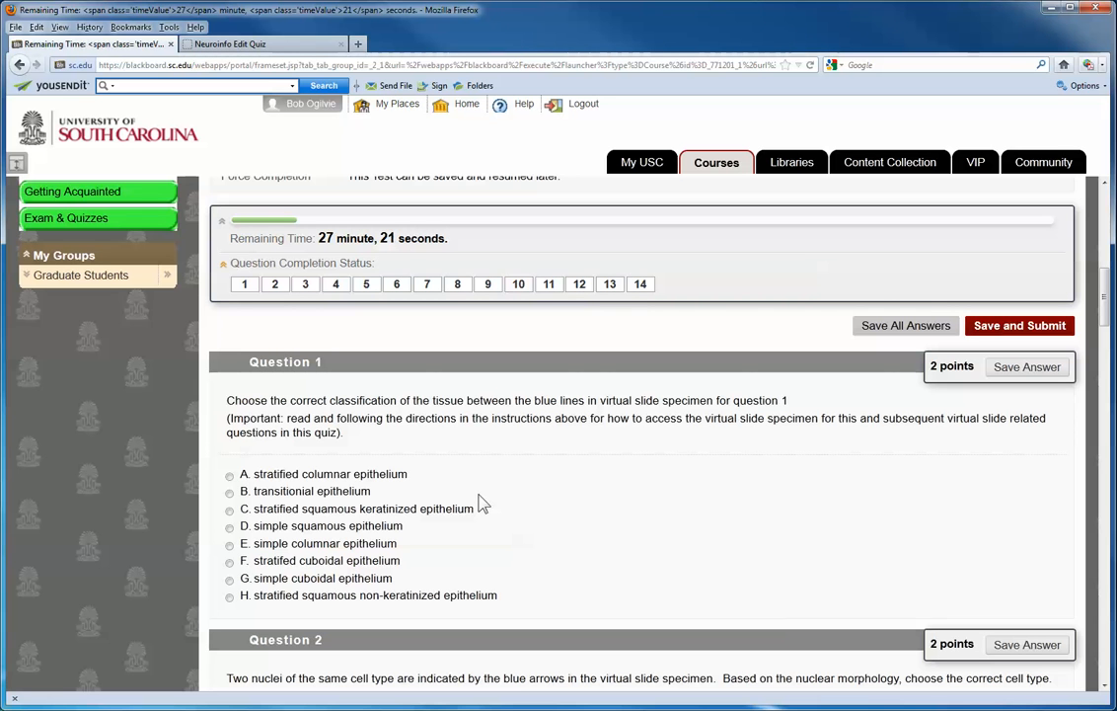
mouse_move(619, 416)
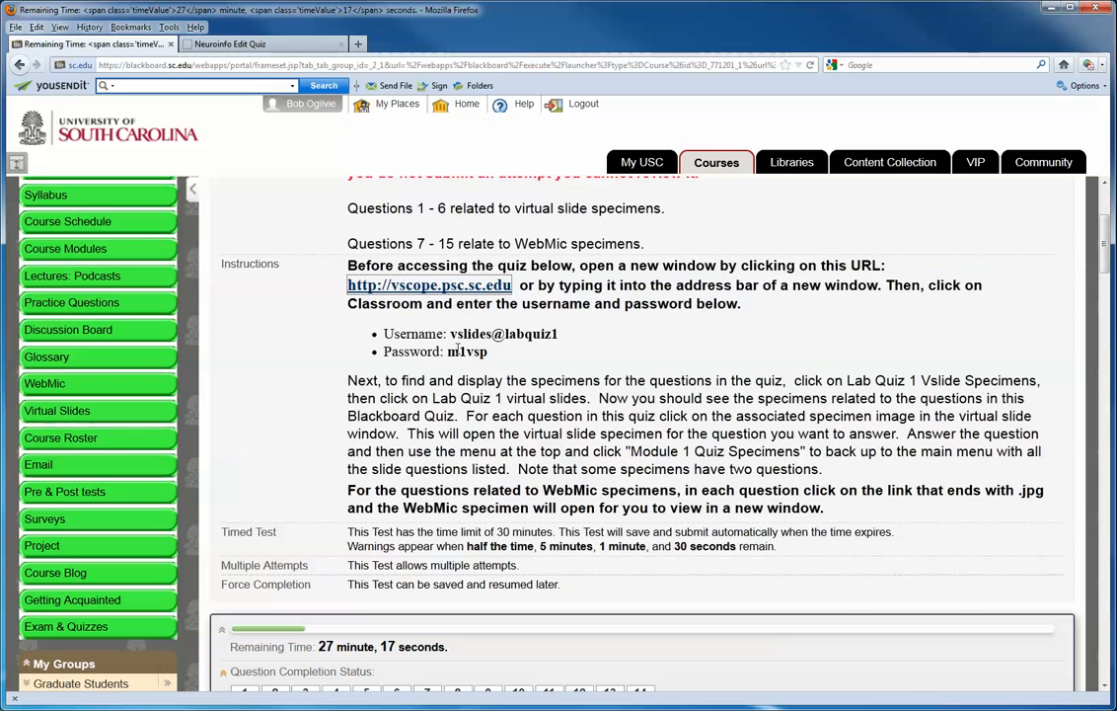
scroll("down", 3)
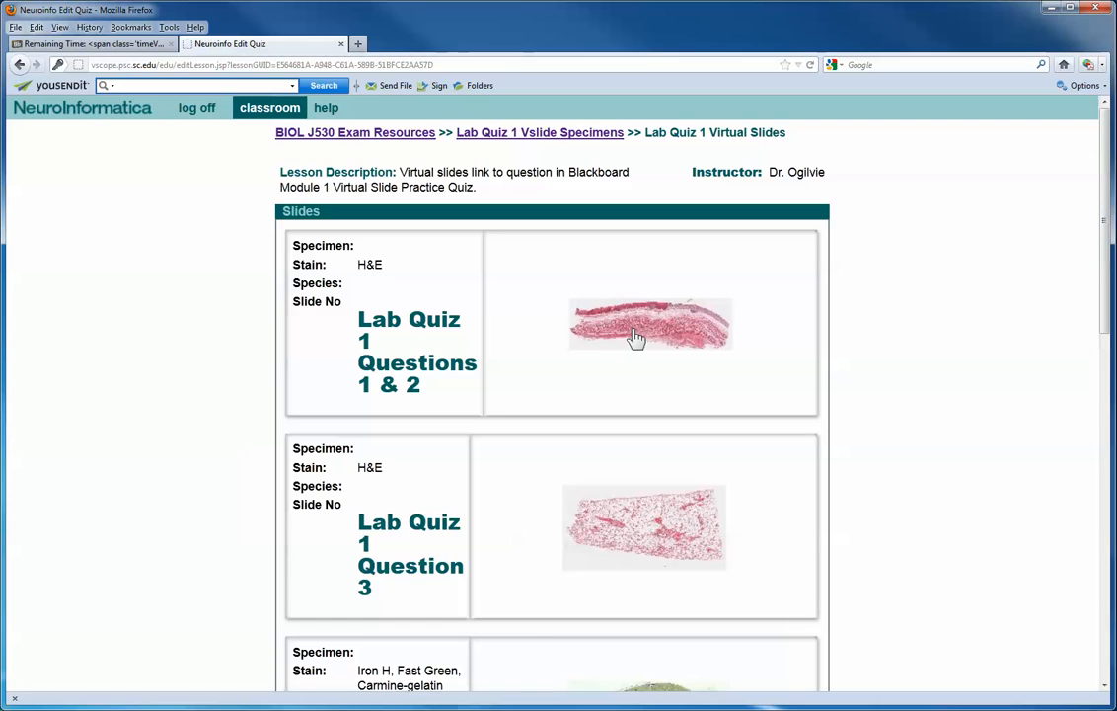
left_click(652, 324)
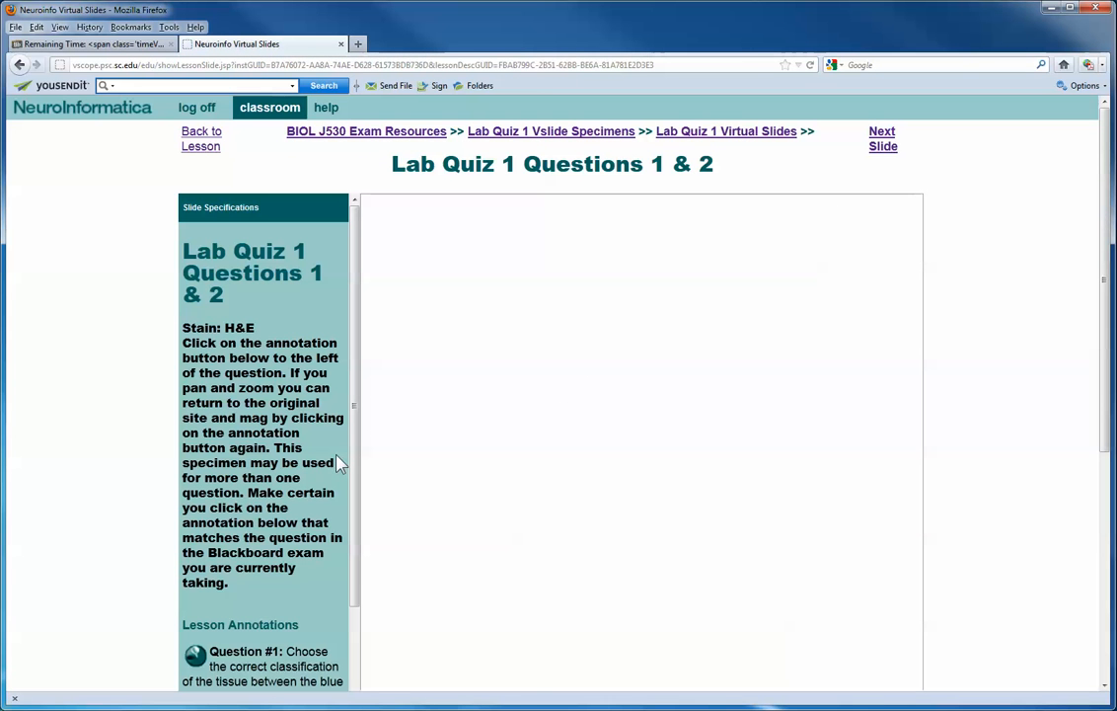
Jump to the Question #1 blue-line annotated region and reveal its answer
scroll("down", 3)
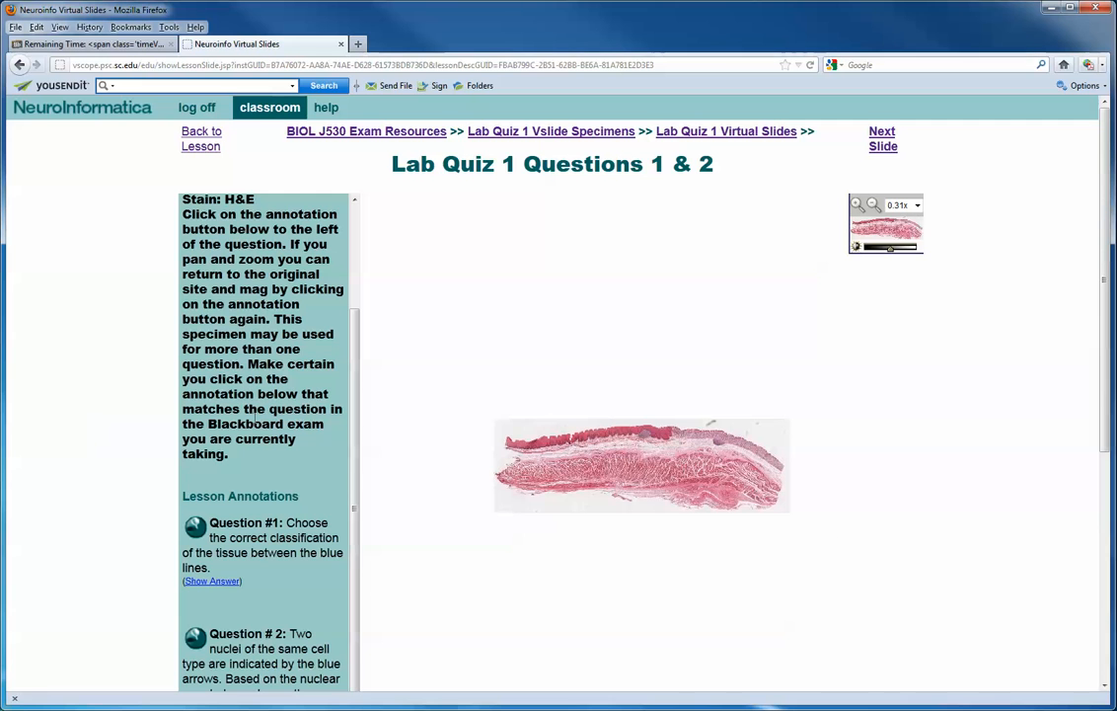
mouse_move(557, 474)
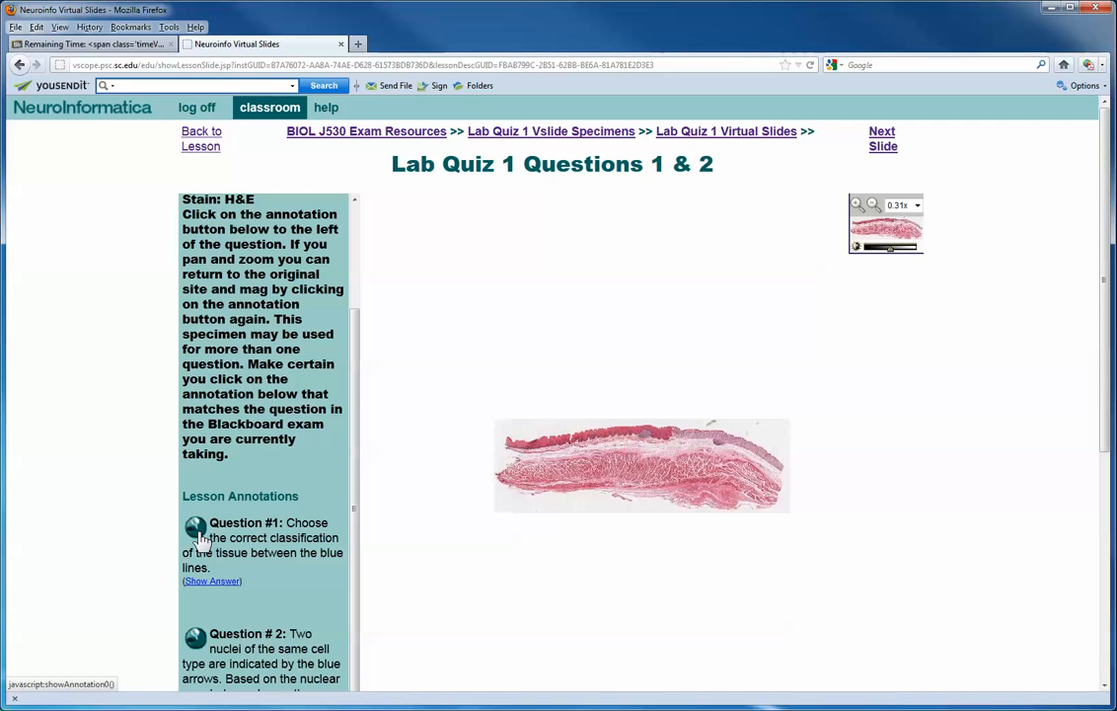
left_click(193, 529)
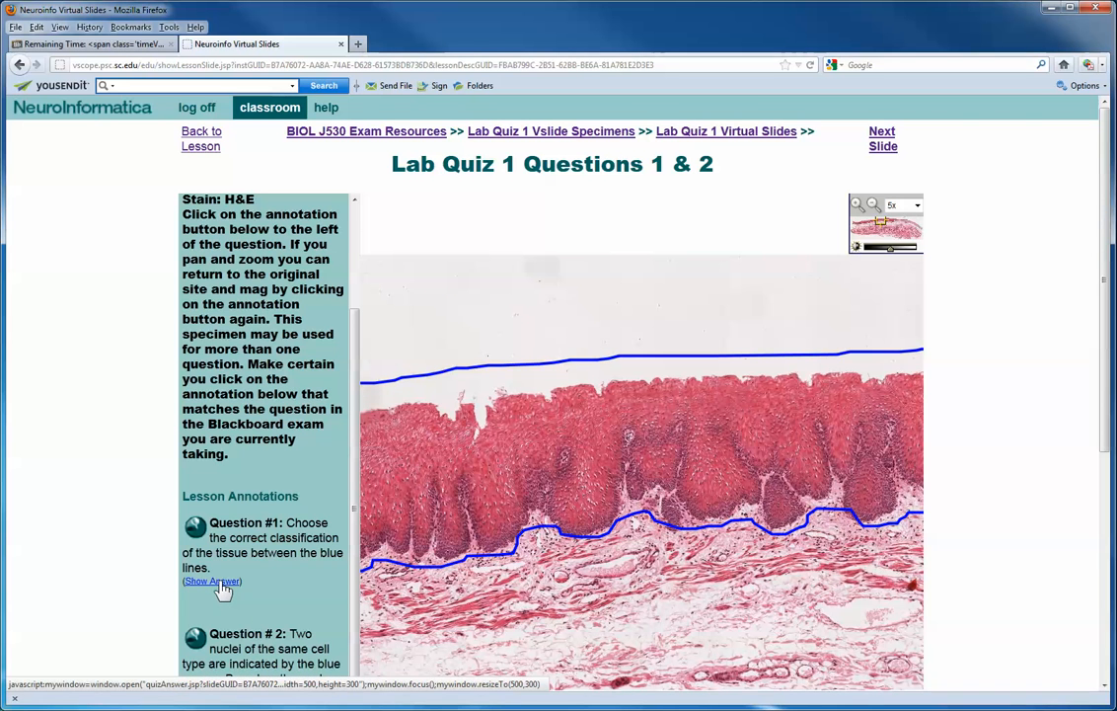
left_click(211, 581)
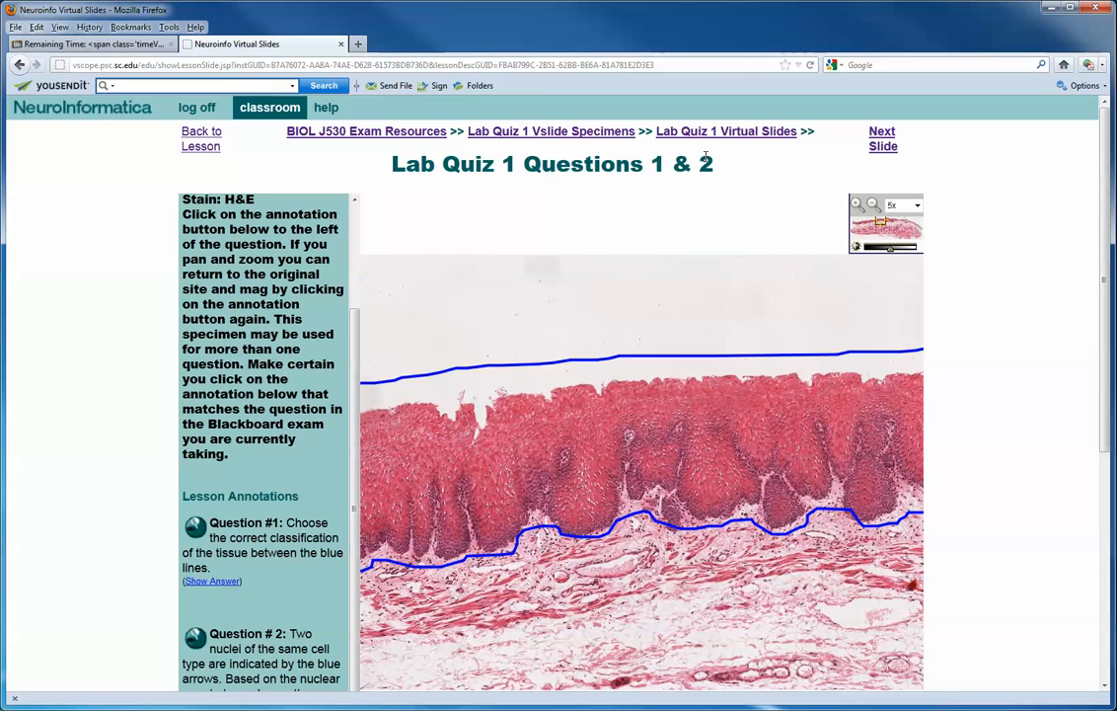
mouse_move(957, 407)
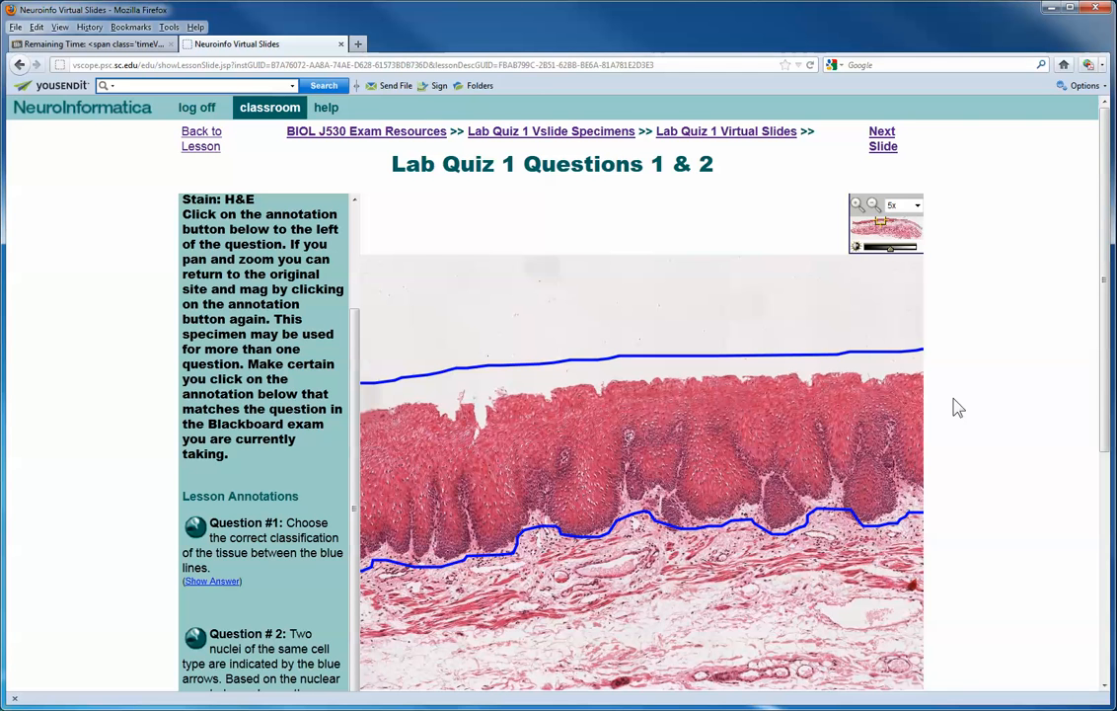
mouse_move(939, 366)
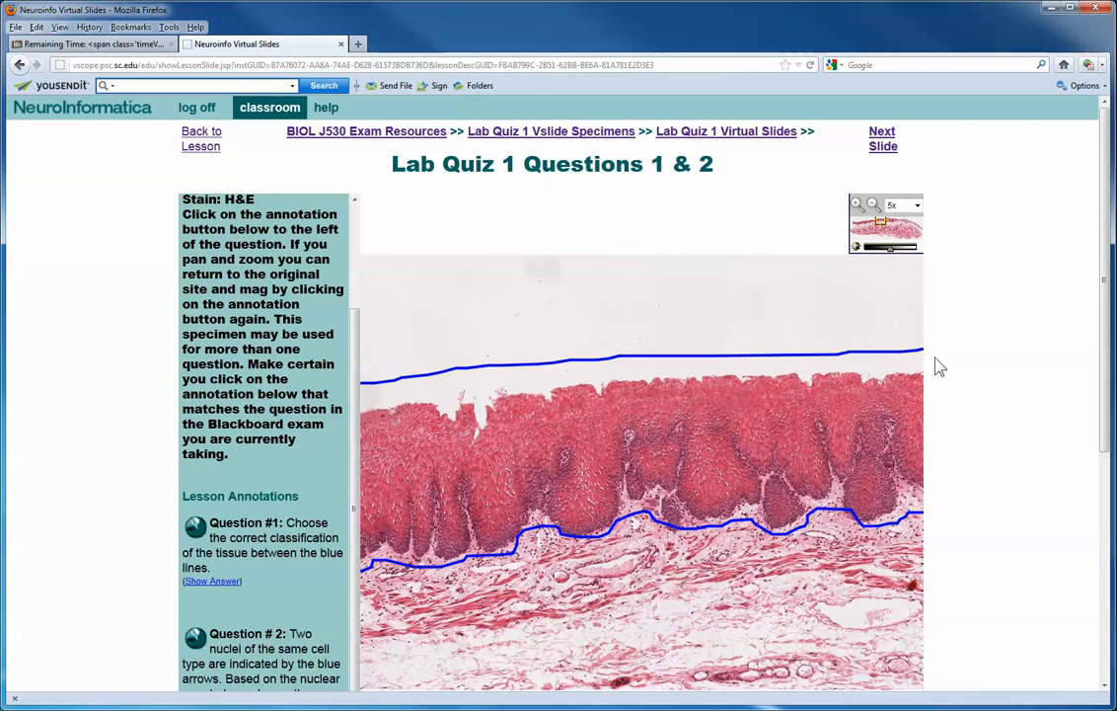
mouse_move(952, 332)
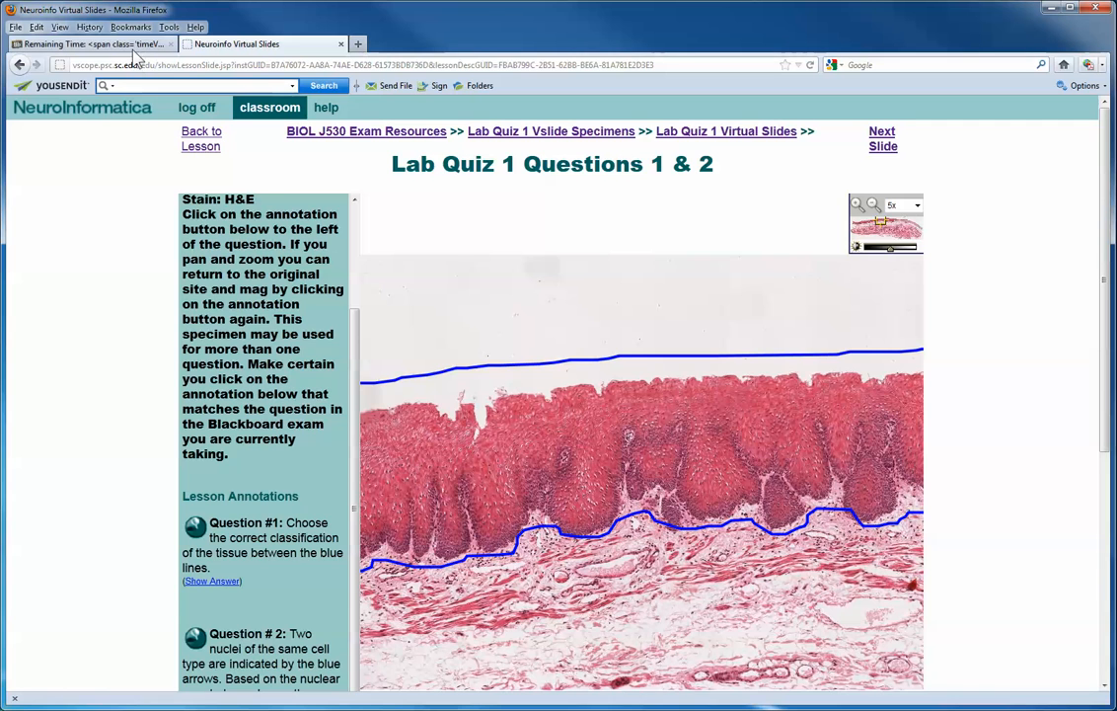
left_click(95, 43)
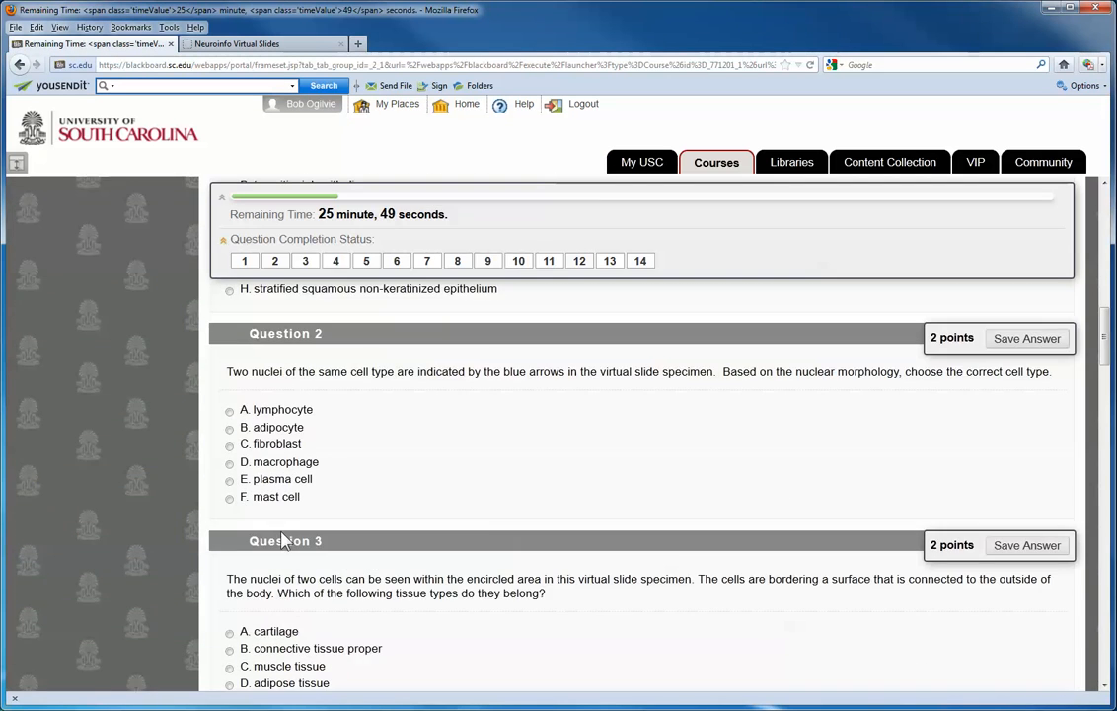
scroll("down", 3)
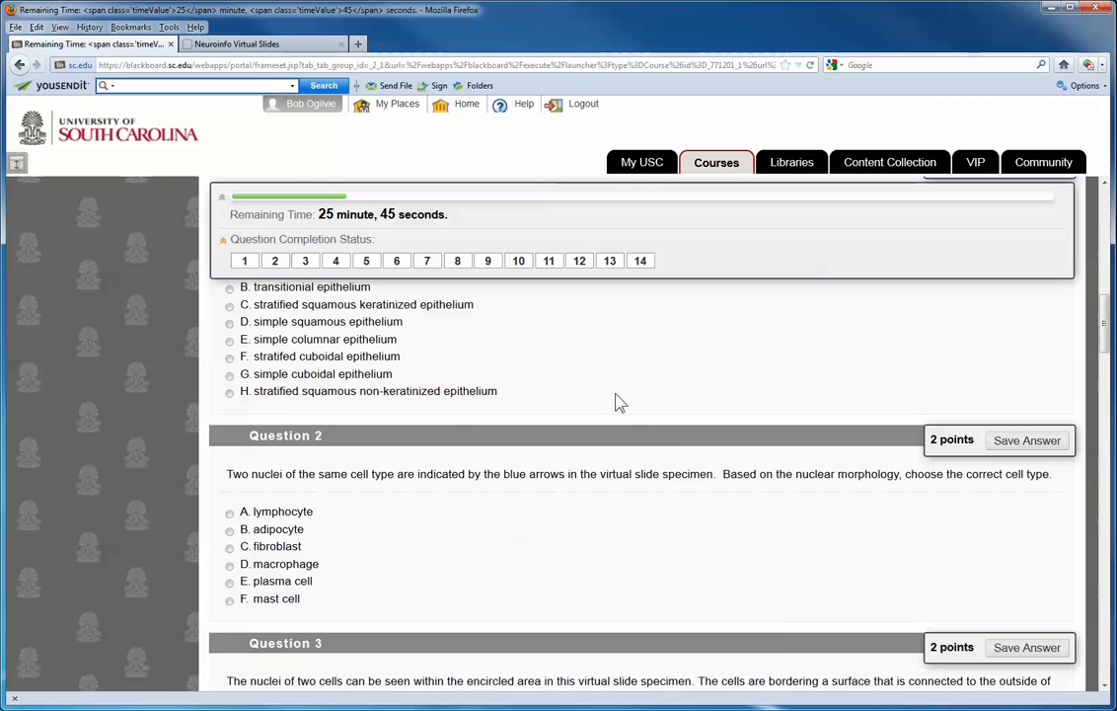
left_click(237, 43)
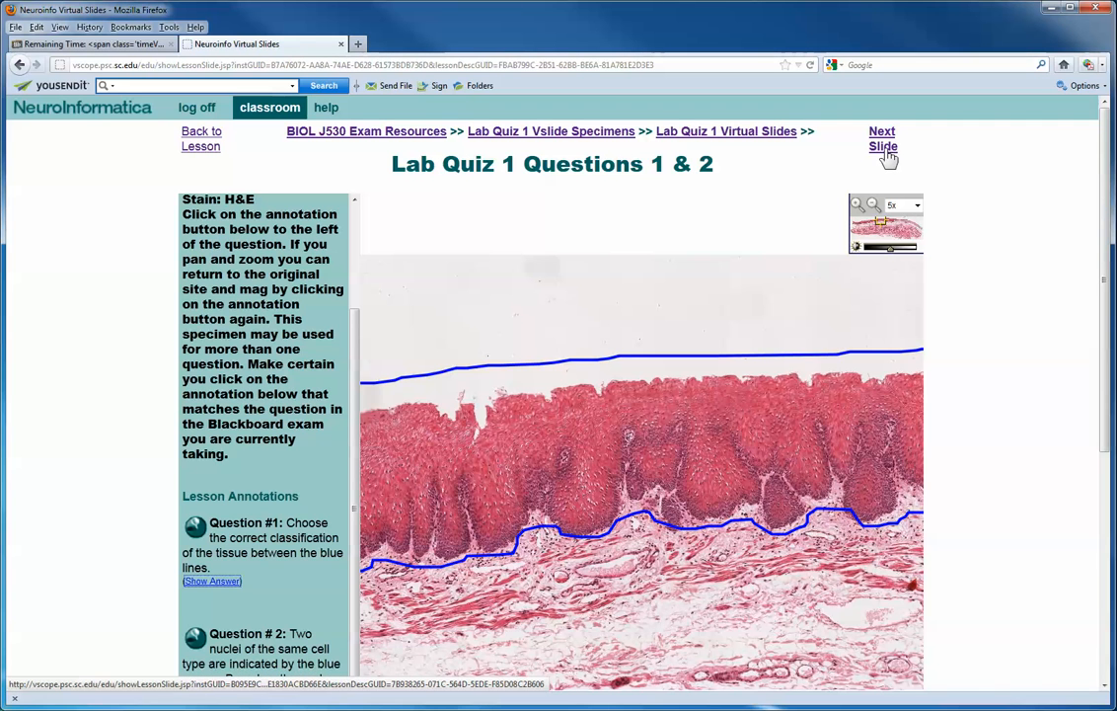
mouse_move(734, 136)
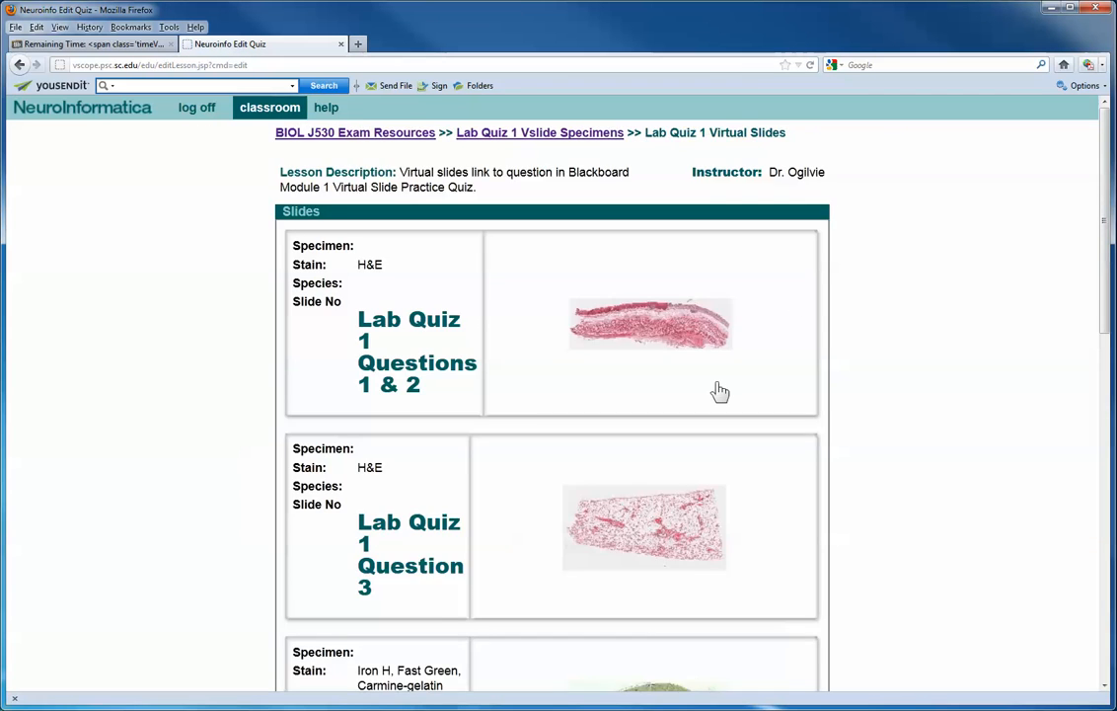
mouse_move(671, 360)
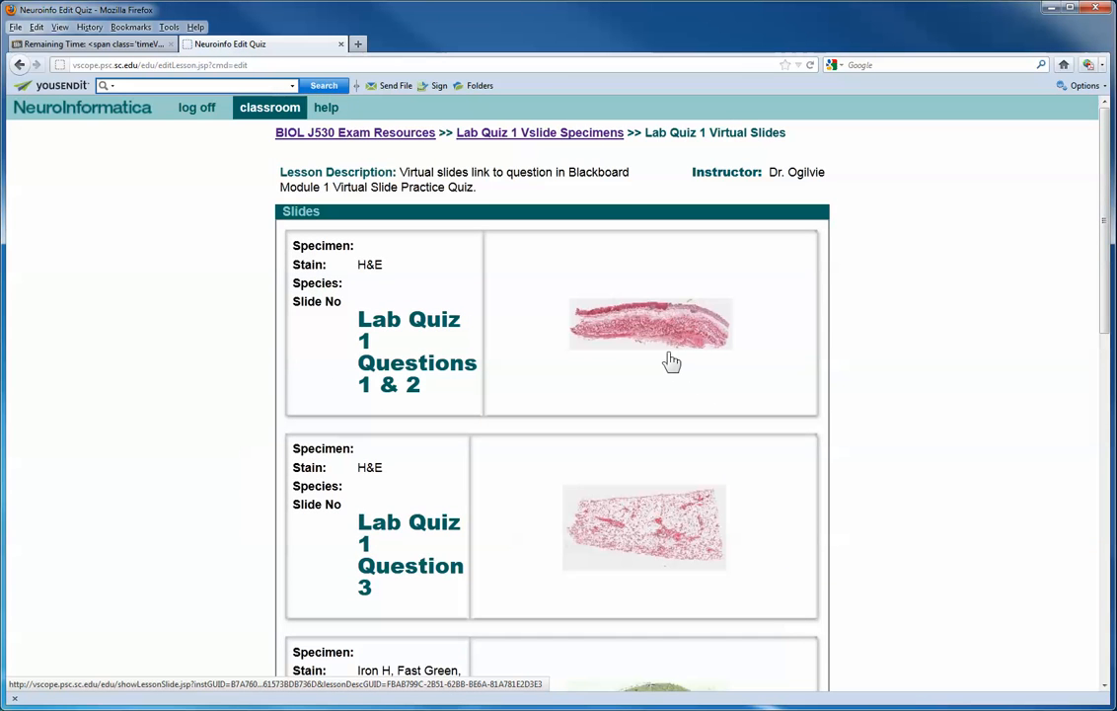
mouse_move(703, 385)
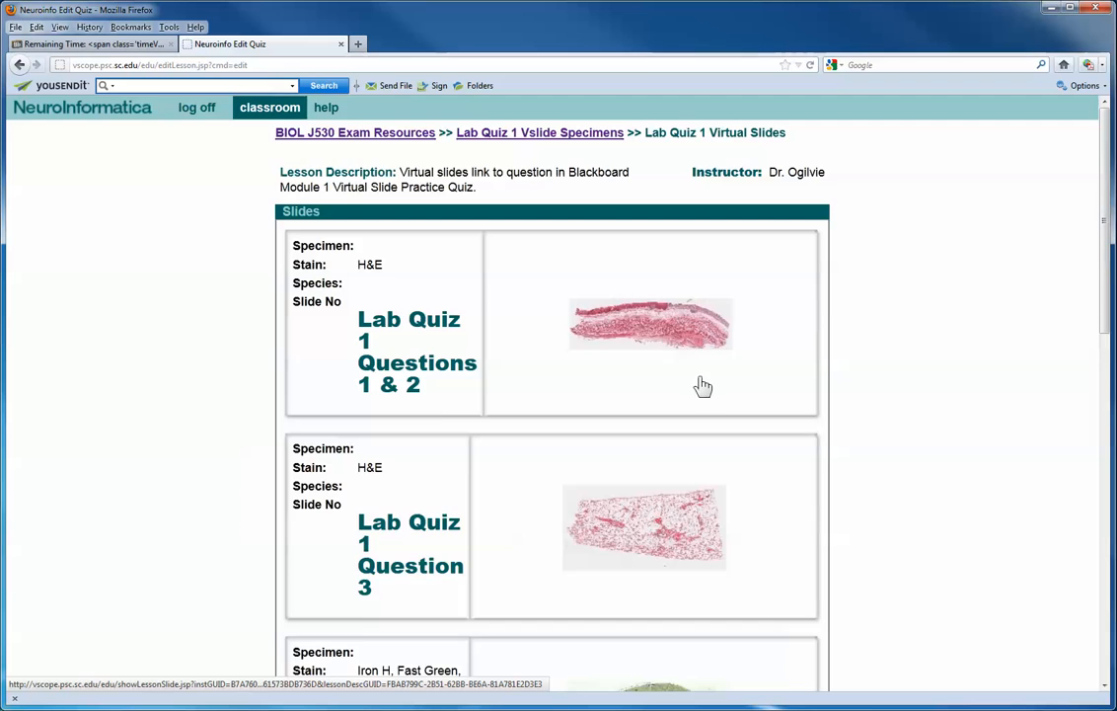
Load the Lab Quiz 1 Question 3 specimen slide from the virtual slides list
left_click(643, 525)
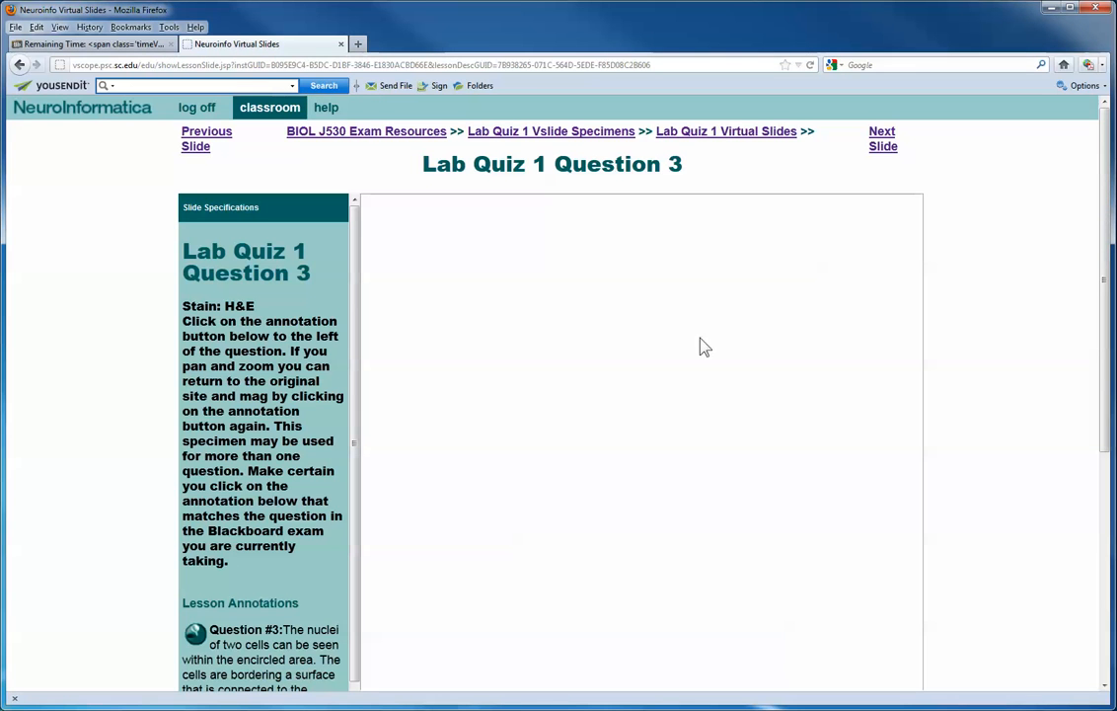
mouse_move(758, 401)
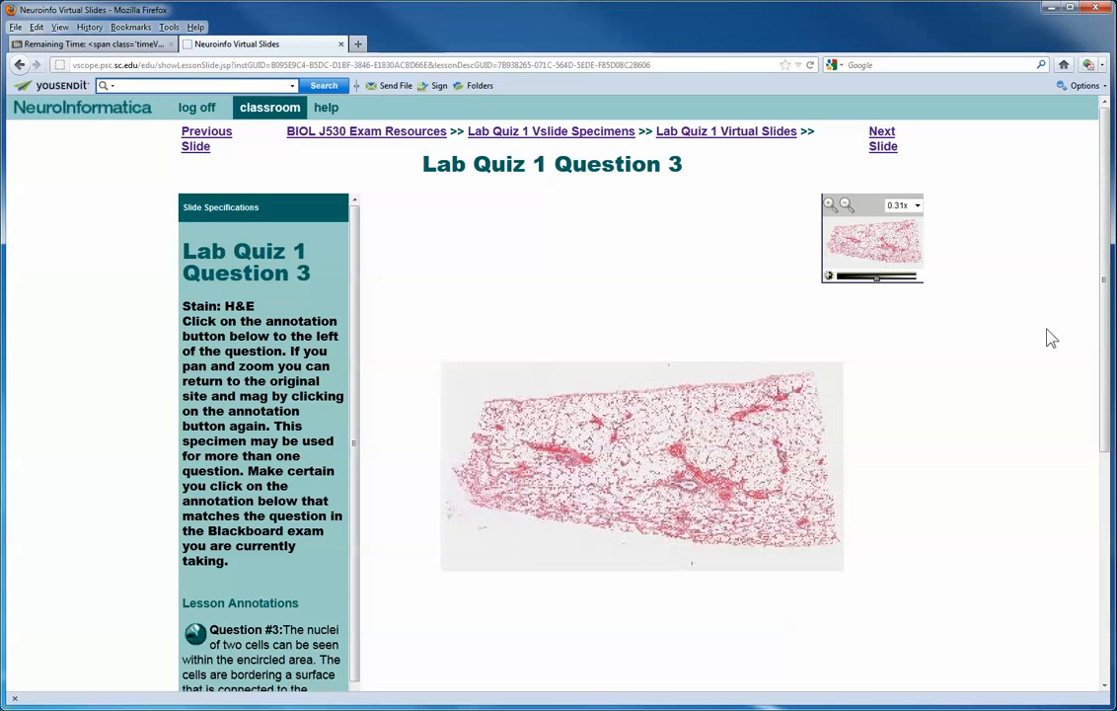
mouse_move(881, 162)
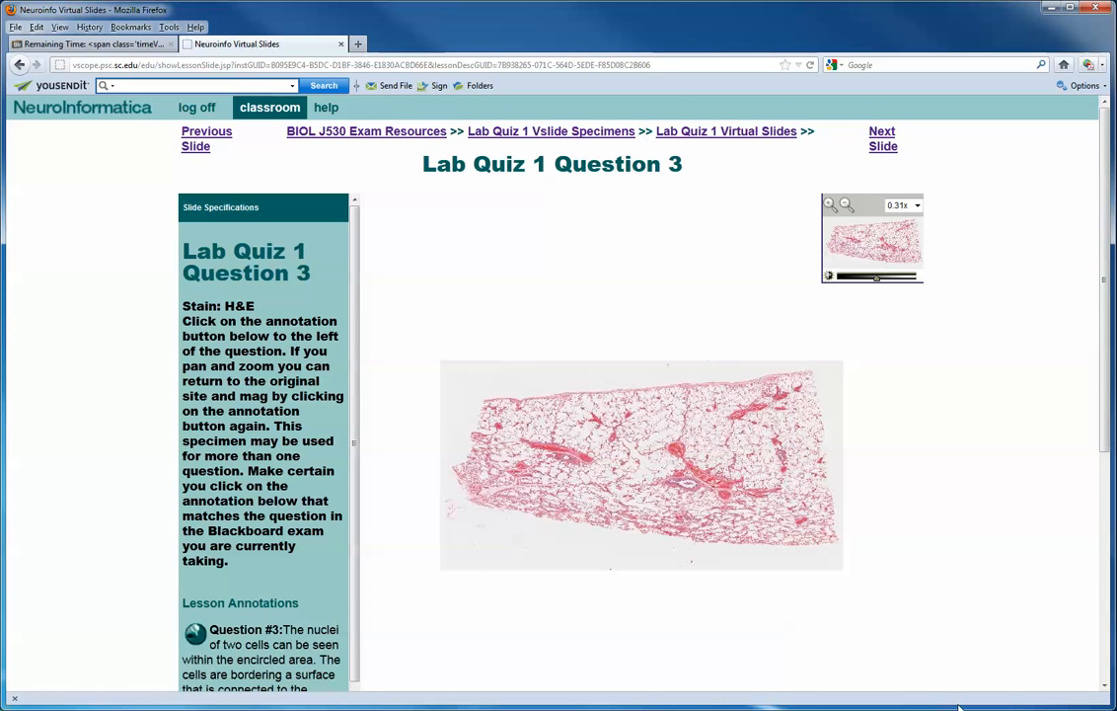
mouse_move(1003, 511)
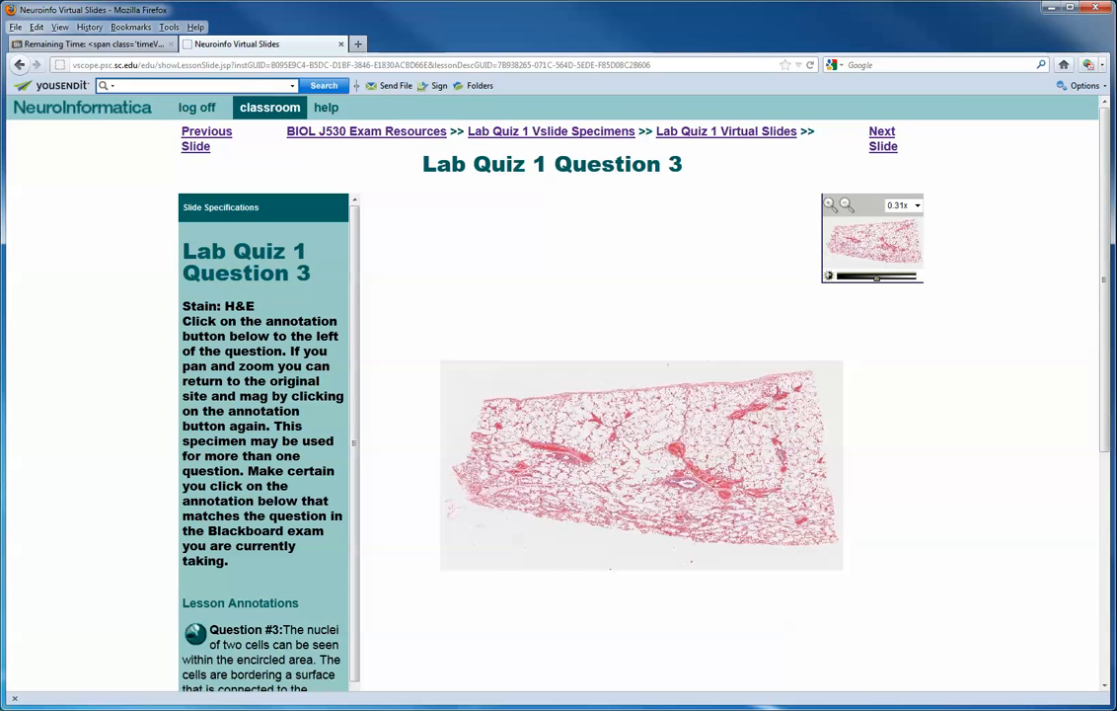
Jump to the Question #3 annotation showing the circled cells labelled Tissue Type?
scroll("down", 3)
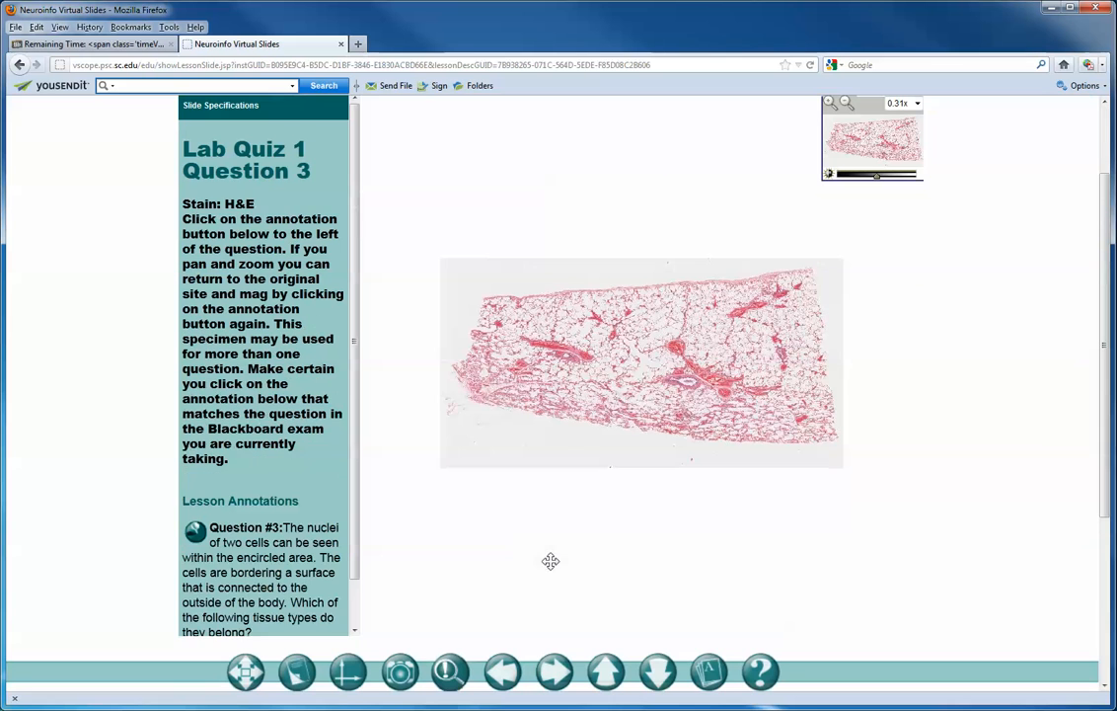
scroll("down", 3)
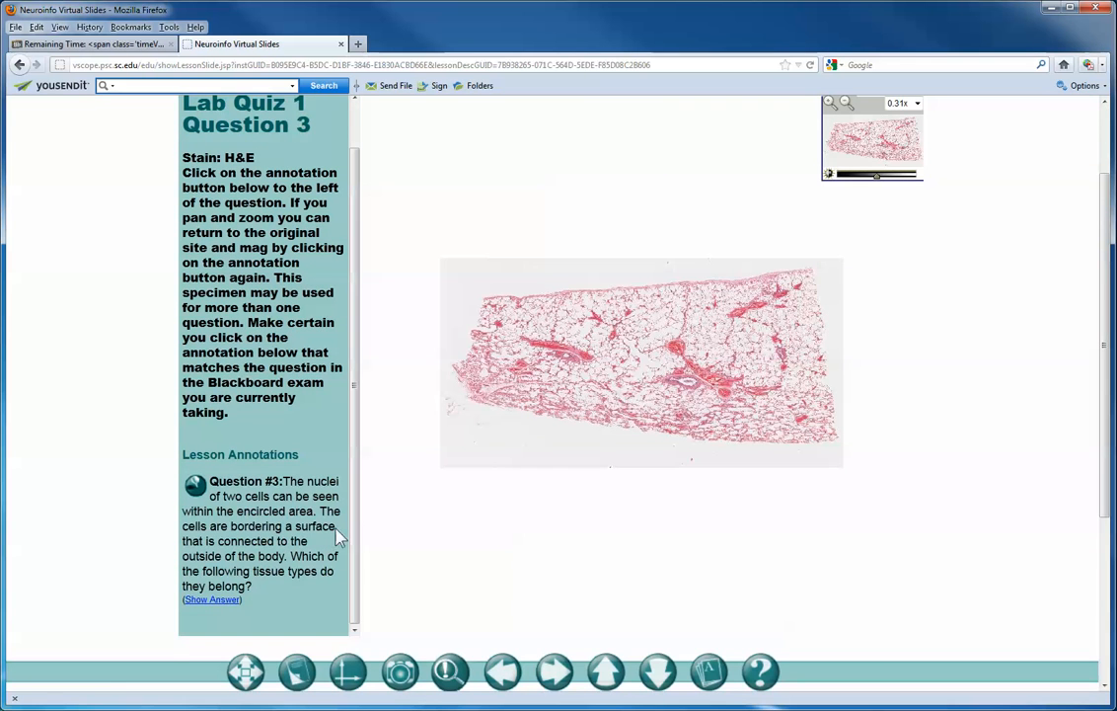
left_click(195, 484)
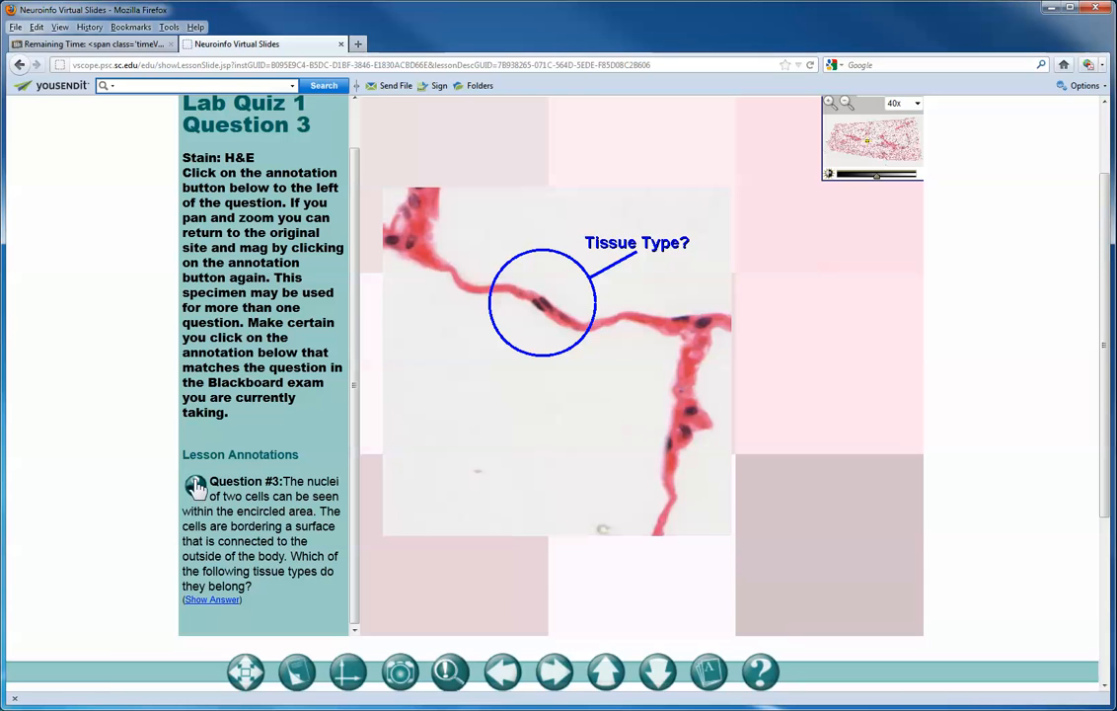
left_click(194, 485)
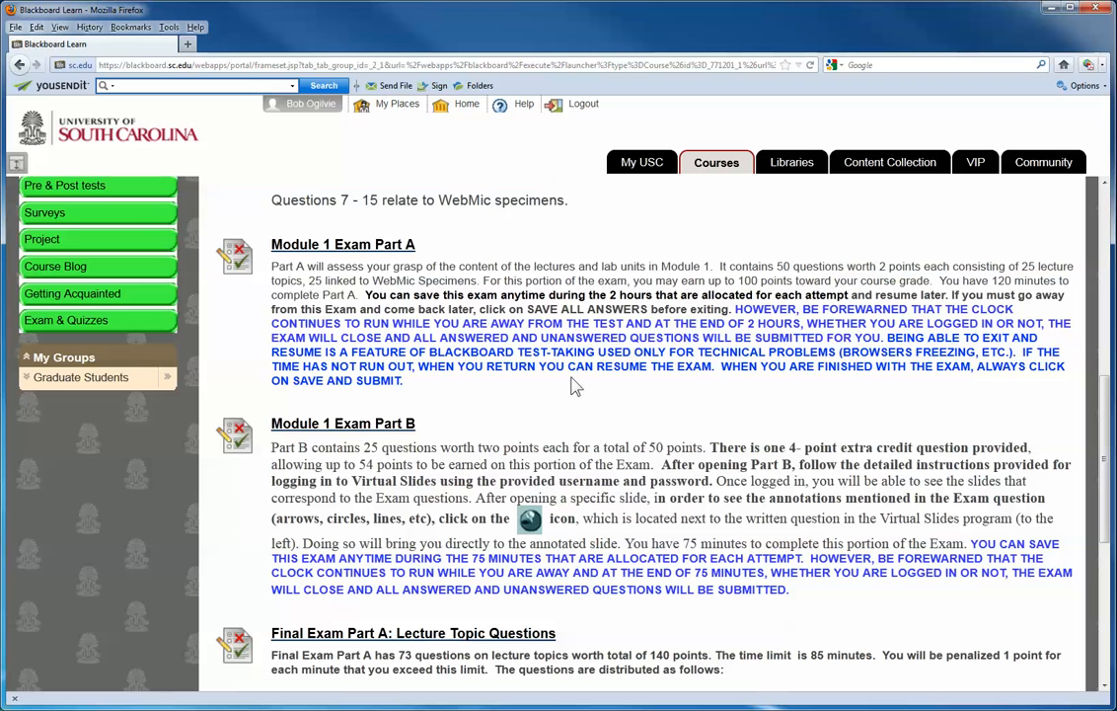
mouse_move(430, 310)
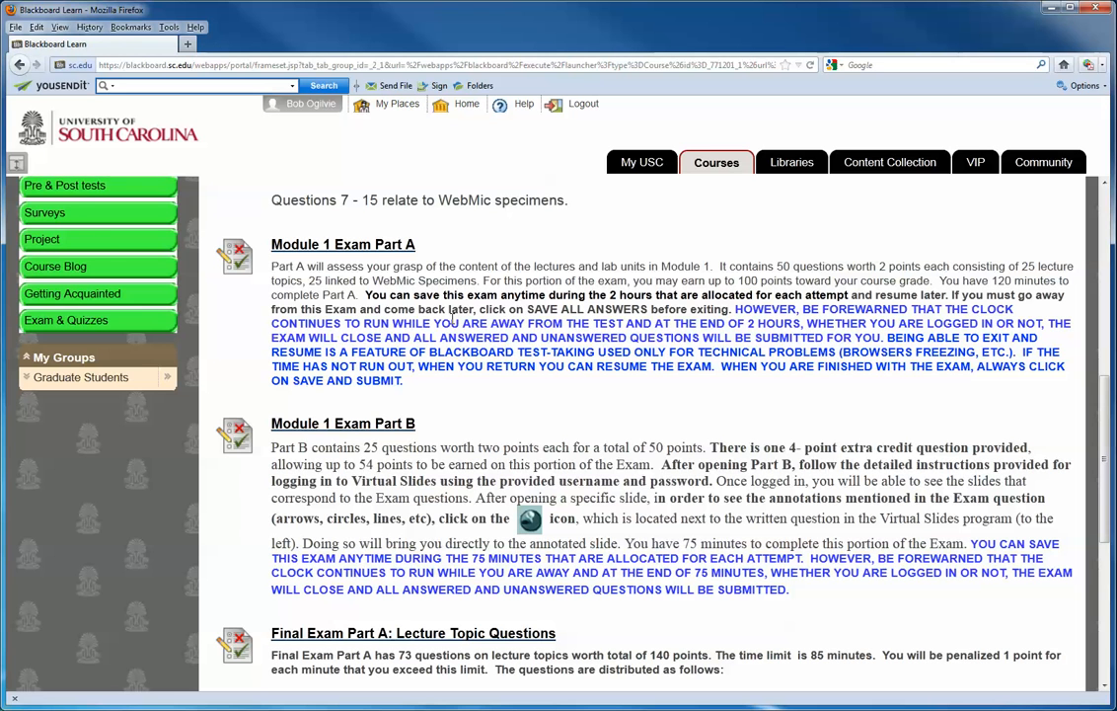
mouse_move(622, 407)
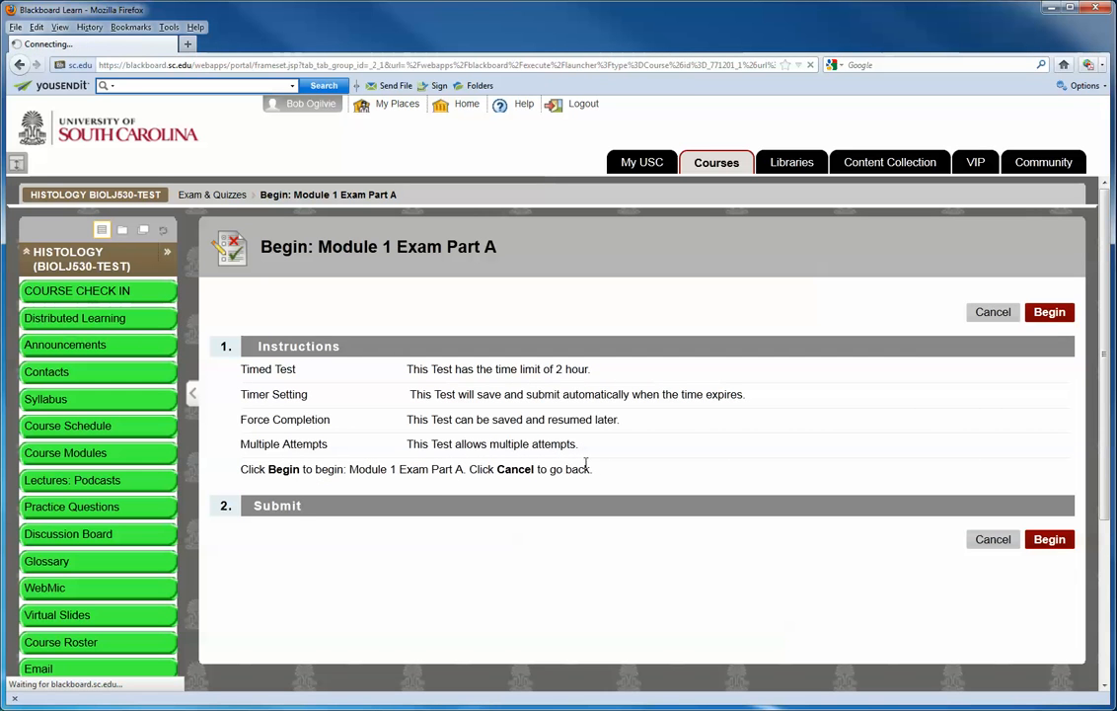
Start the Module 1 Exam Part A attempt, then leave it unsubmitted and browse the Exam & Quizzes list
left_click(1051, 312)
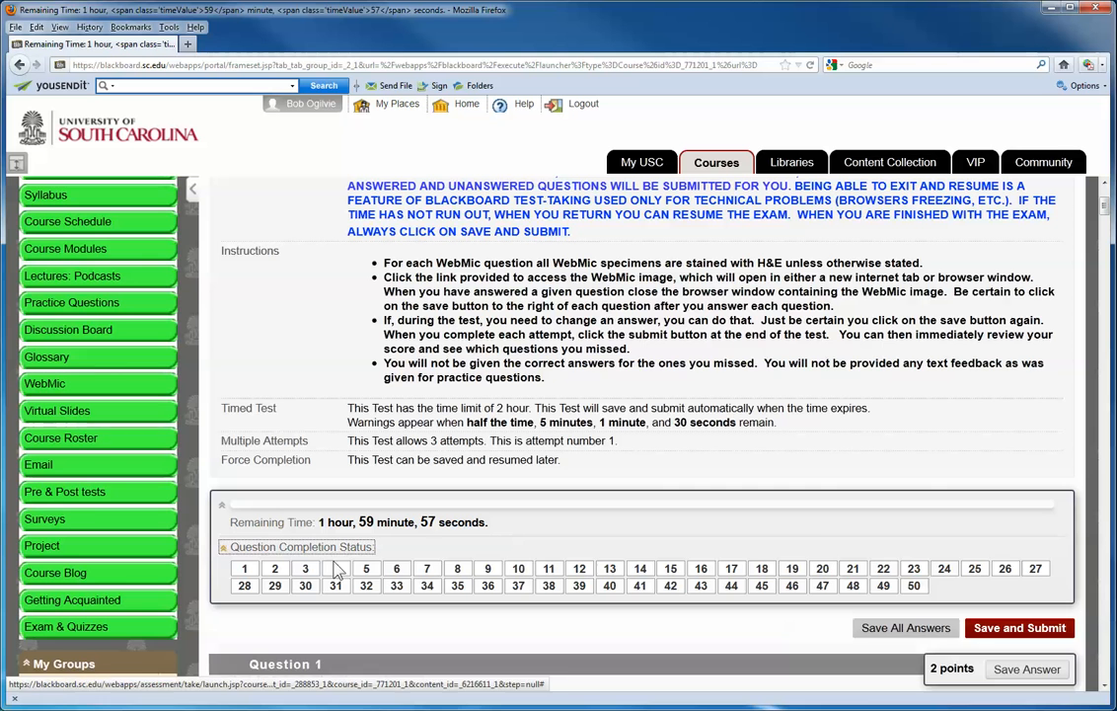
scroll("down", 3)
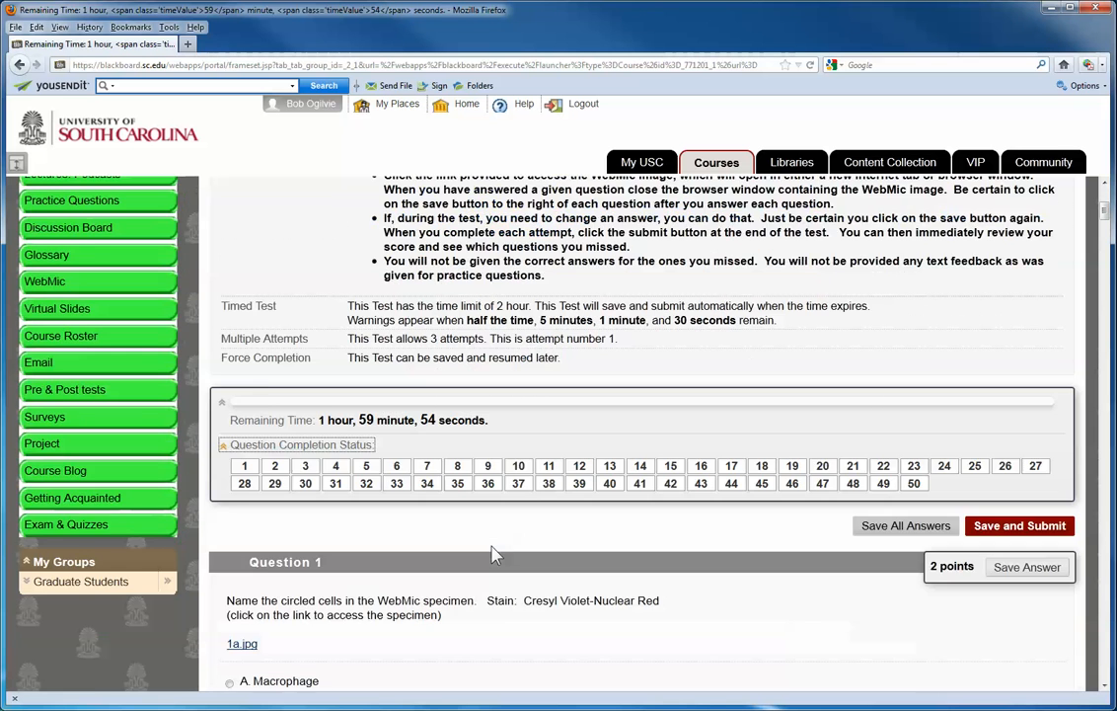
scroll("down", 3)
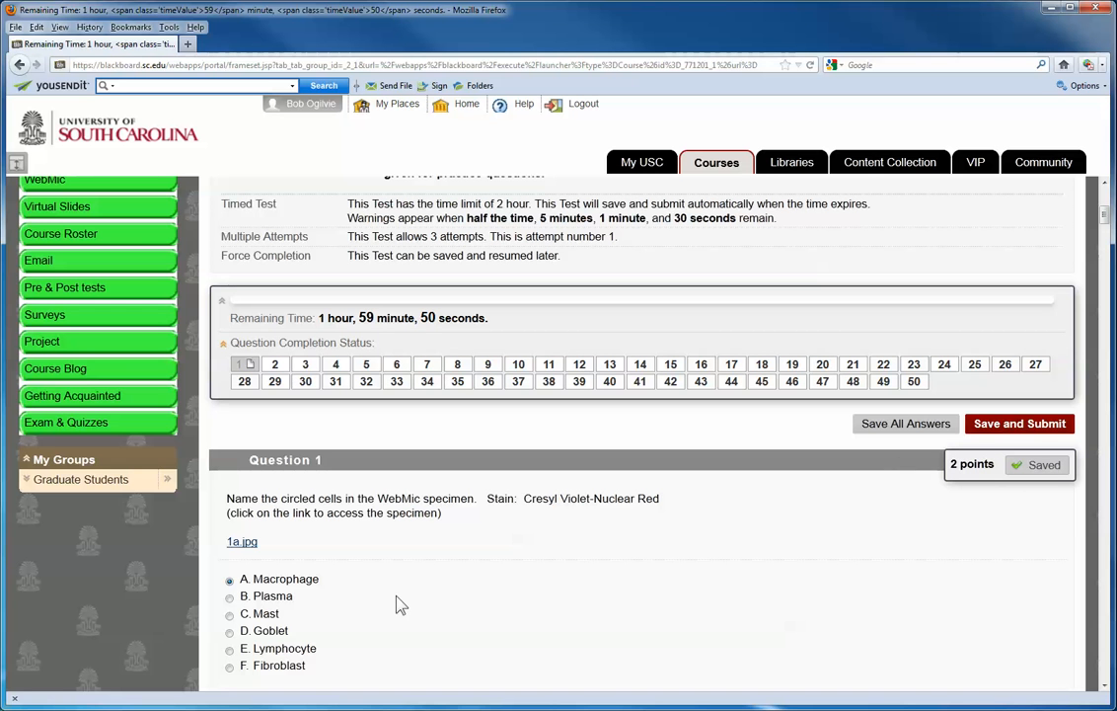
mouse_move(395, 606)
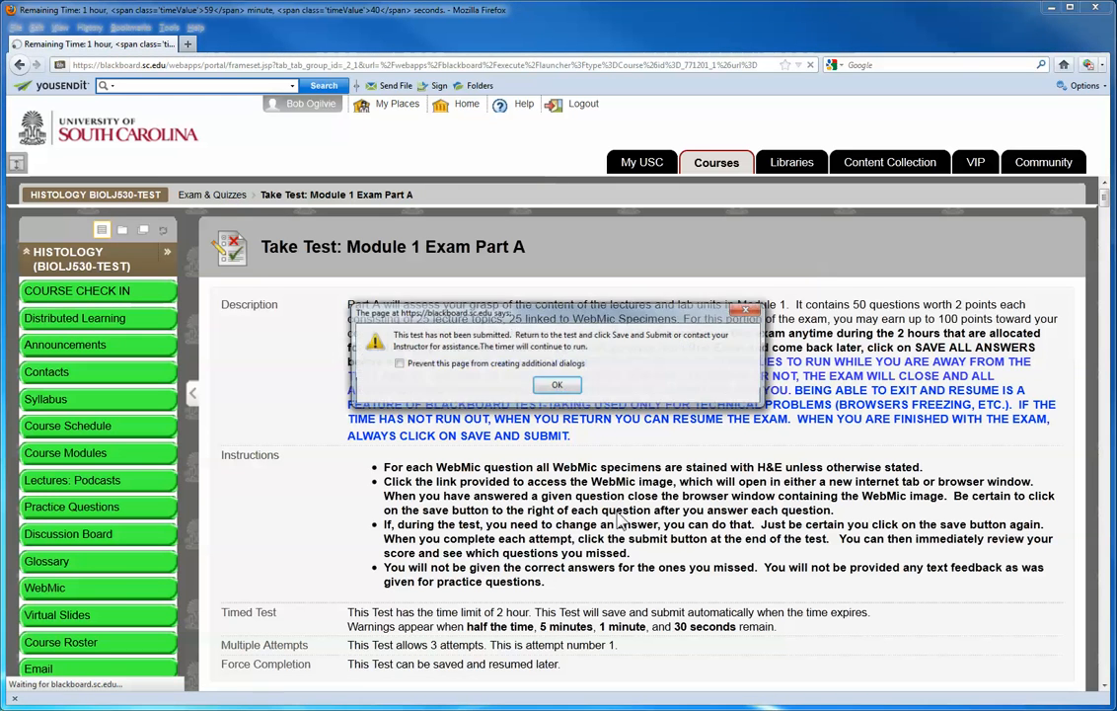
left_click(557, 385)
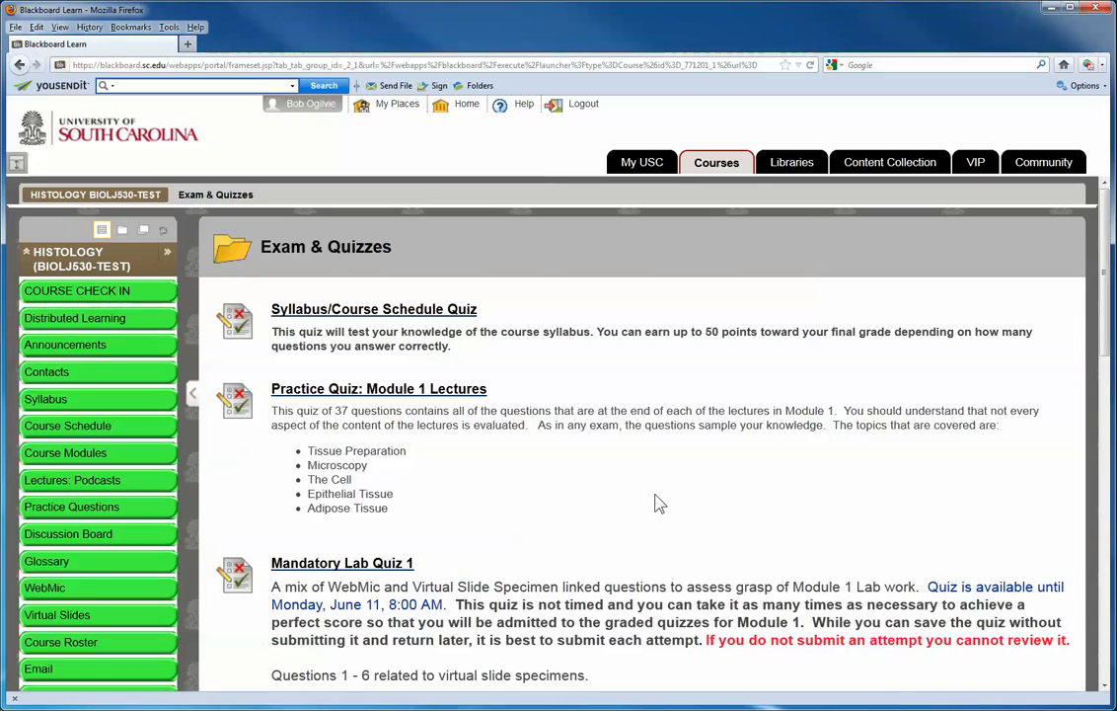
scroll("down", 3)
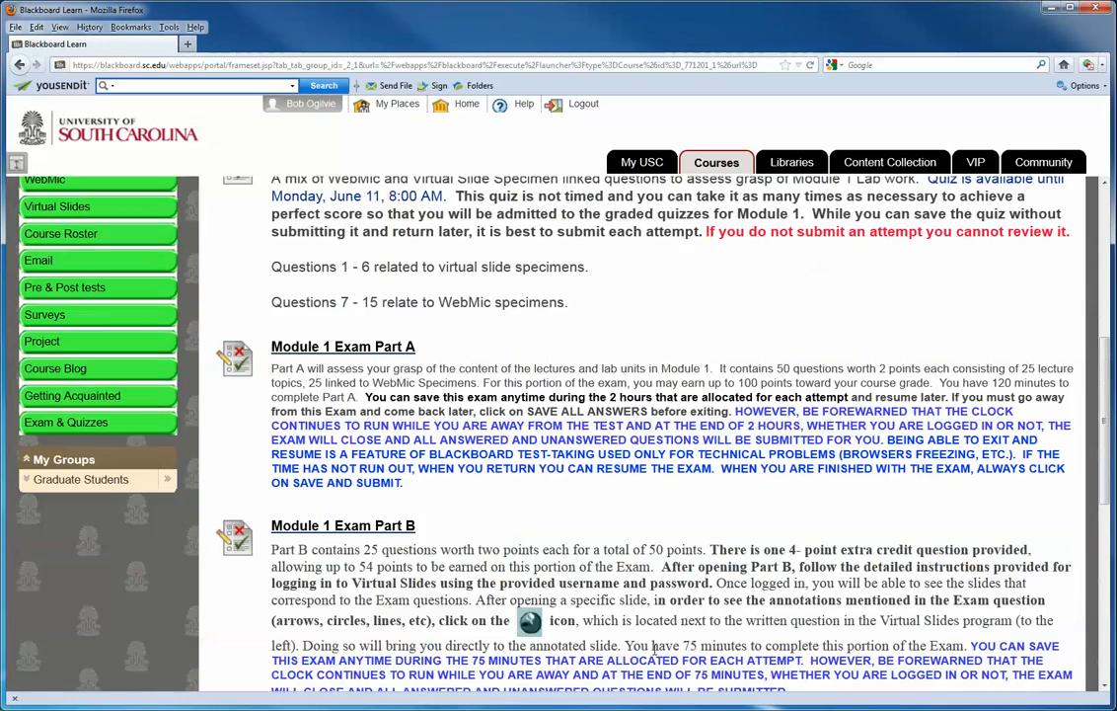
scroll("down", 3)
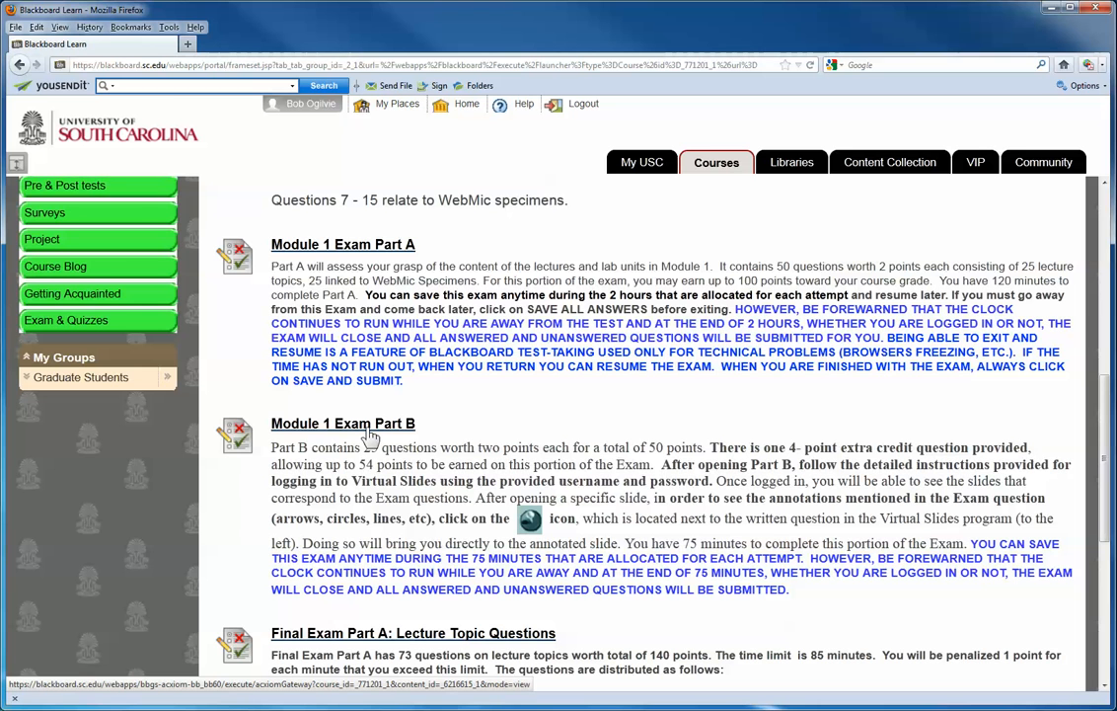
Begin Module 1 Exam Part B, review its login instructions, then leave the page unsubmitted
left_click(344, 423)
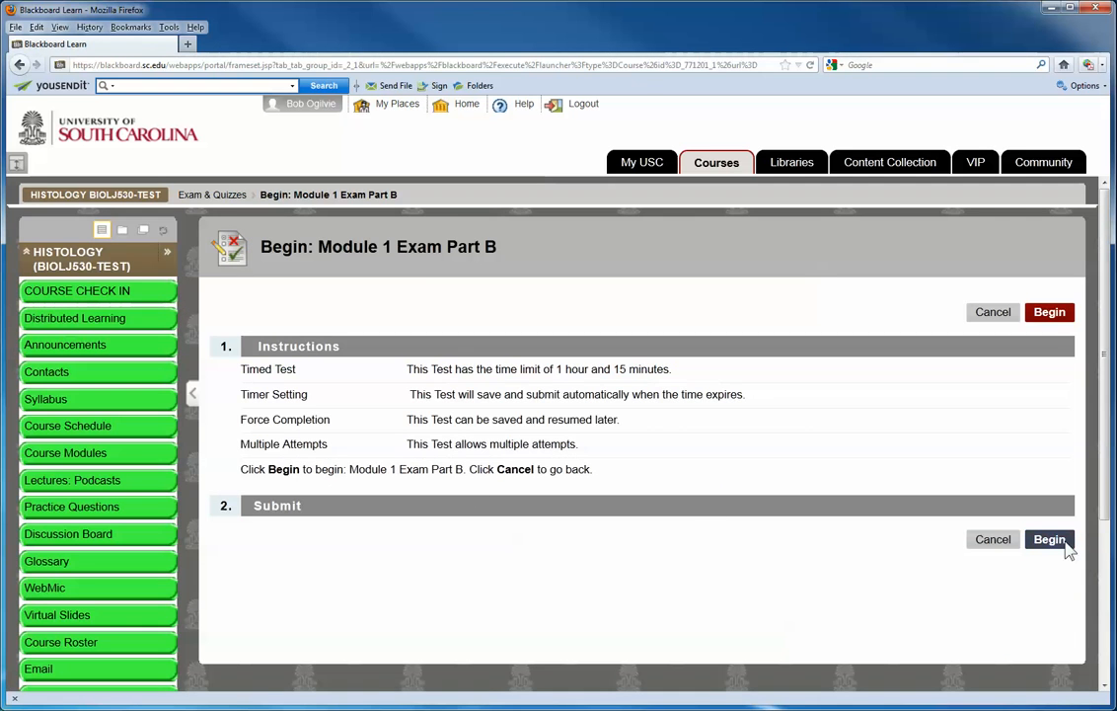
left_click(1050, 539)
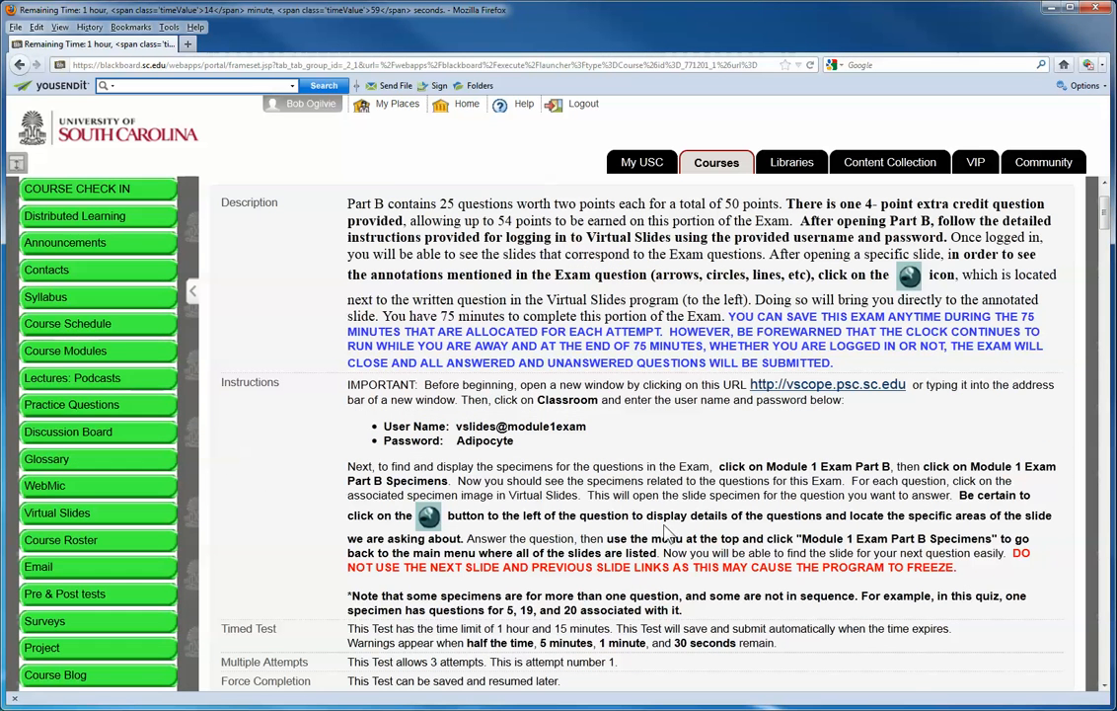
mouse_move(521, 454)
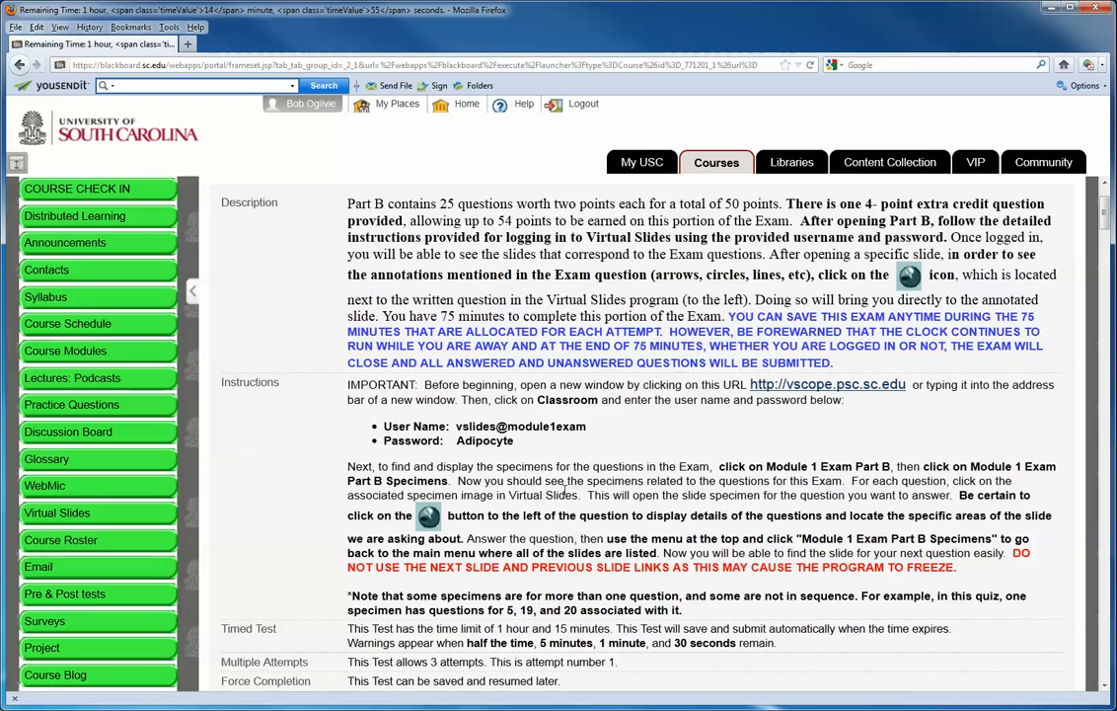
scroll("down", 3)
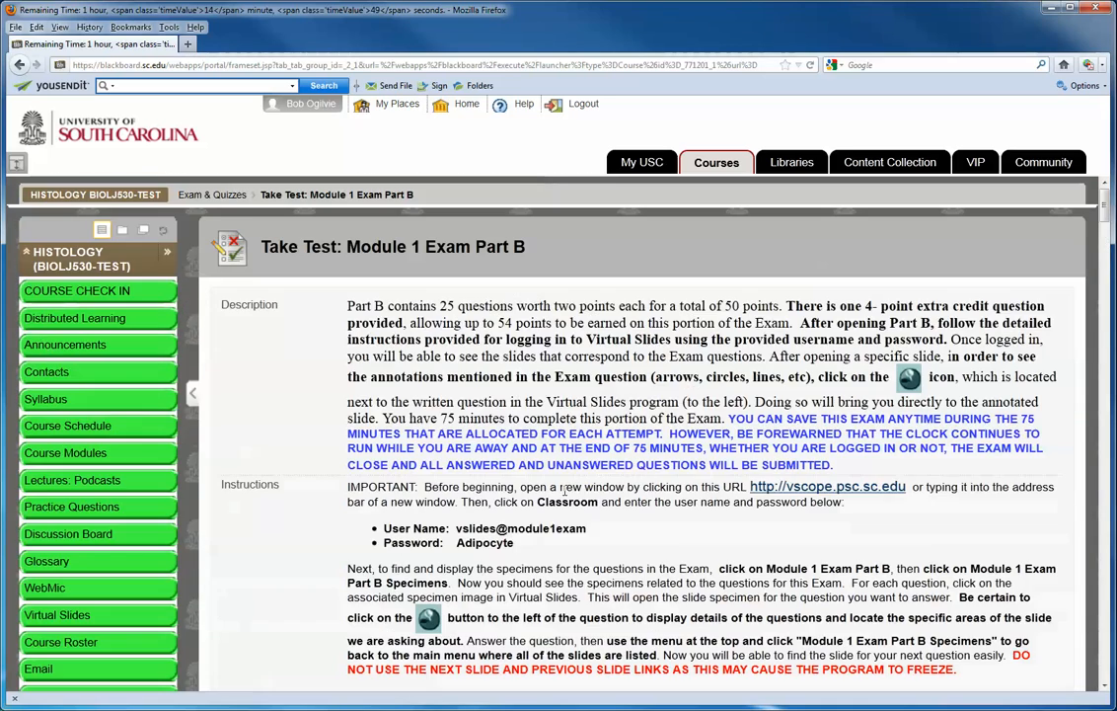
mouse_move(490, 241)
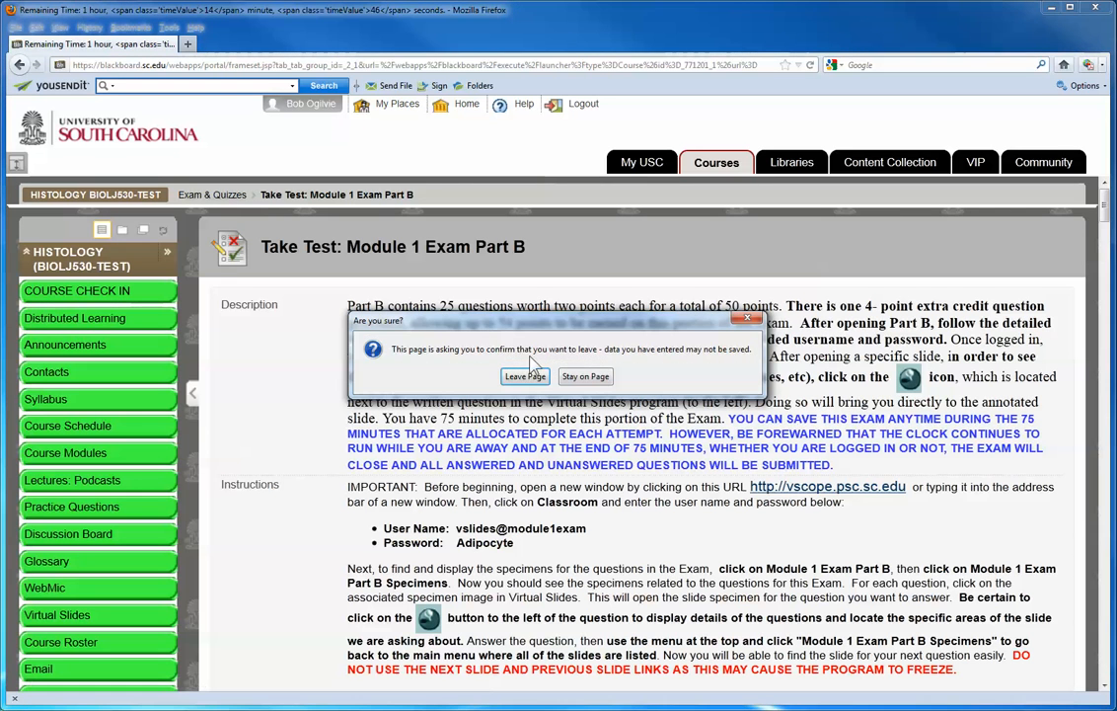
left_click(525, 375)
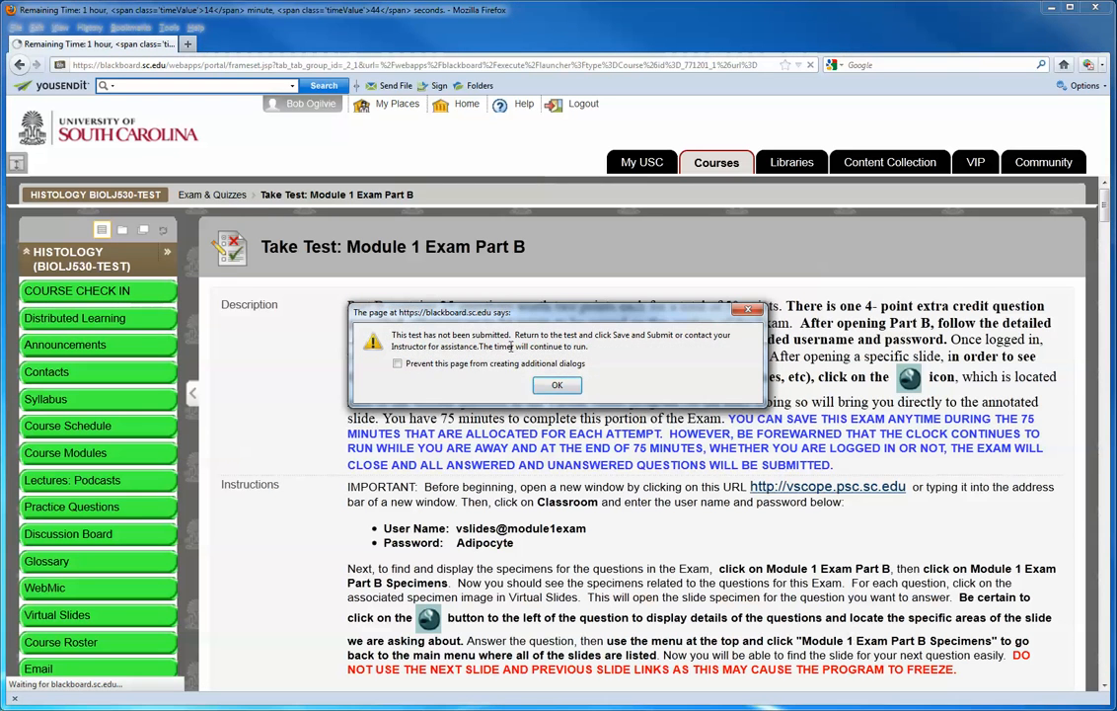
left_click(556, 385)
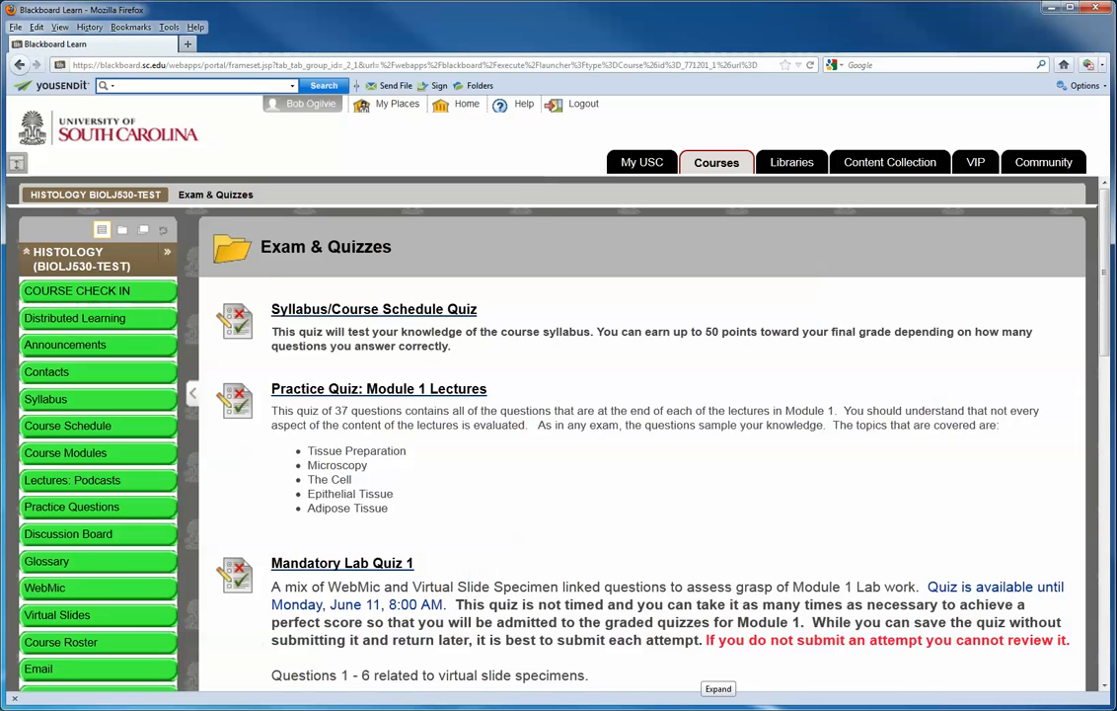
Scroll the Exam & Quizzes page down to the Final Exam Parts A, B and C descriptions
scroll("down", 3)
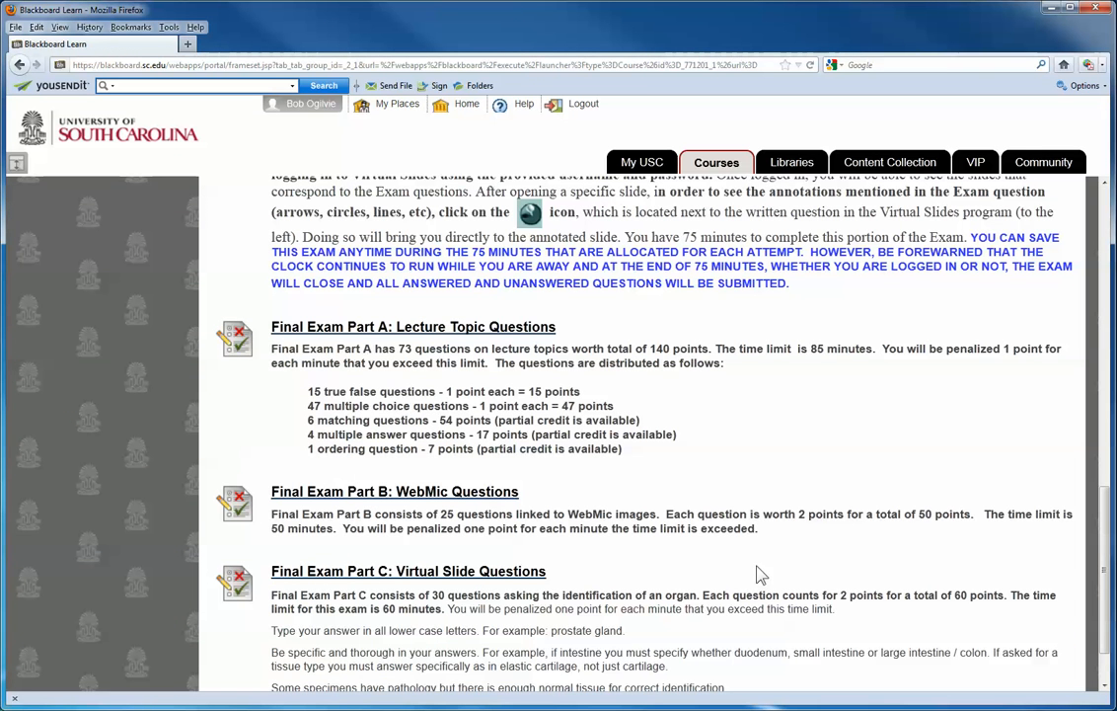
mouse_move(796, 549)
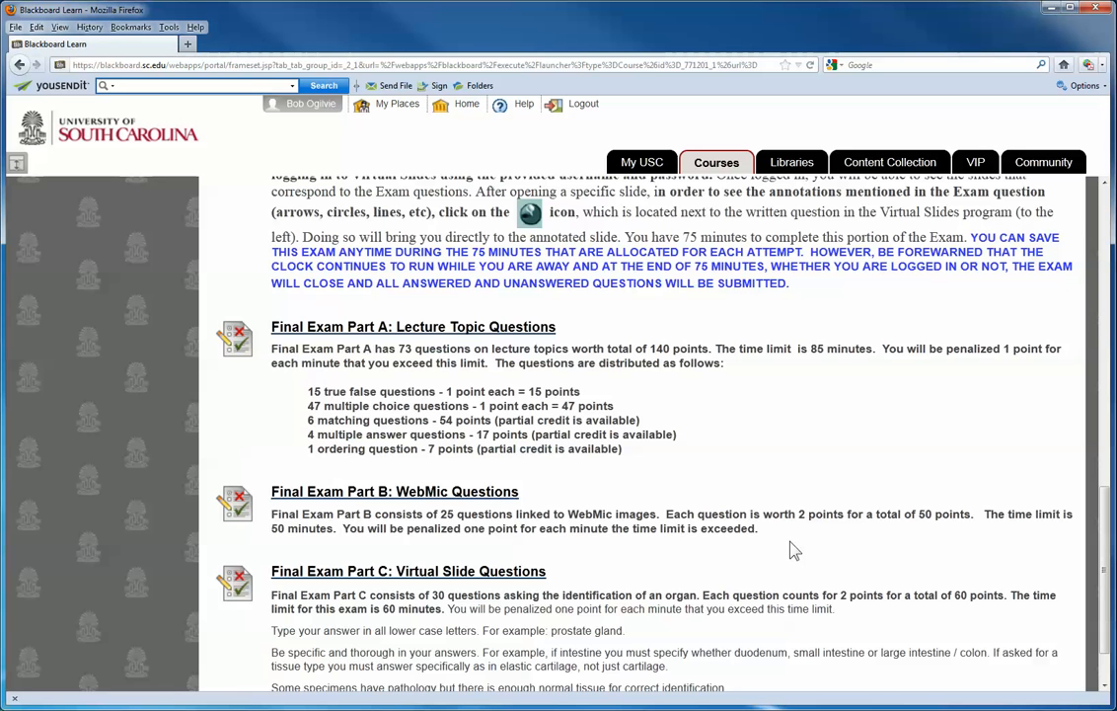
scroll("down", 3)
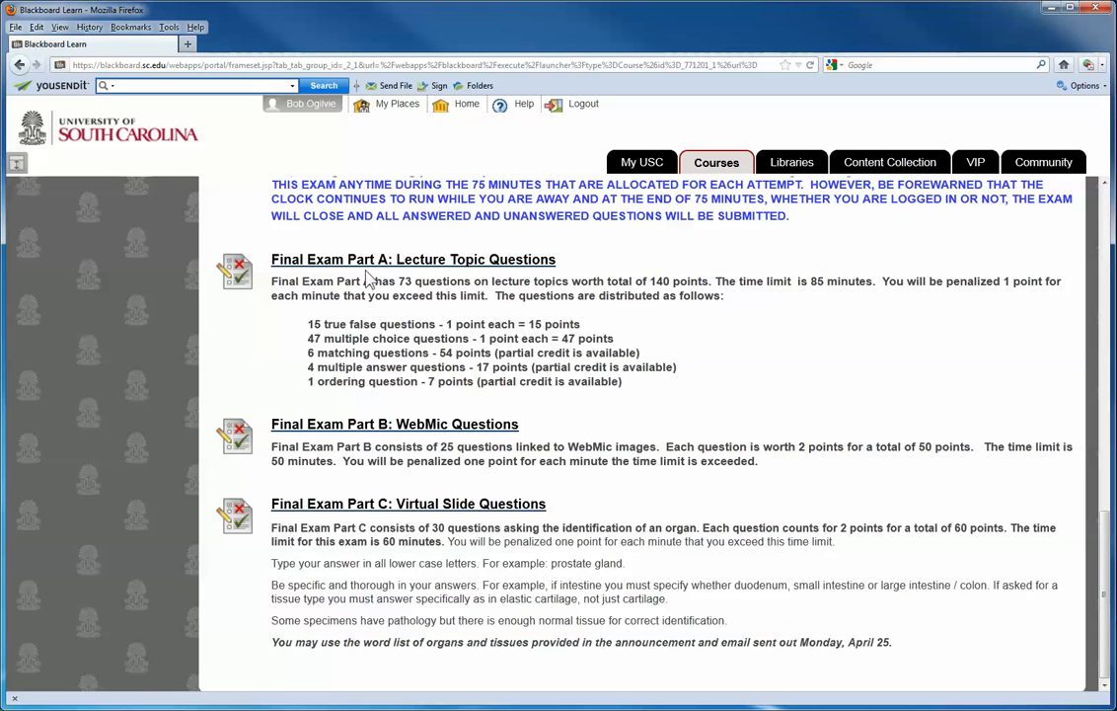
mouse_move(466, 273)
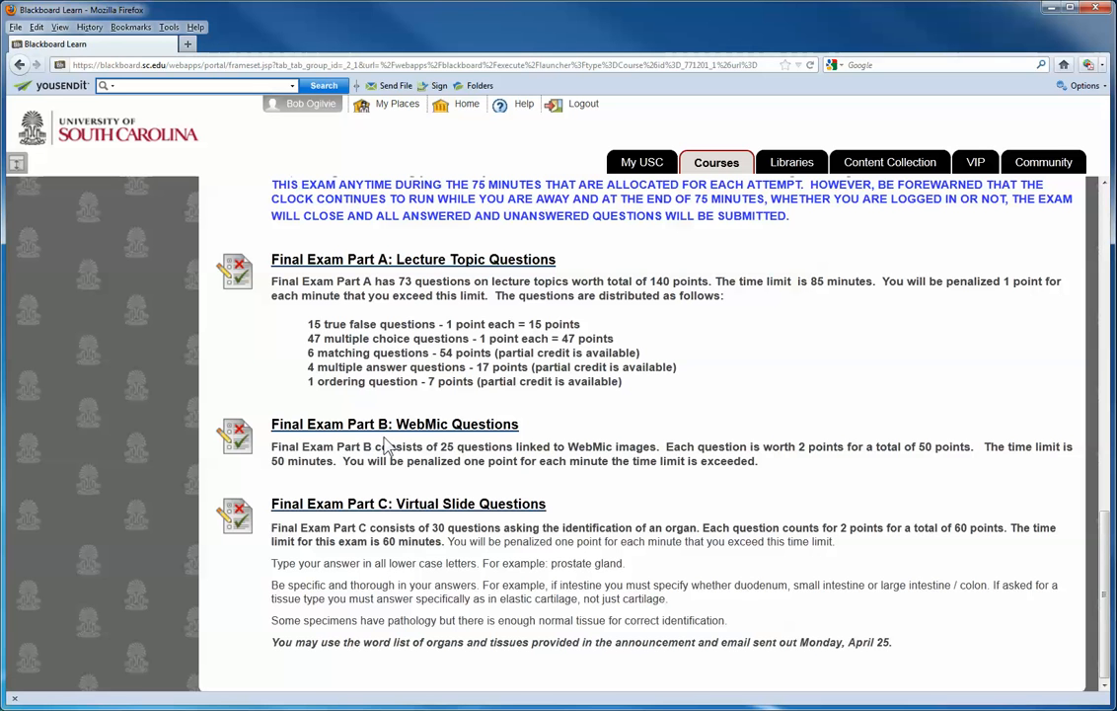
mouse_move(385, 529)
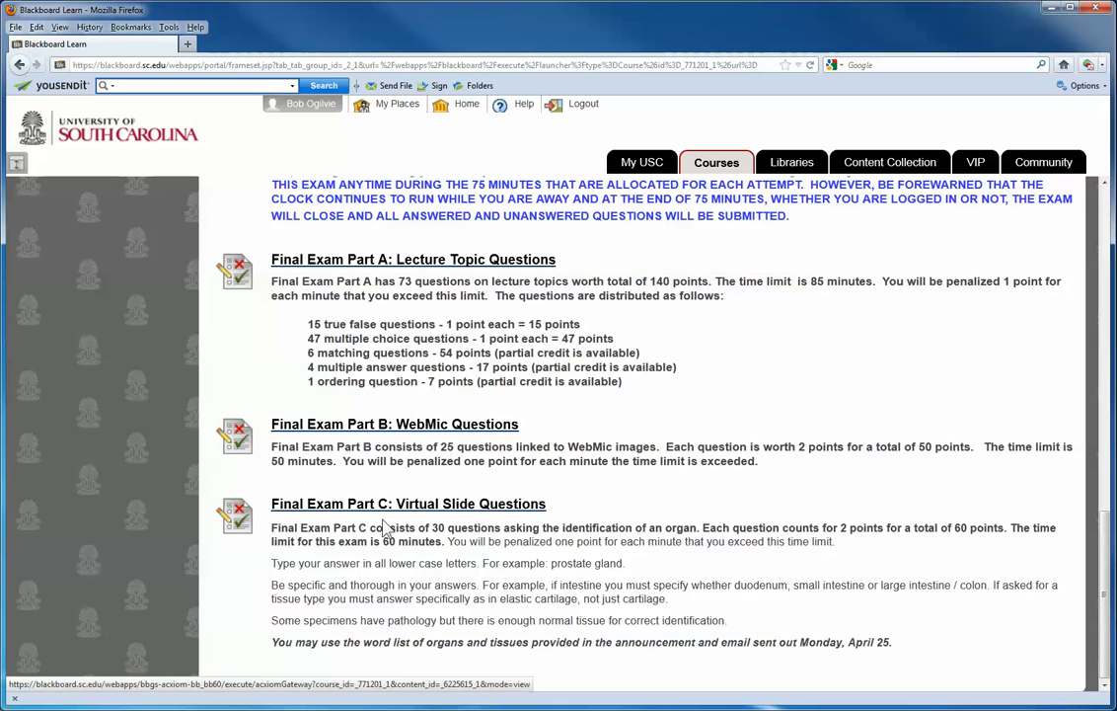
mouse_move(451, 521)
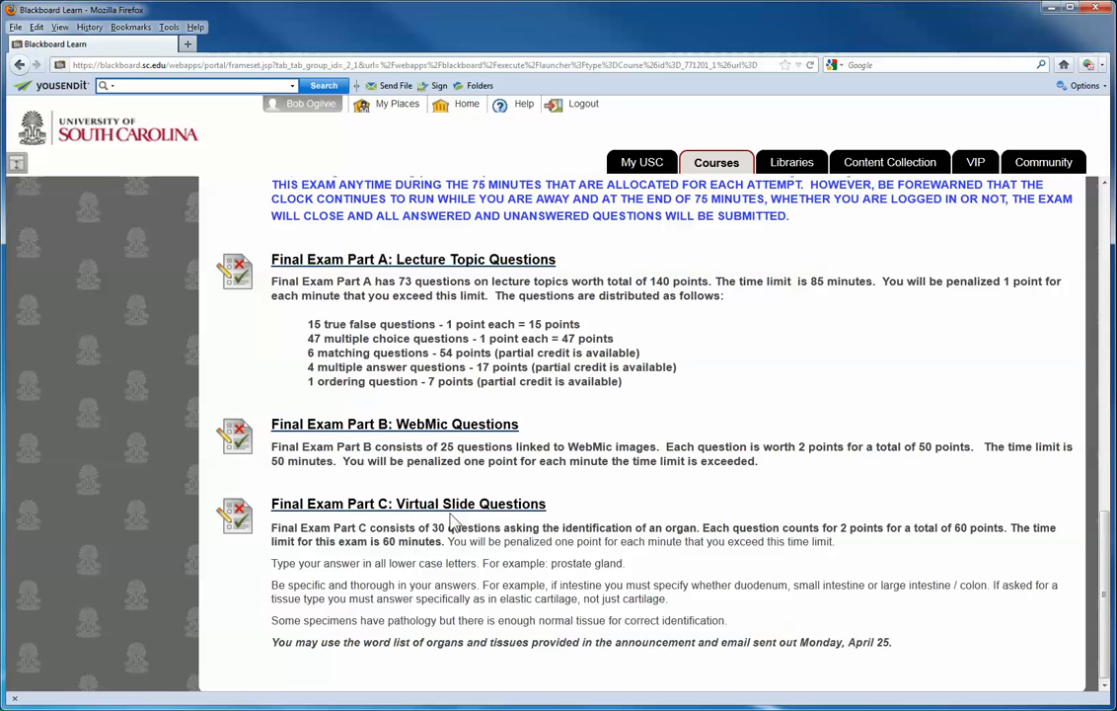
mouse_move(450, 258)
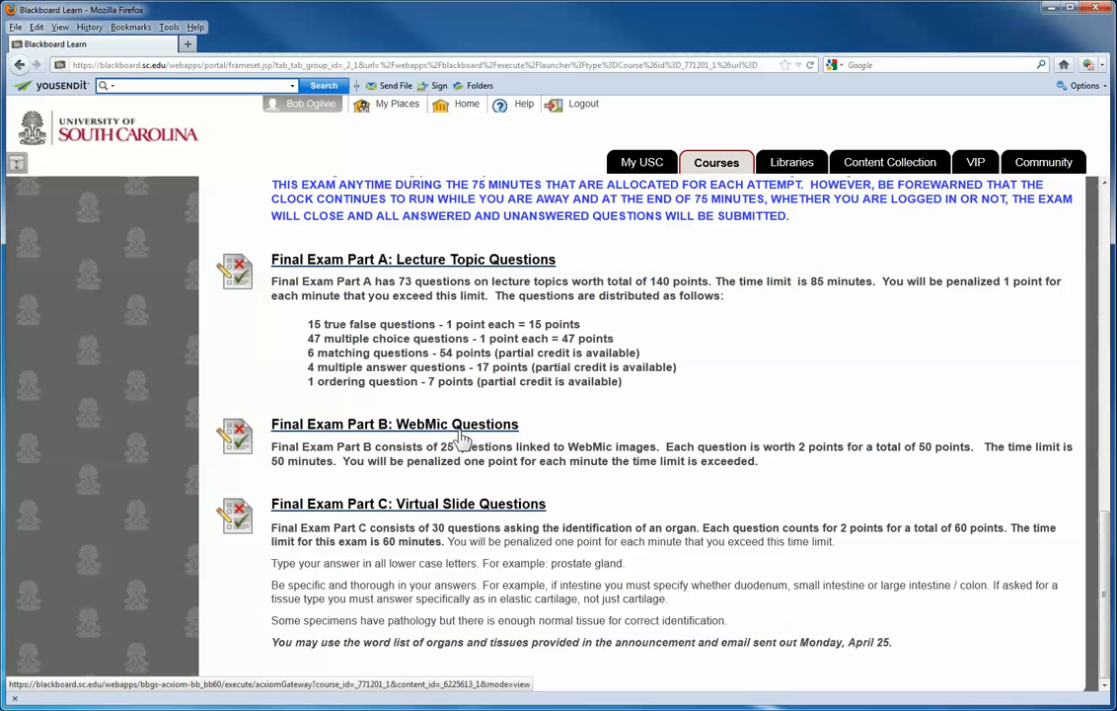
mouse_move(458, 521)
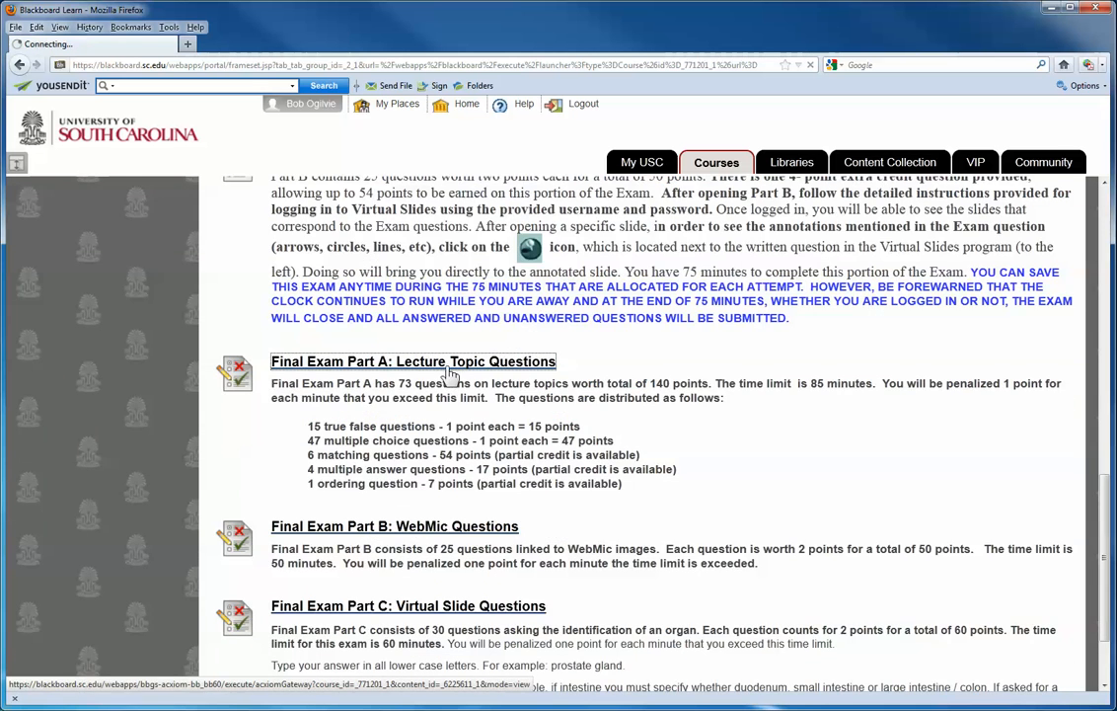
Begin the timed Final Exam Part A and save option B, pepsin production, for Question 1 of 73
left_click(413, 359)
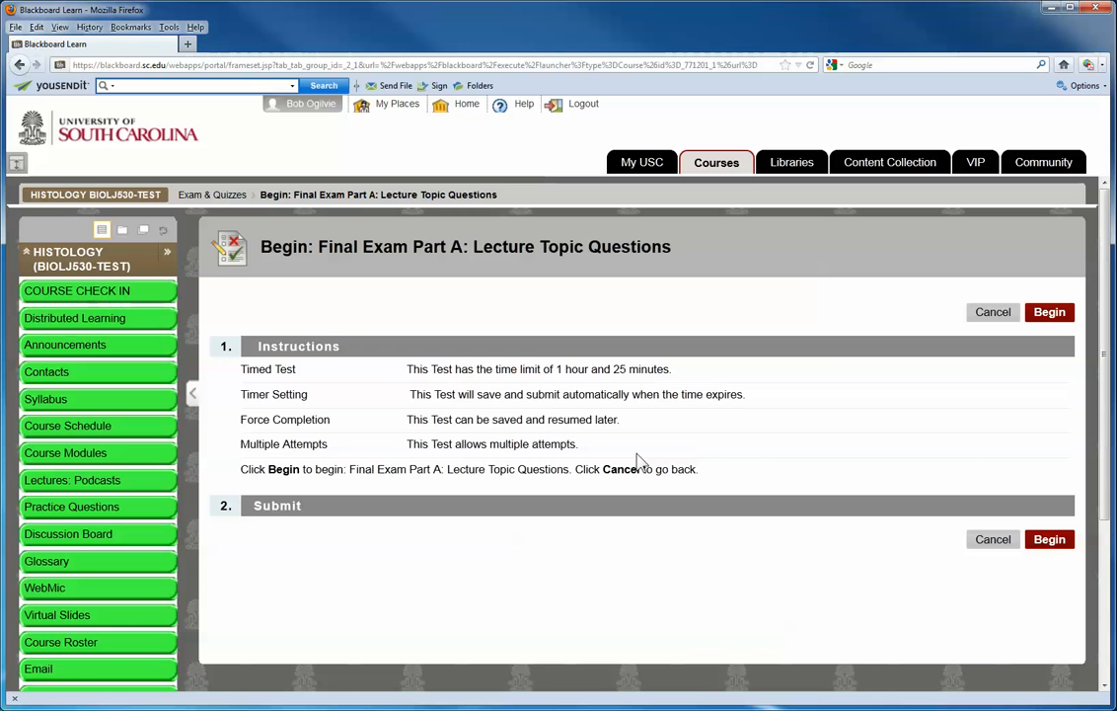
mouse_move(762, 545)
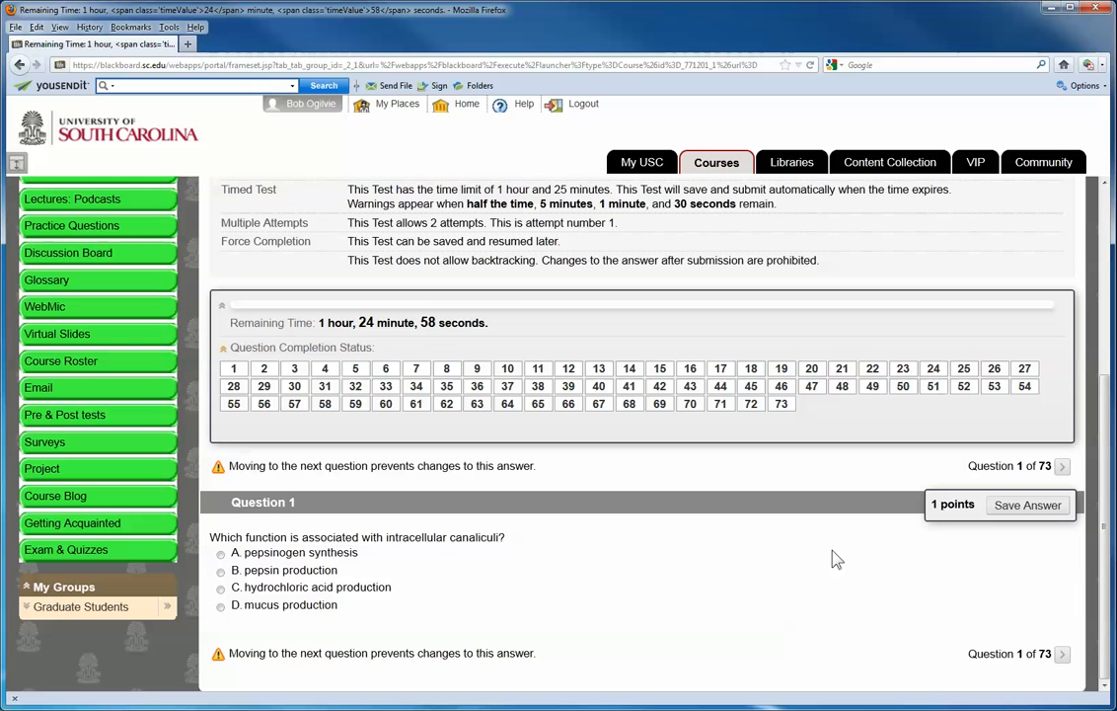
mouse_move(845, 561)
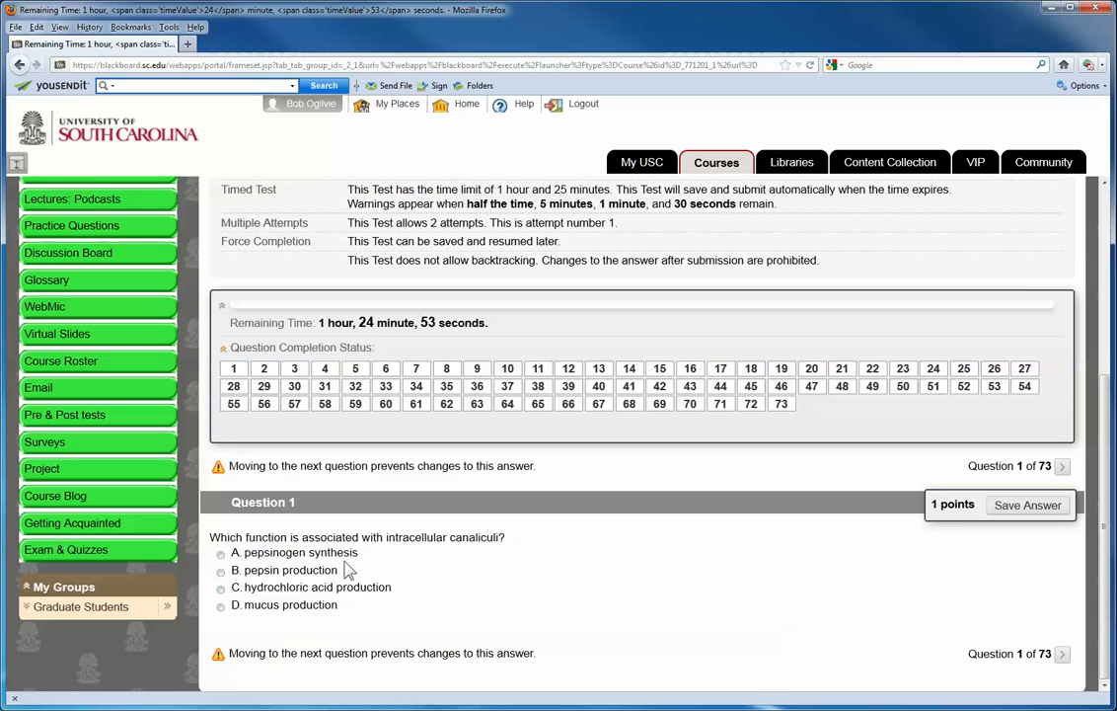
left_click(221, 570)
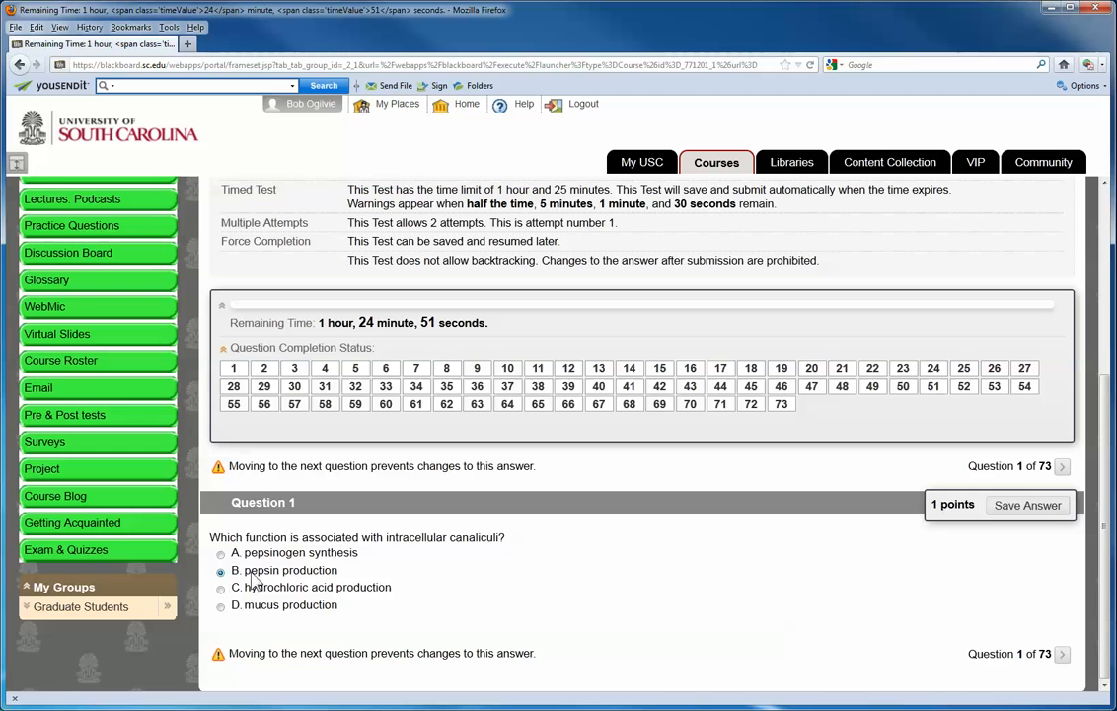
mouse_move(731, 607)
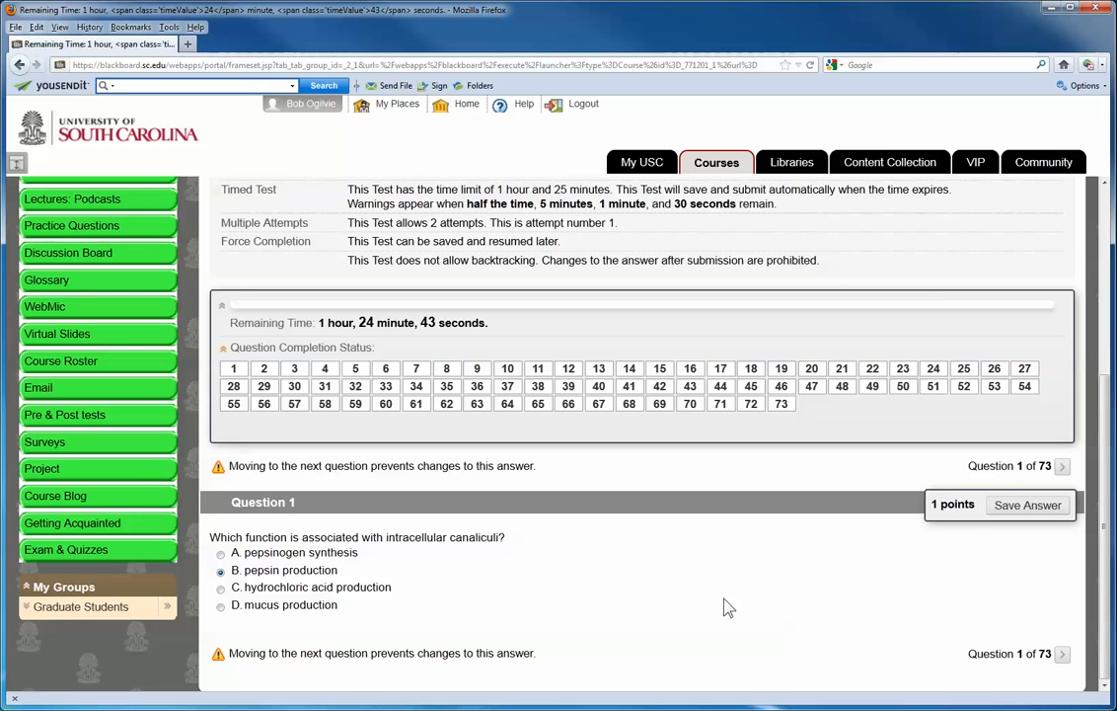
left_click(1027, 506)
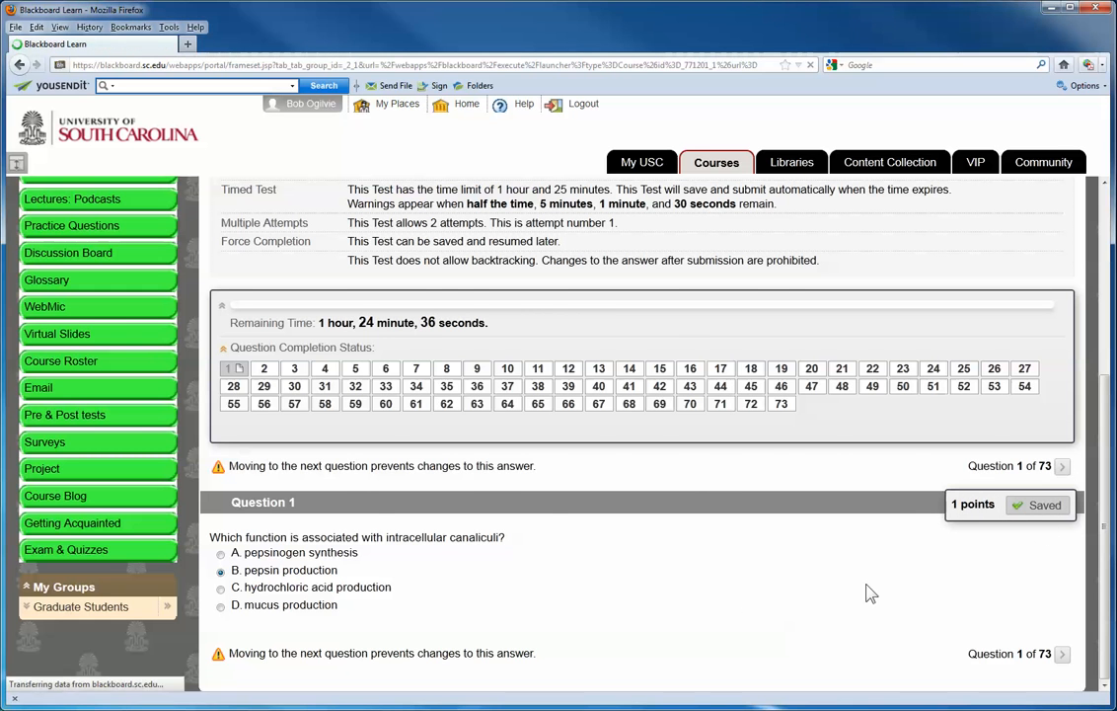
Advance to Question 2, leave it unanswered, and return to the Exam & Quizzes list
left_click(1062, 466)
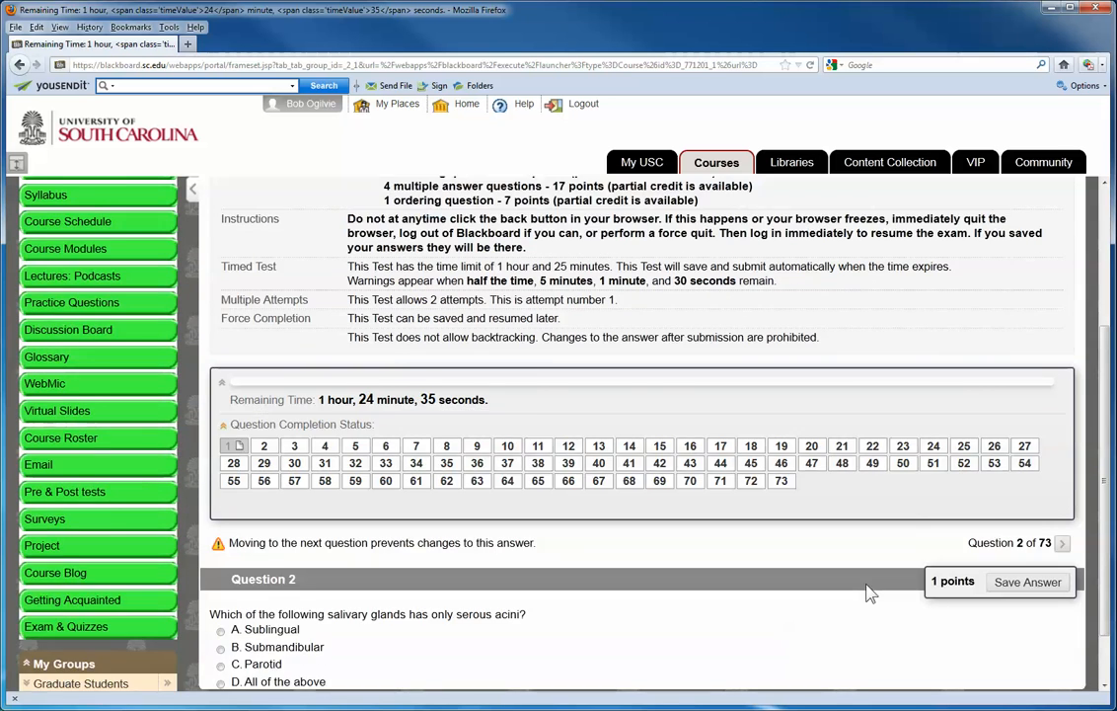
scroll("down", 3)
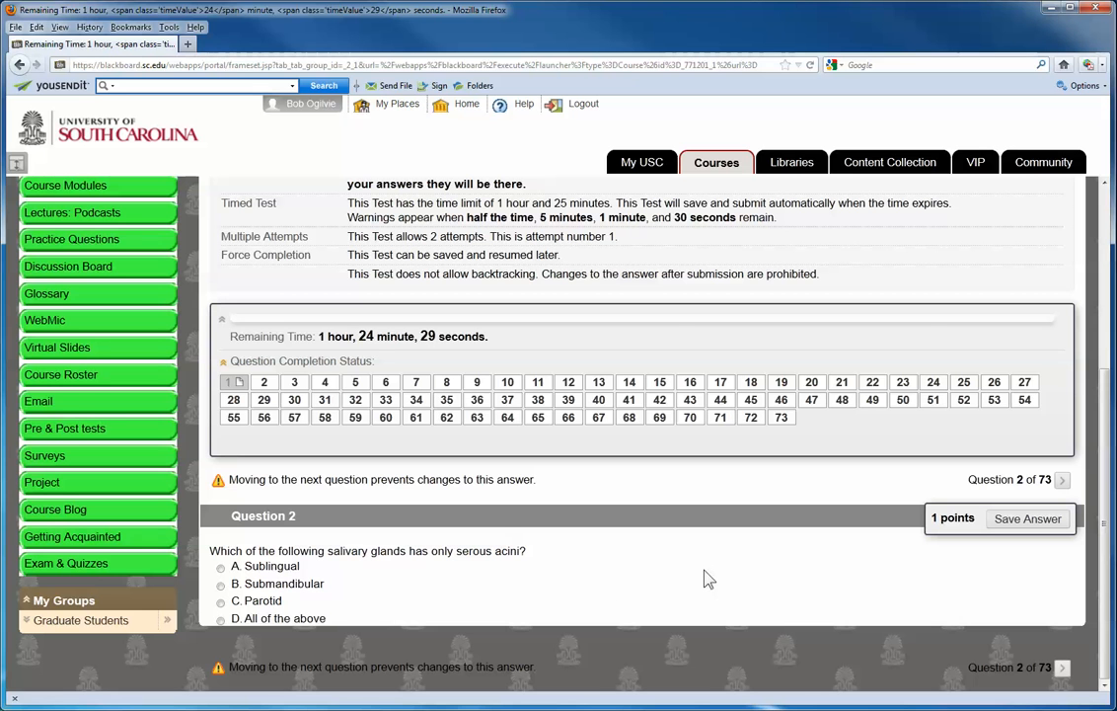
mouse_move(707, 580)
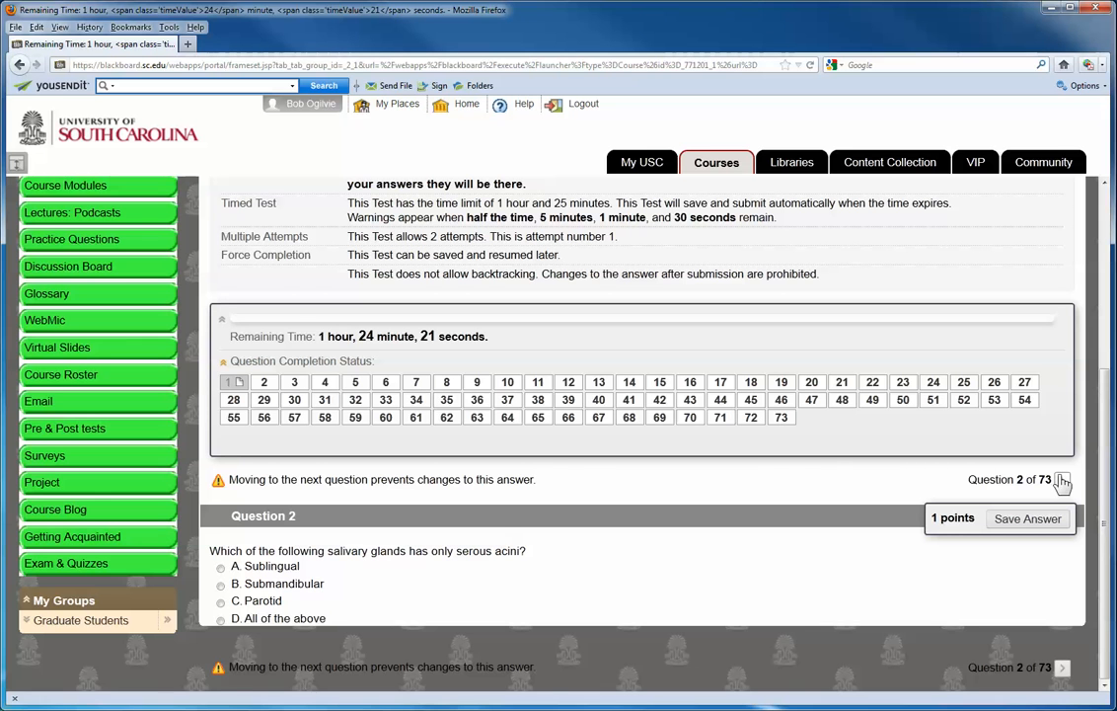
mouse_move(777, 555)
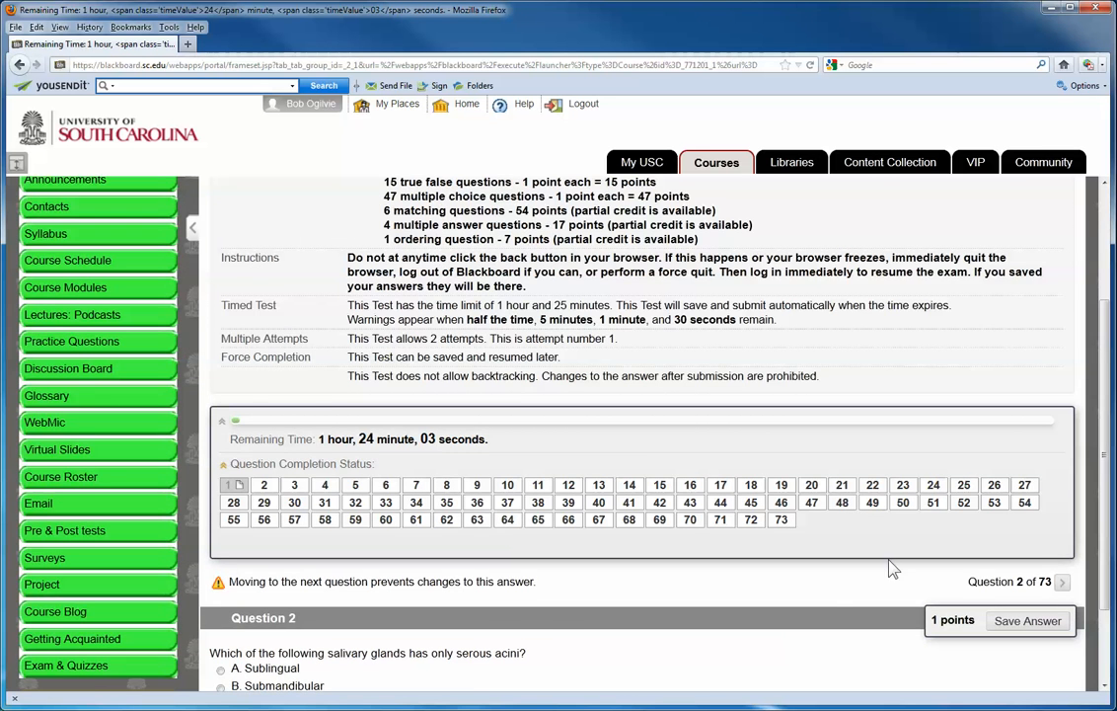
scroll("down", 3)
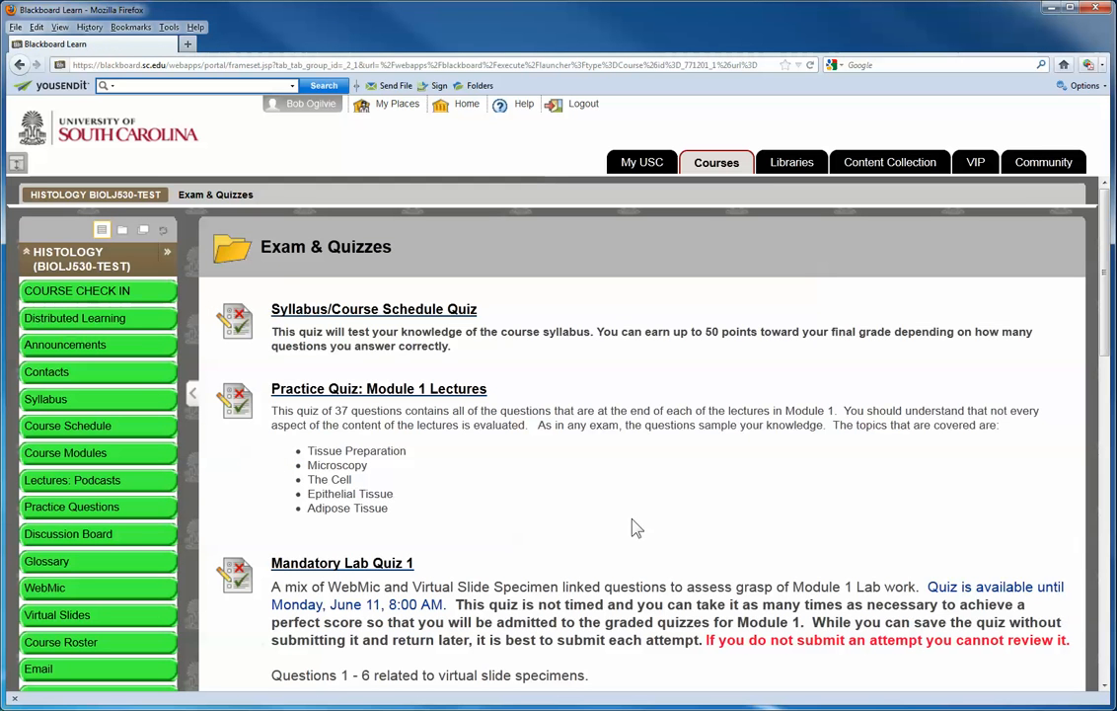
mouse_move(484, 365)
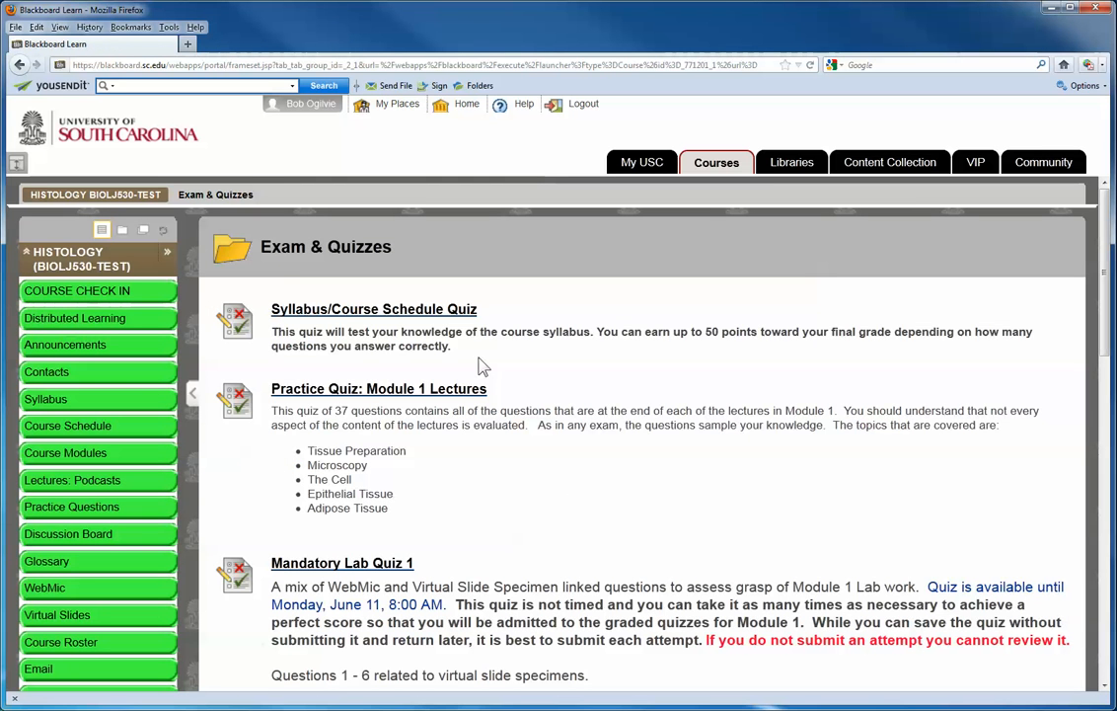
mouse_move(564, 418)
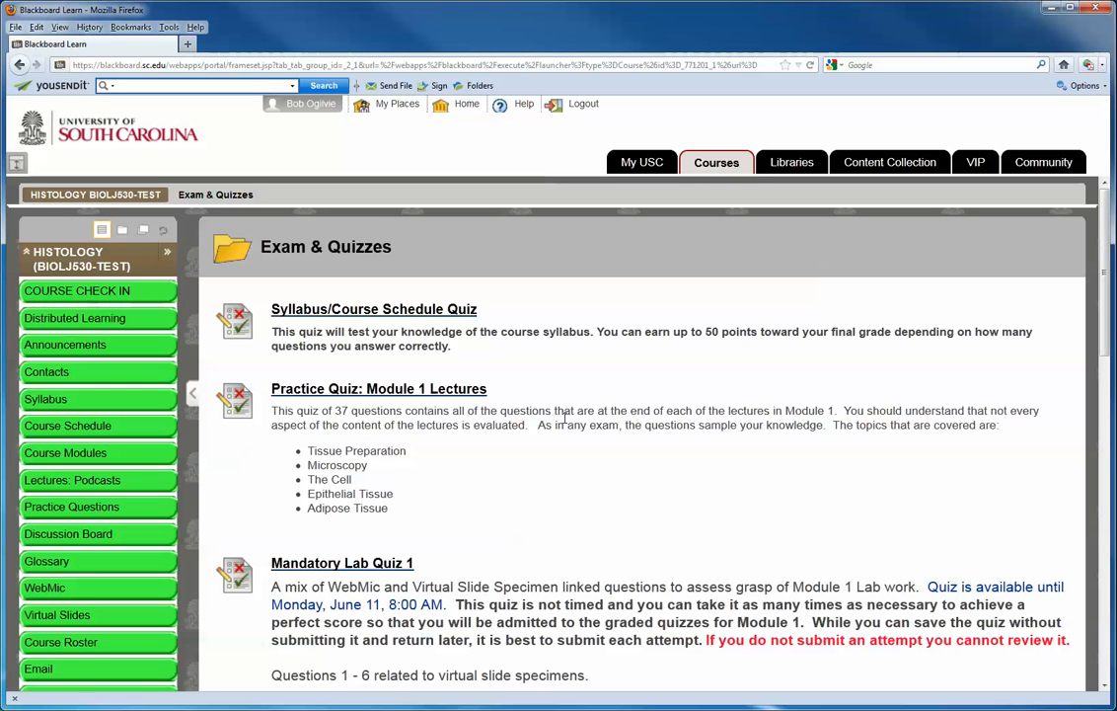
mouse_move(466, 328)
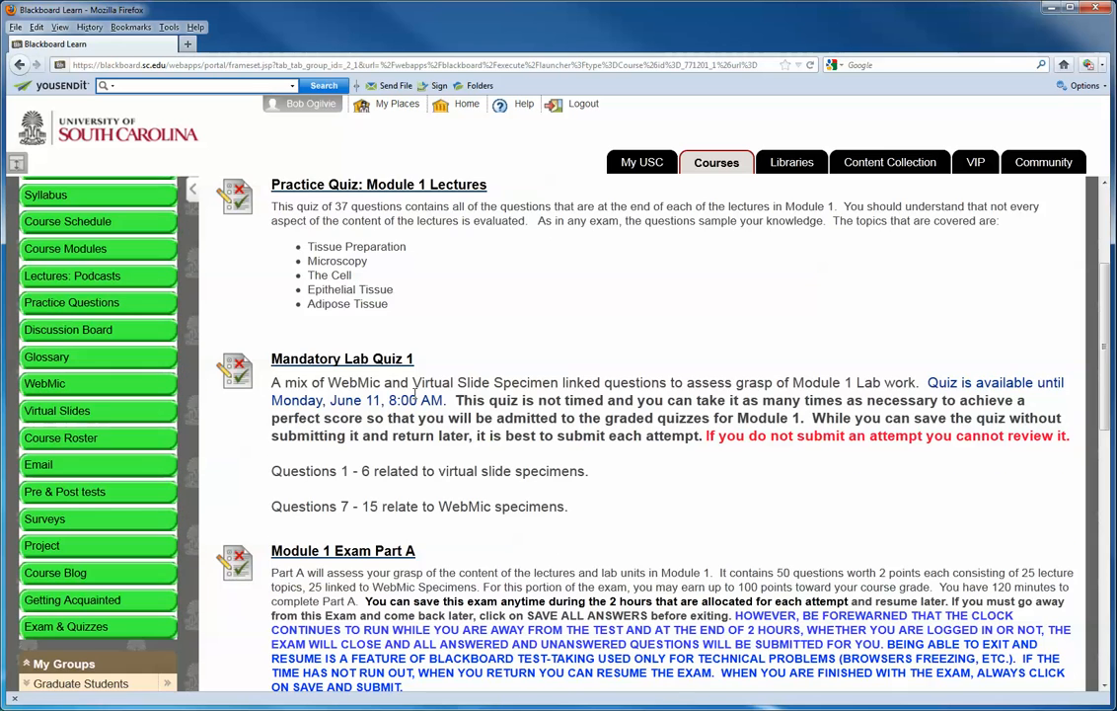
scroll("down", 3)
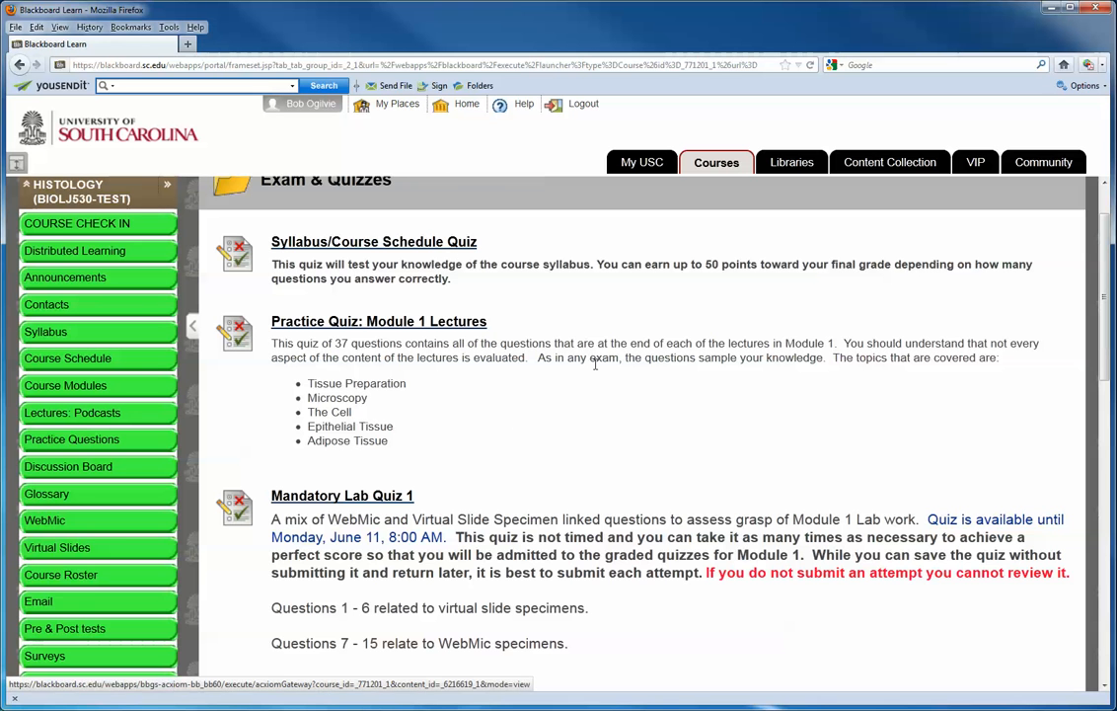
scroll("down", 3)
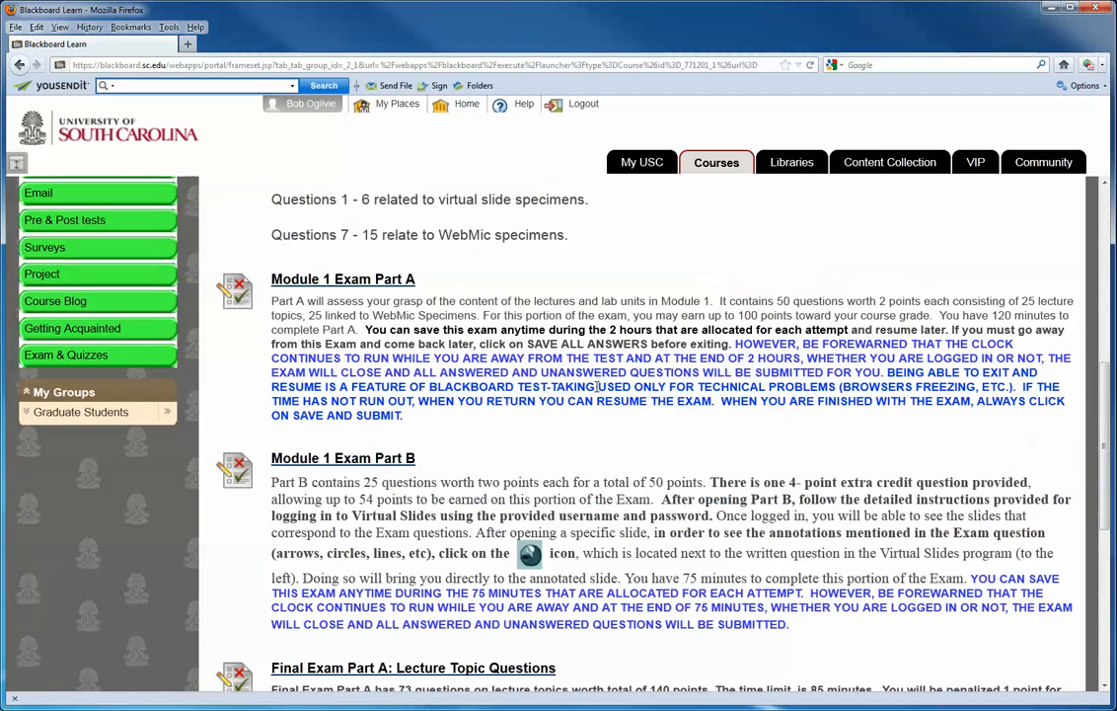
scroll("down", 3)
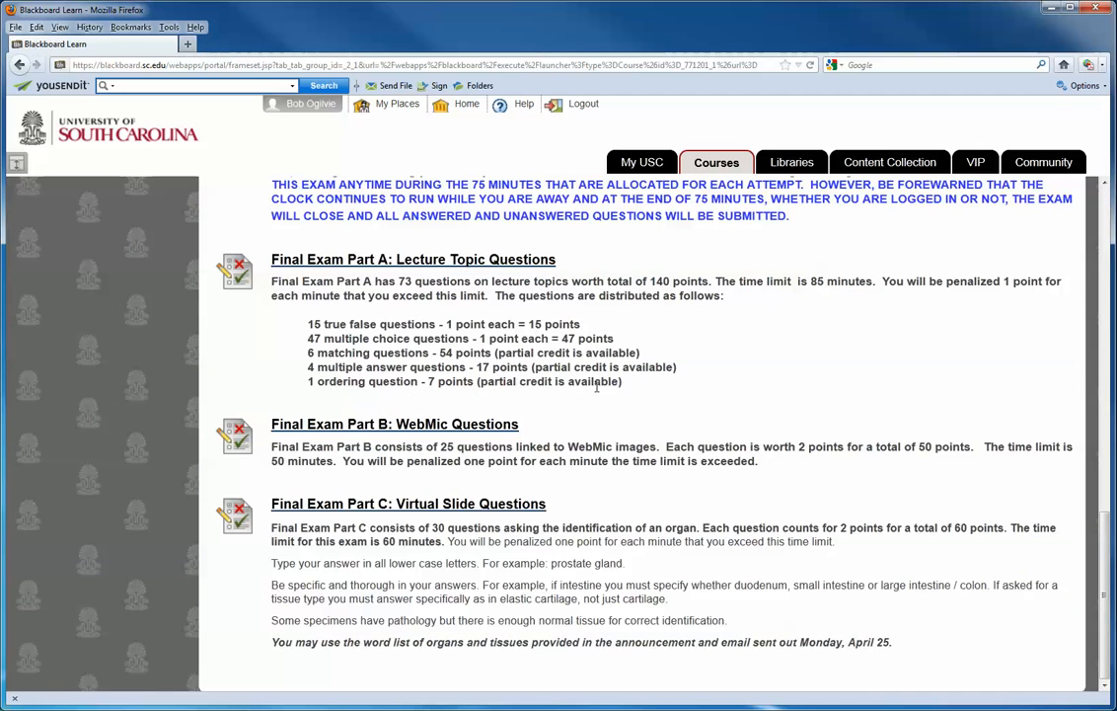
mouse_move(669, 460)
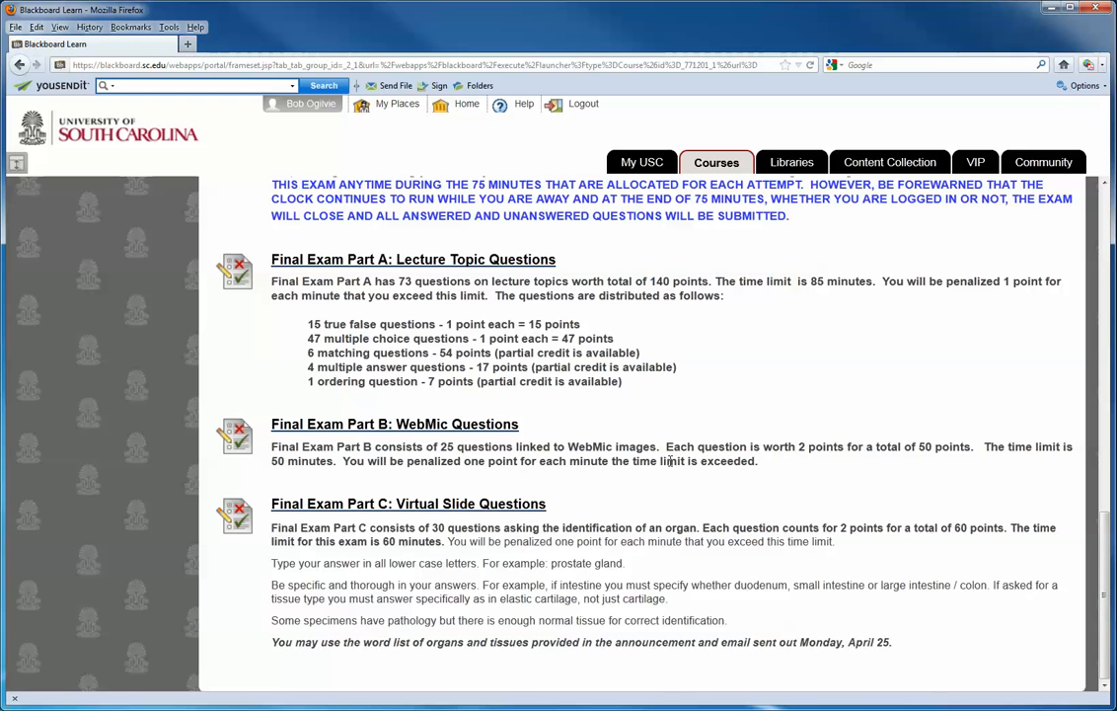